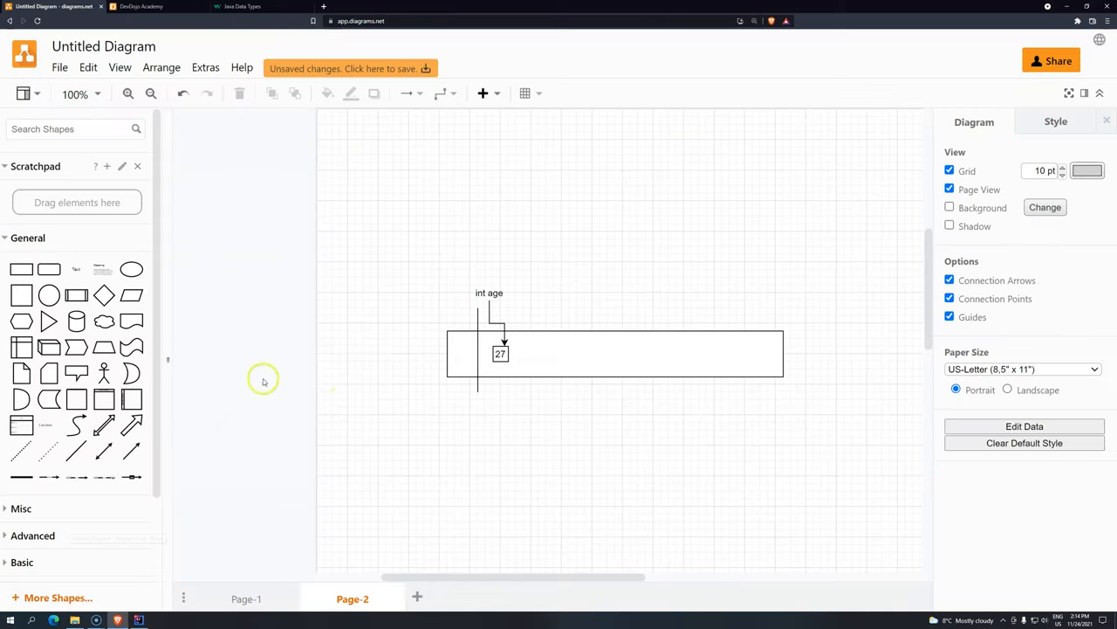
mouse_move(430, 293)
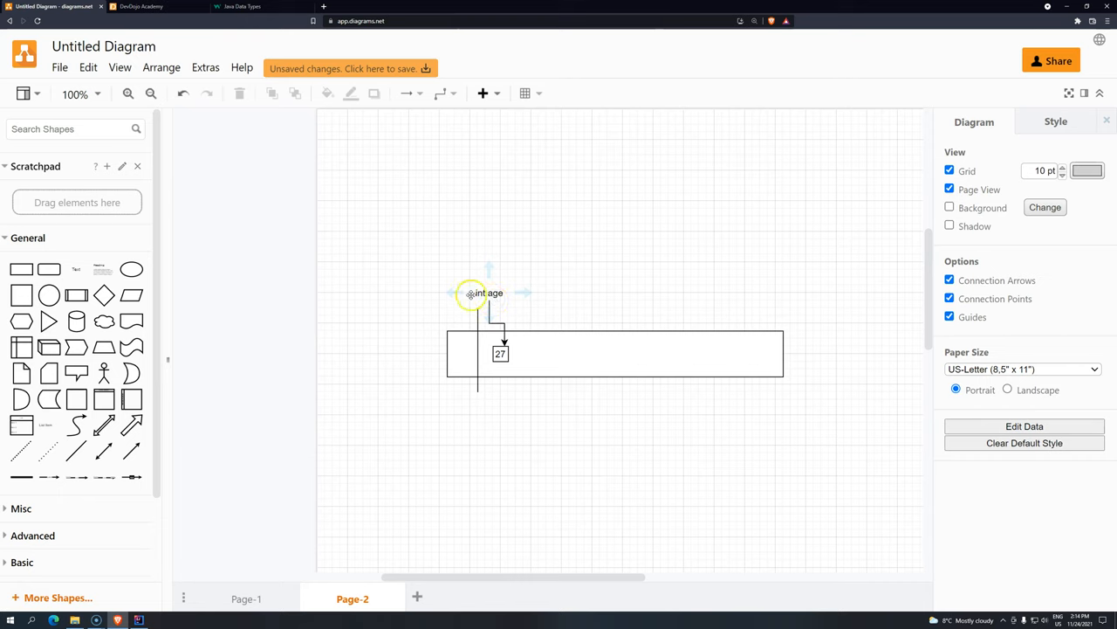
mouse_move(492, 293)
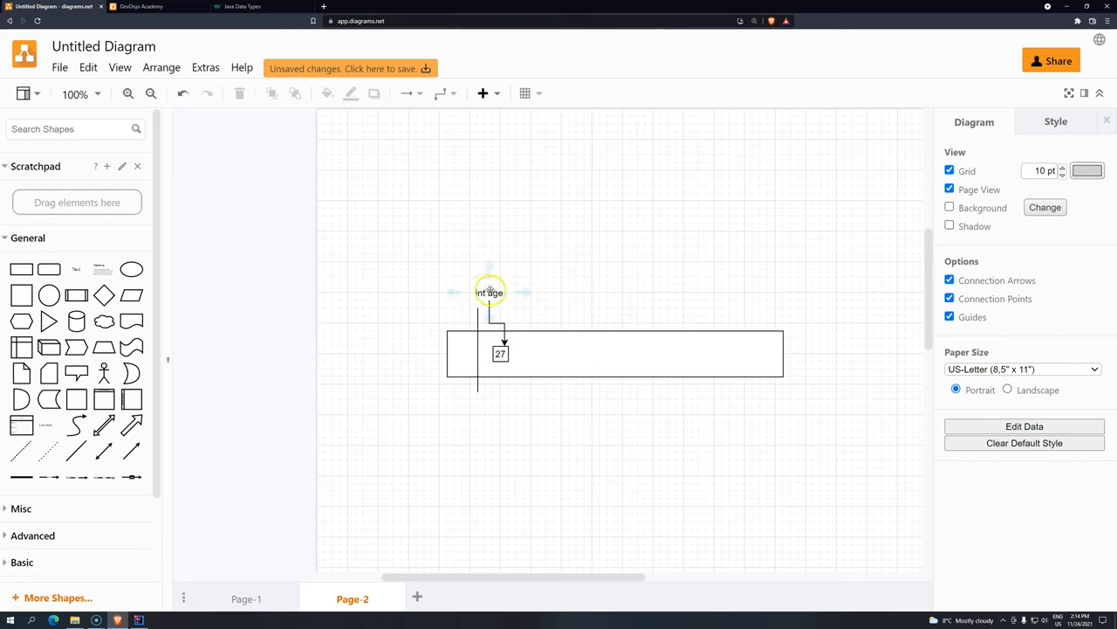
Rename the sketch label from int age to int salary and edit its value box.
double_click(489, 293)
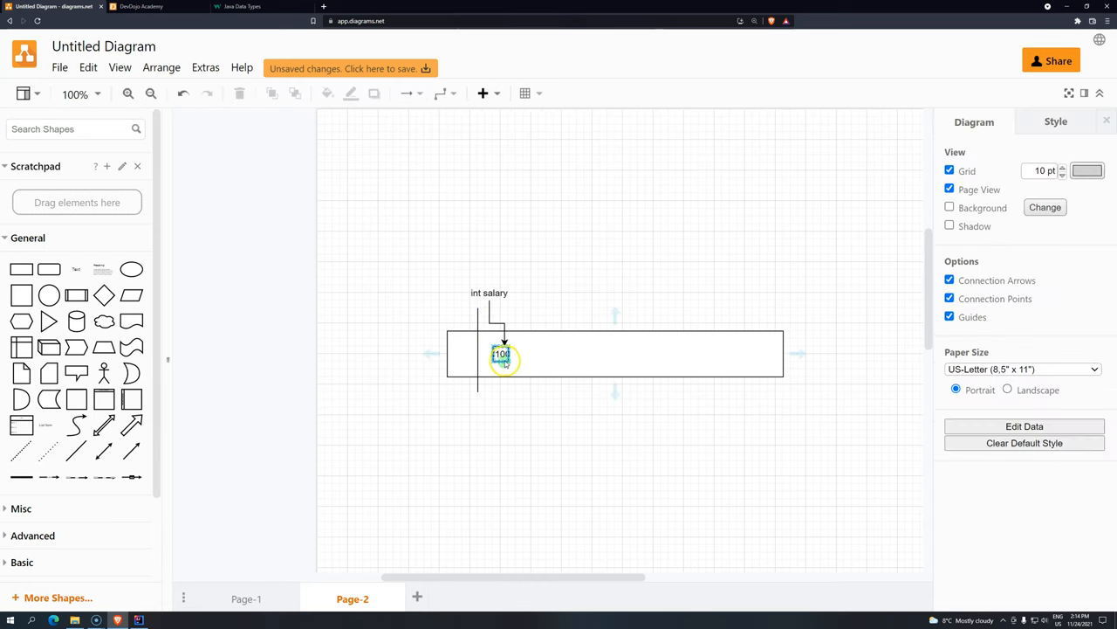
click(503, 352)
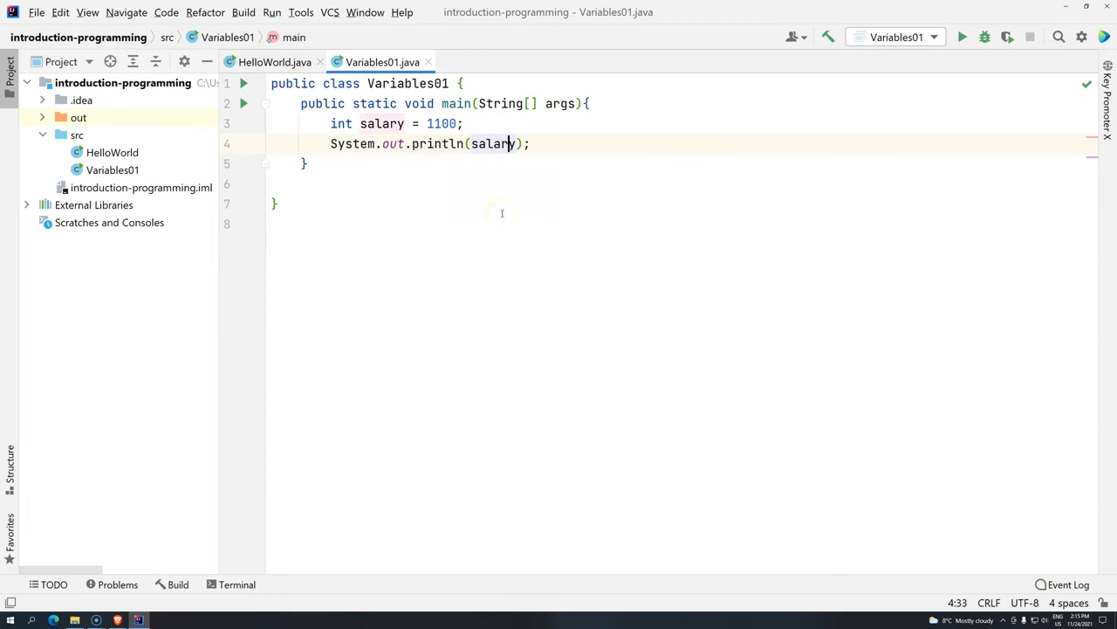
mouse_move(468, 143)
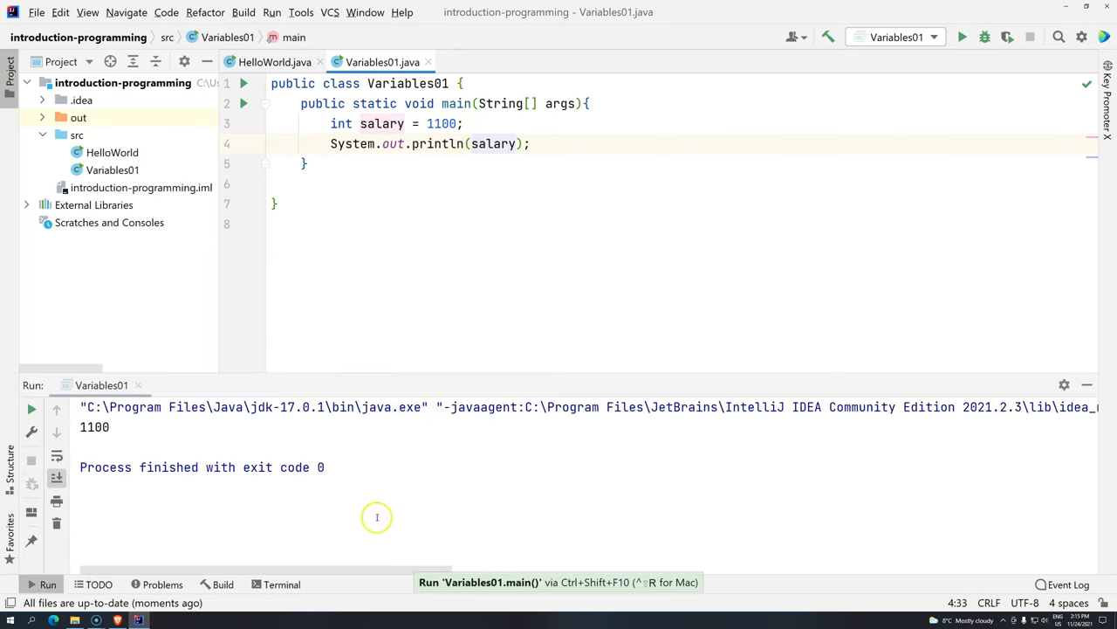
mouse_move(112, 152)
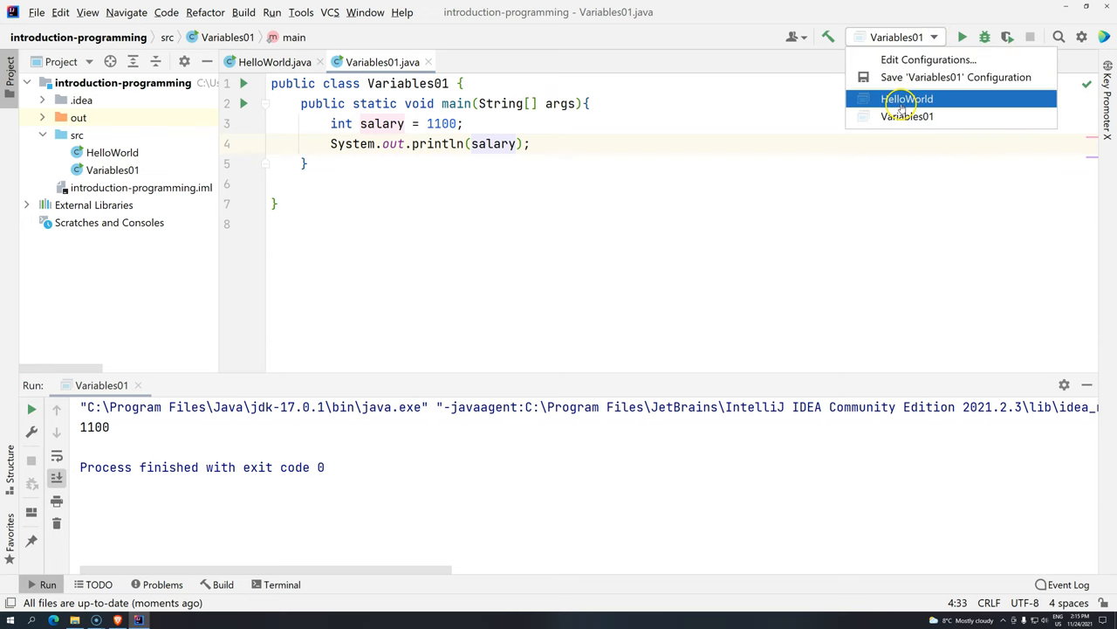
Switch the run configuration from Variables01 to HelloWorld.
click(905, 97)
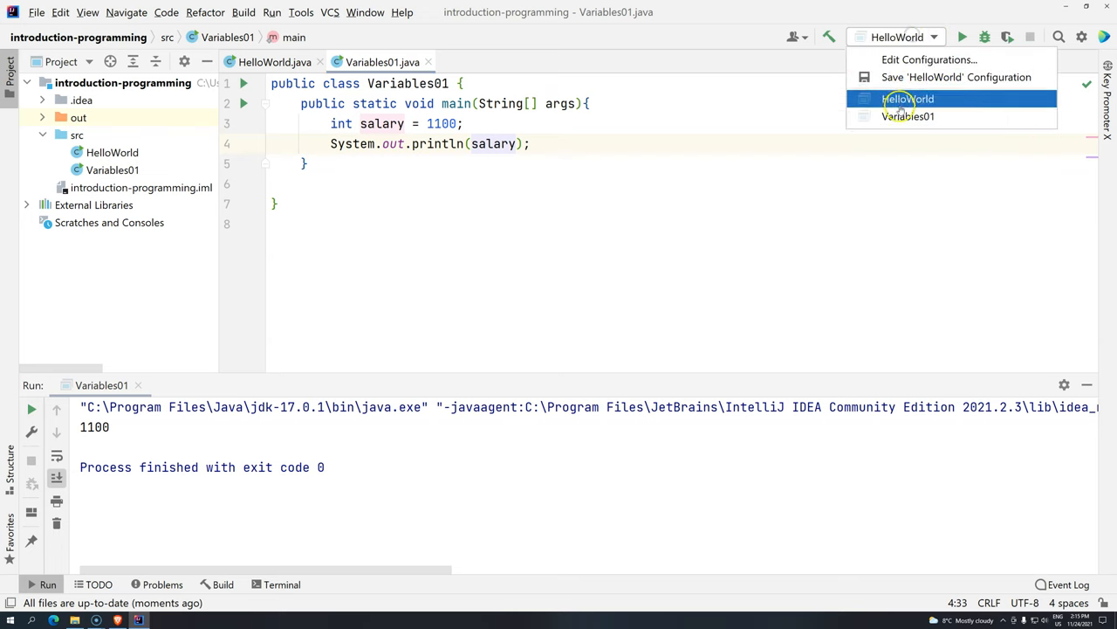
click(908, 115)
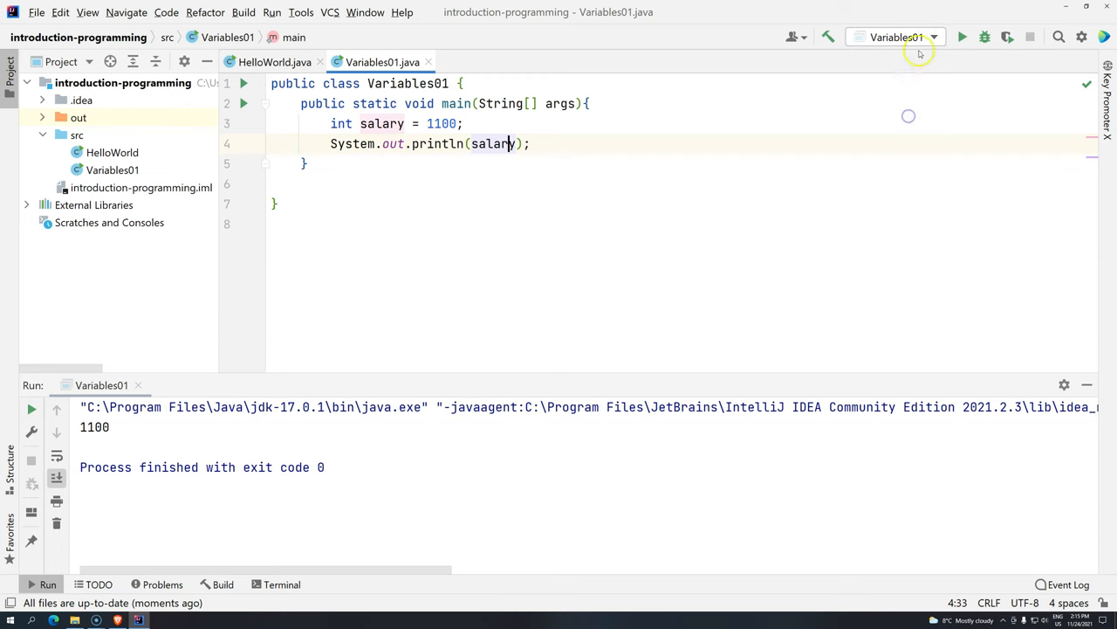
mouse_move(897, 39)
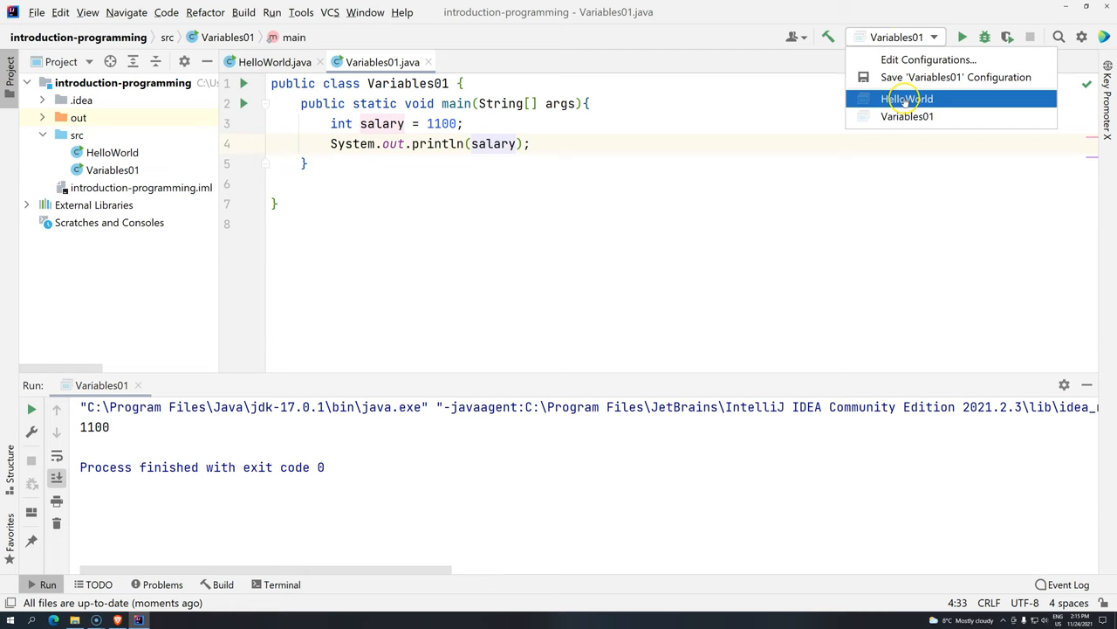
click(908, 98)
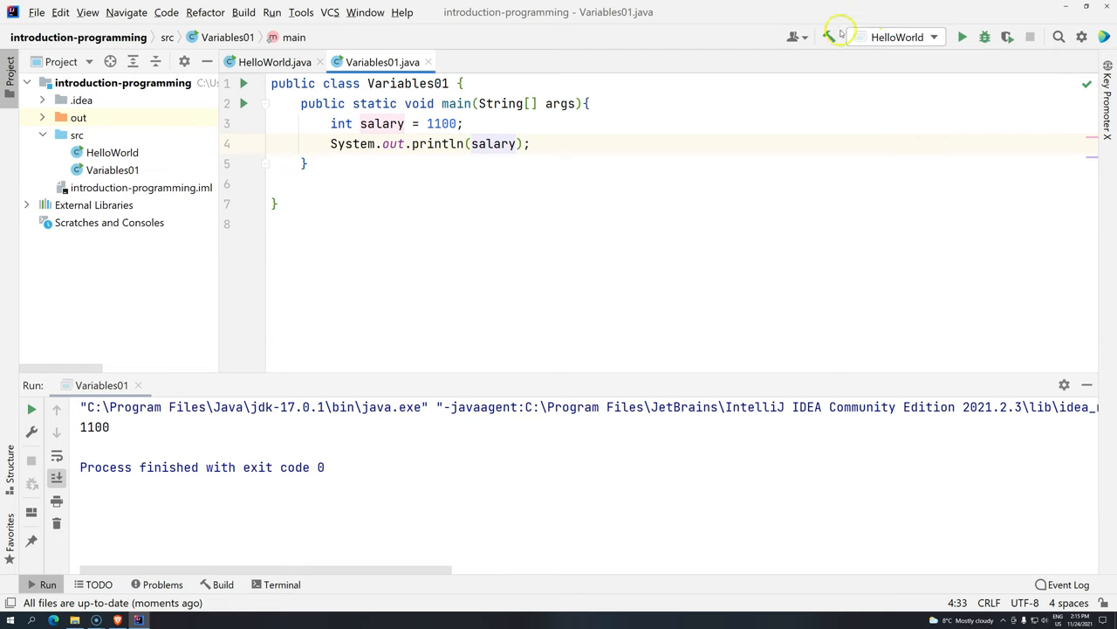
mouse_move(363, 63)
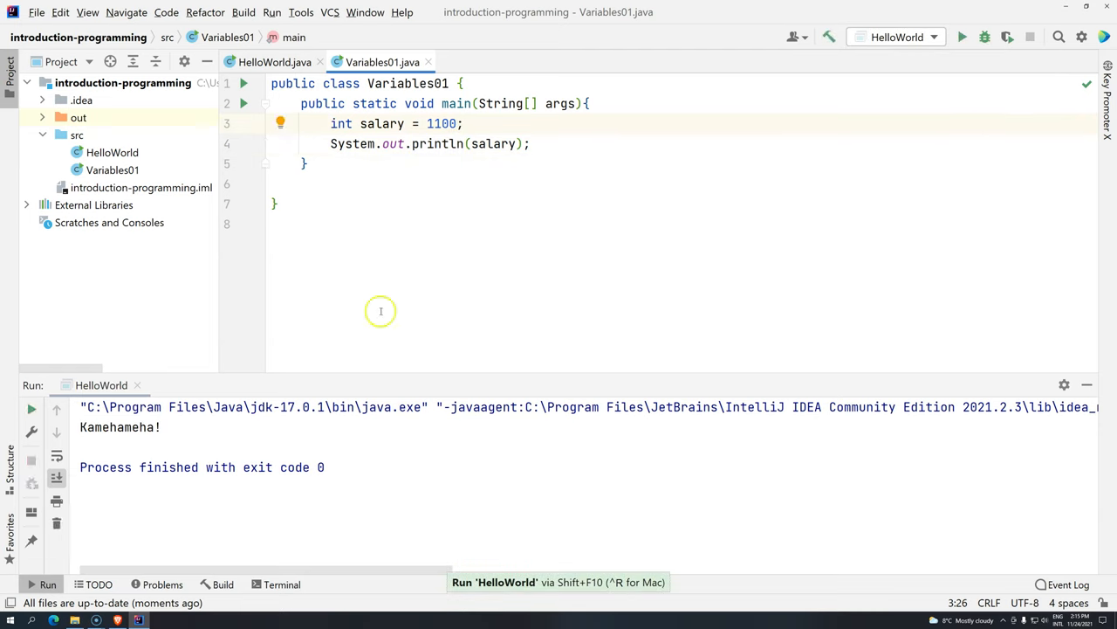
mouse_move(901, 37)
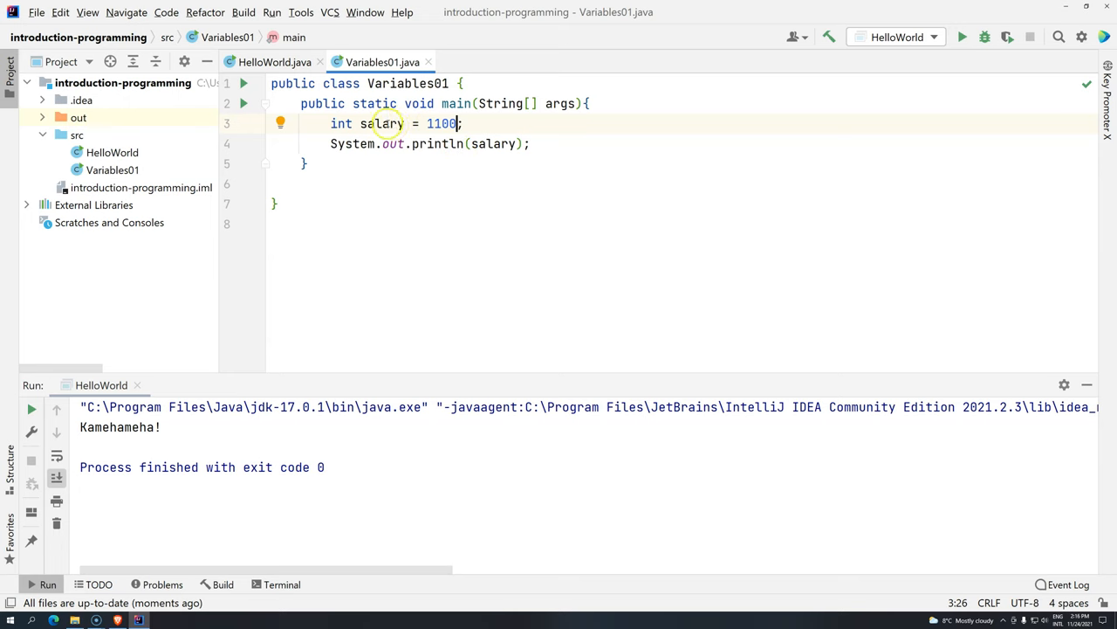
mouse_move(908, 35)
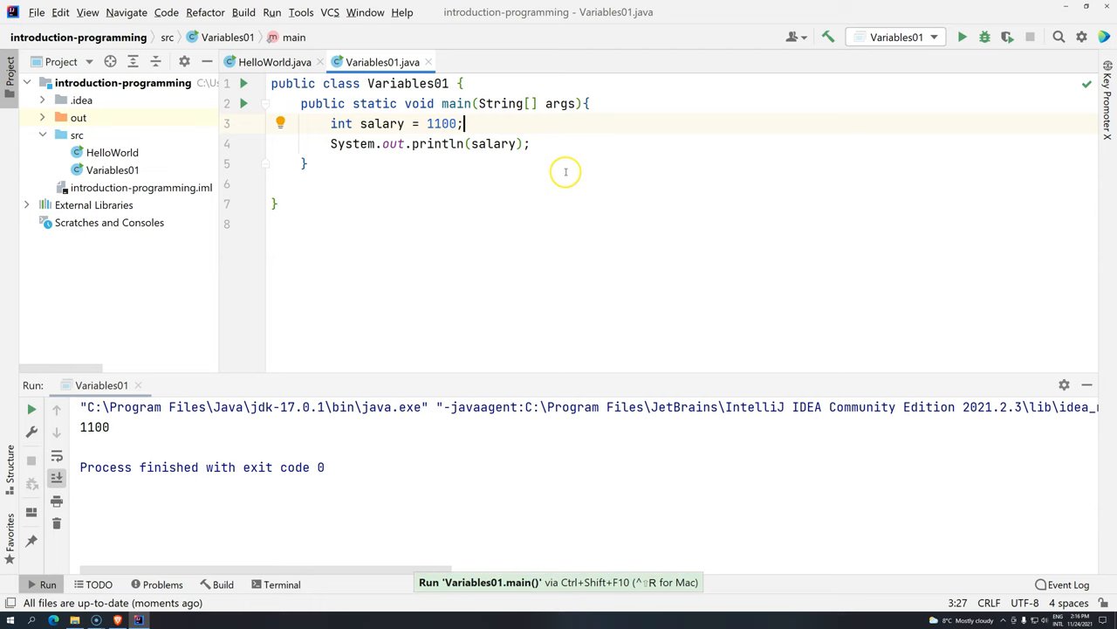
mouse_move(363, 310)
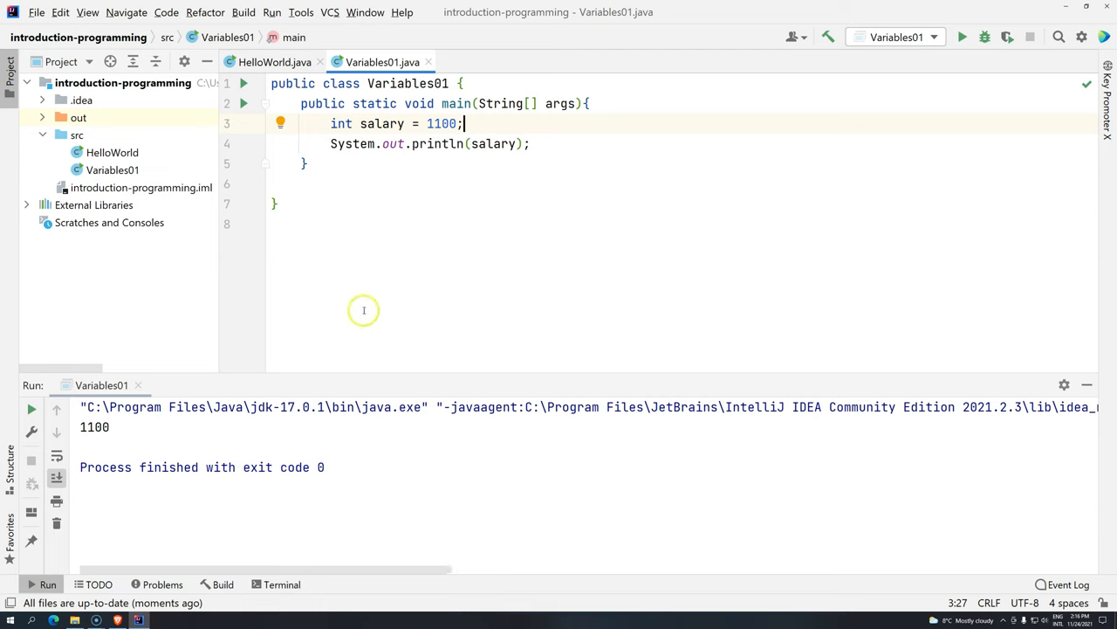
mouse_move(513, 234)
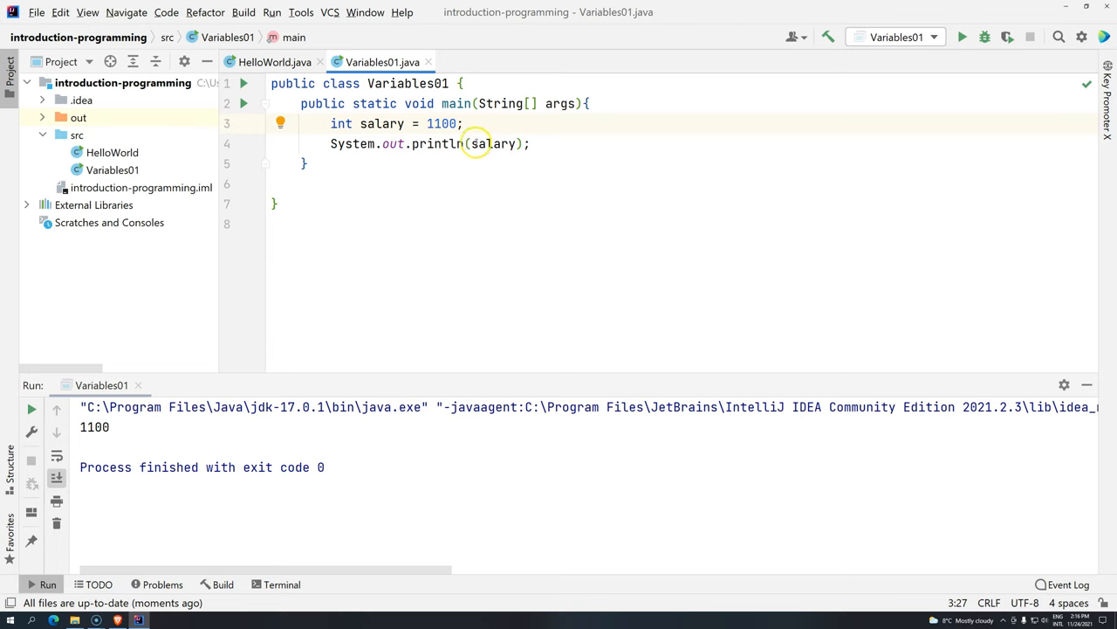
mouse_move(475, 143)
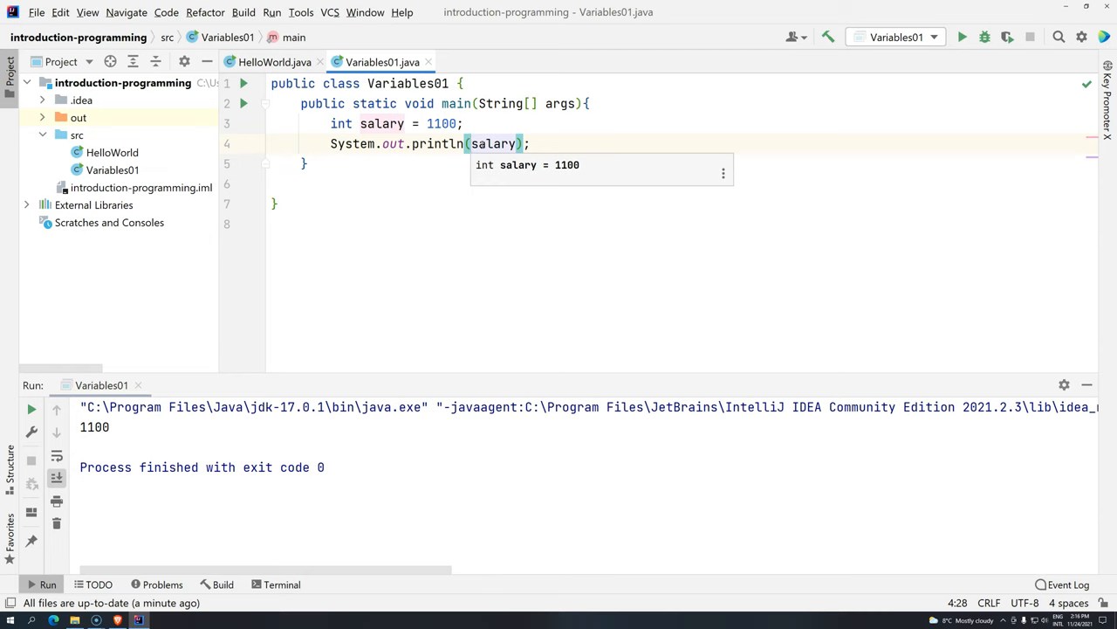
Make println output "This salary is: " + salary by concatenating the label with the variable.
text(")
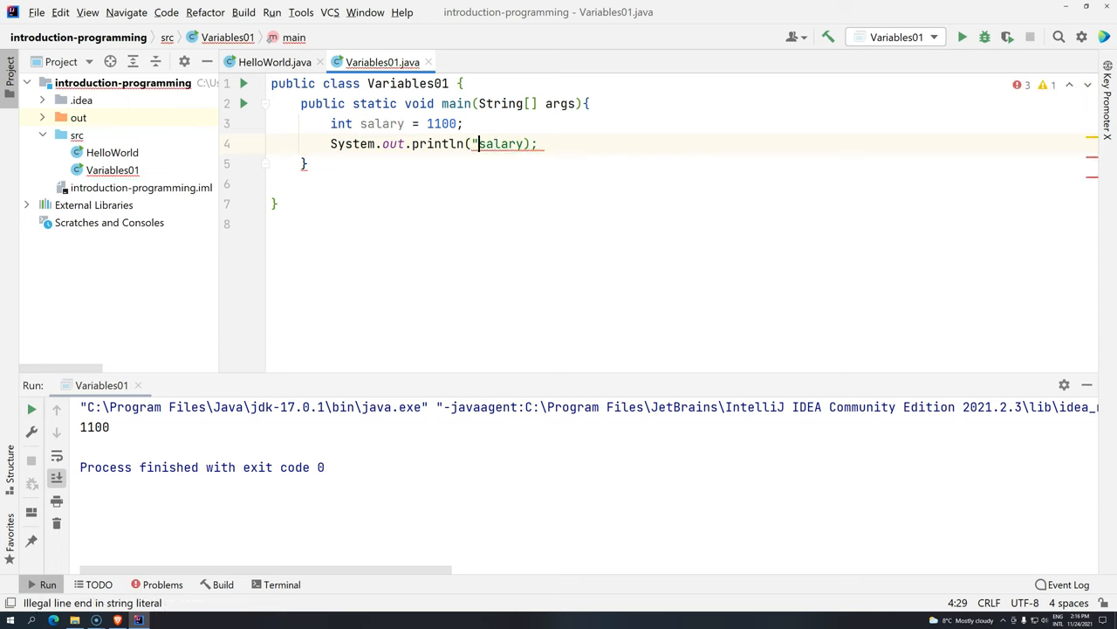
text(")
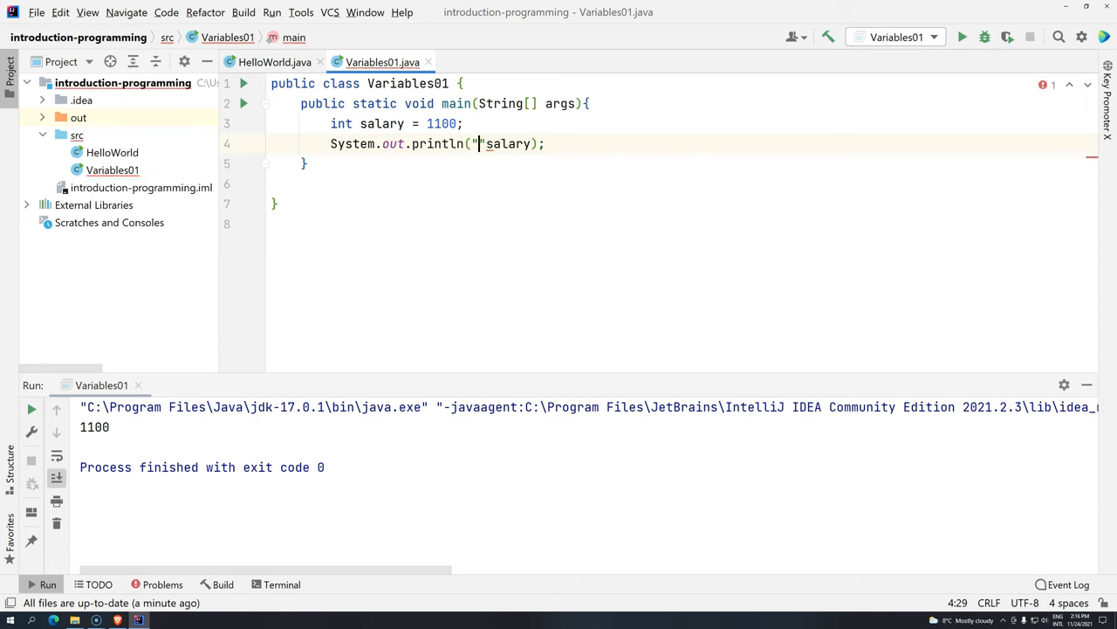
text(This sala)
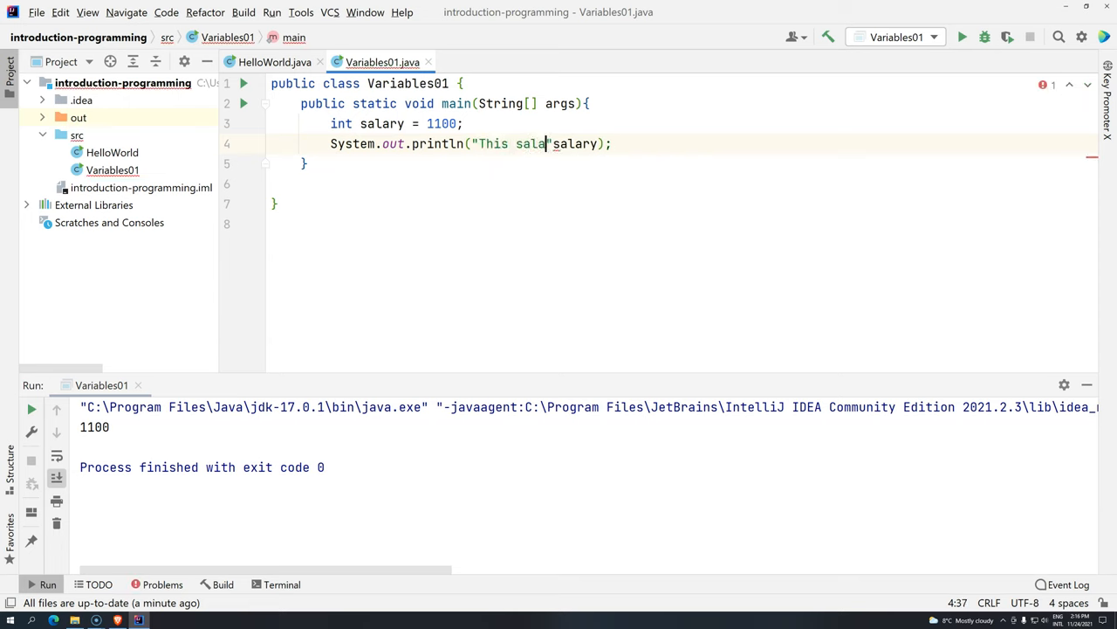
text(ry is)
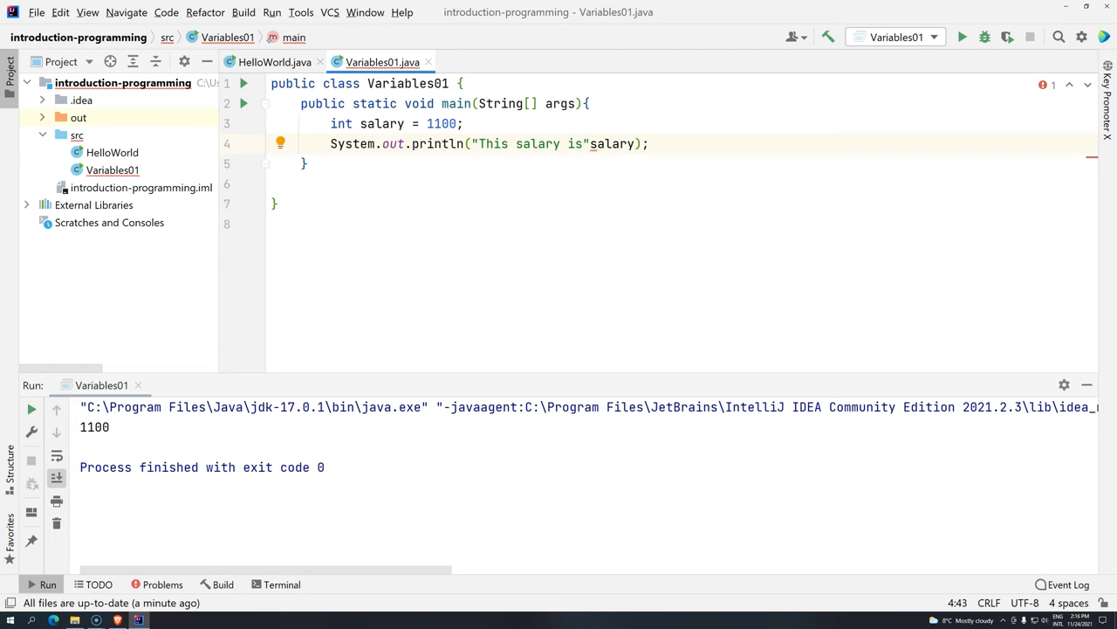
text(:)
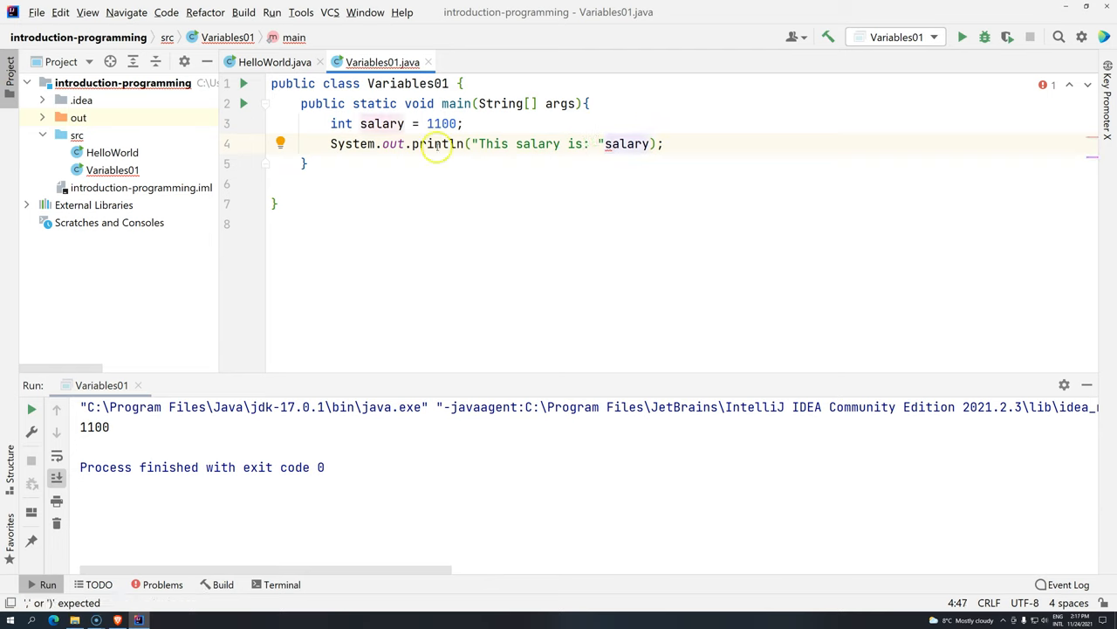
mouse_move(627, 143)
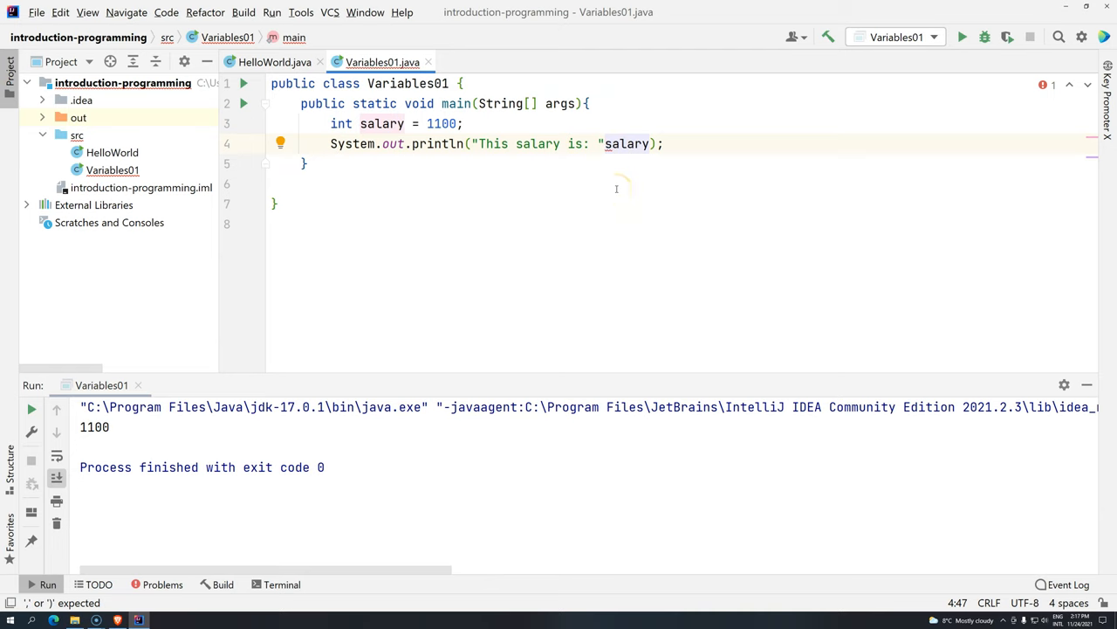
mouse_move(563, 178)
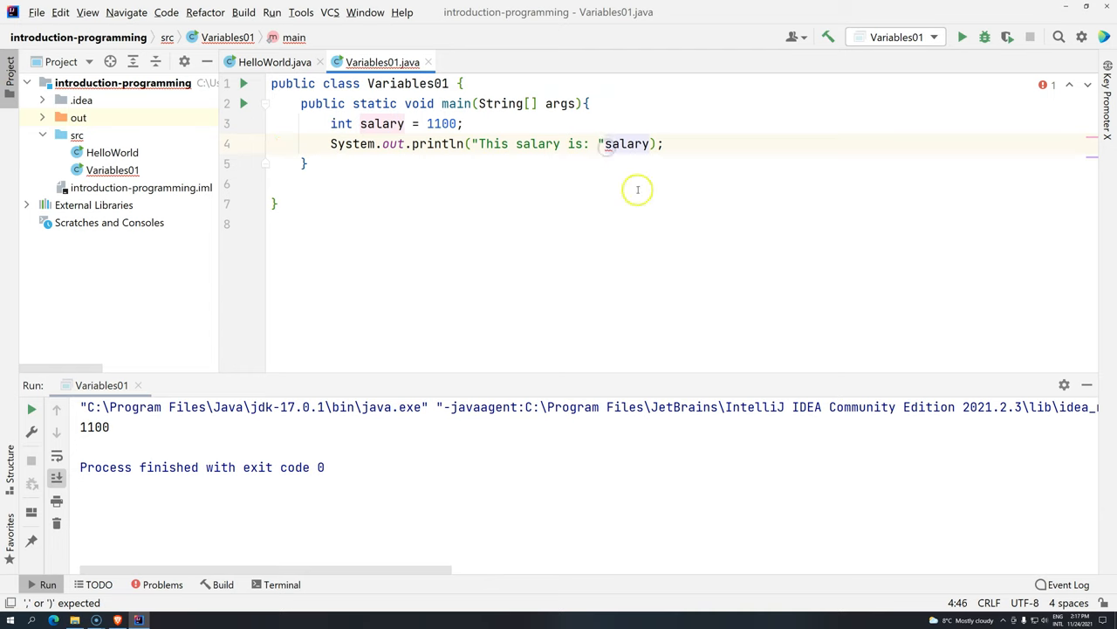
text(+)
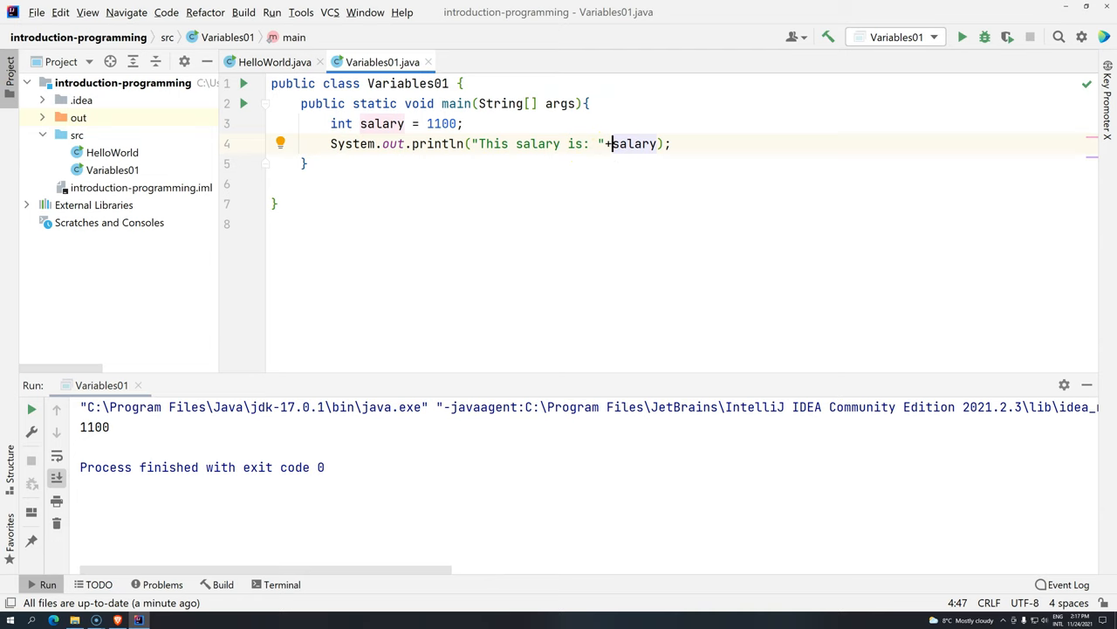
mouse_move(629, 186)
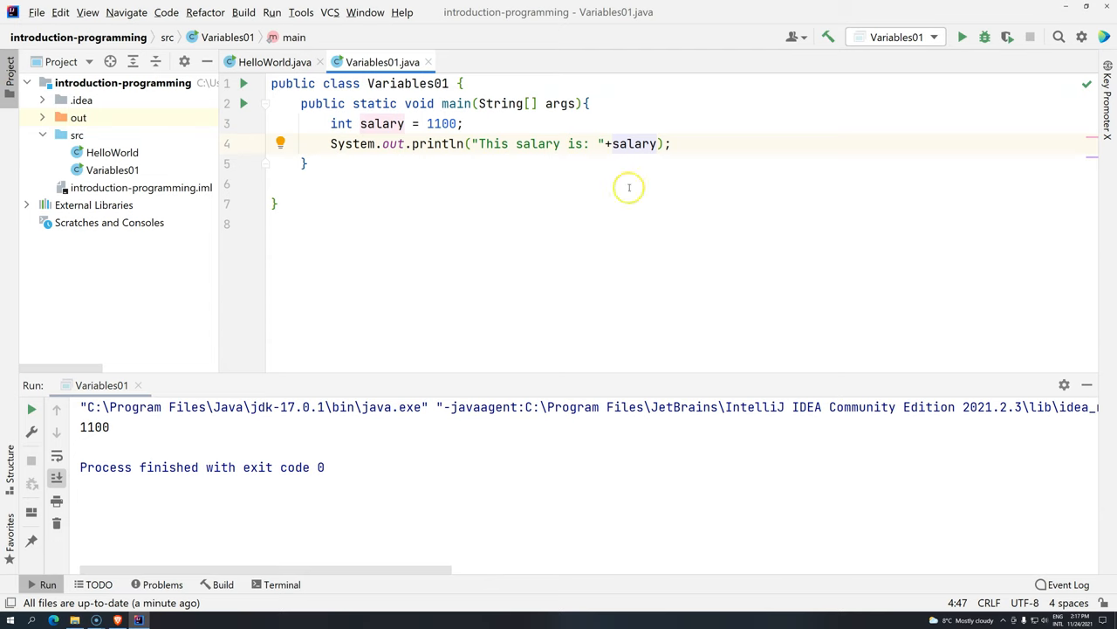
Change the salary value from 1100 to 900 and run to print This salary is: 900.
drag(477, 143, 531, 143)
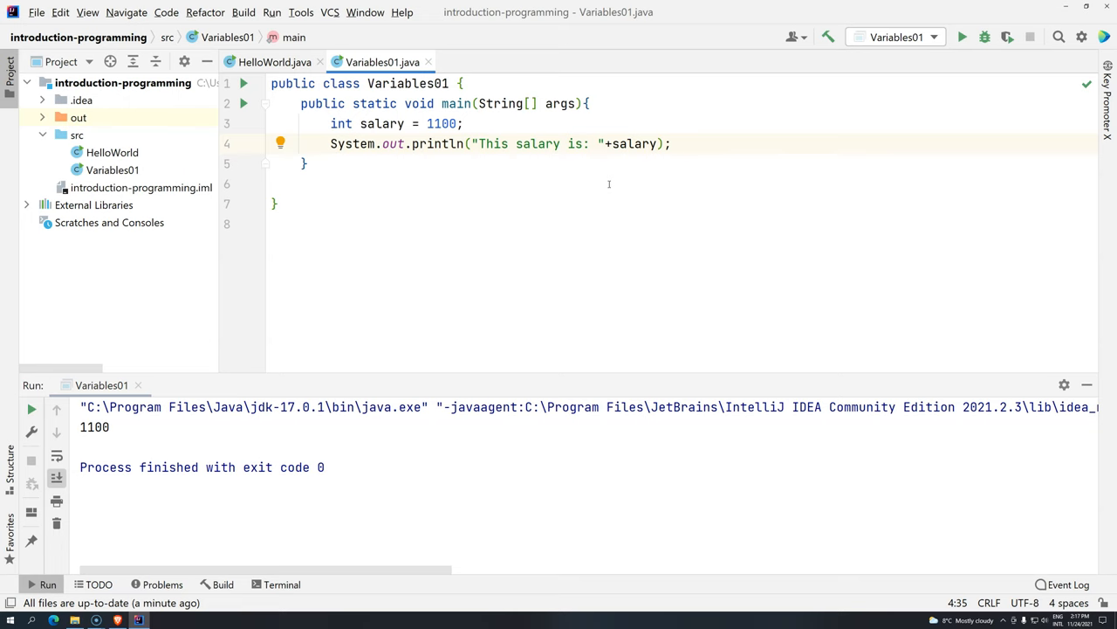
click(970, 36)
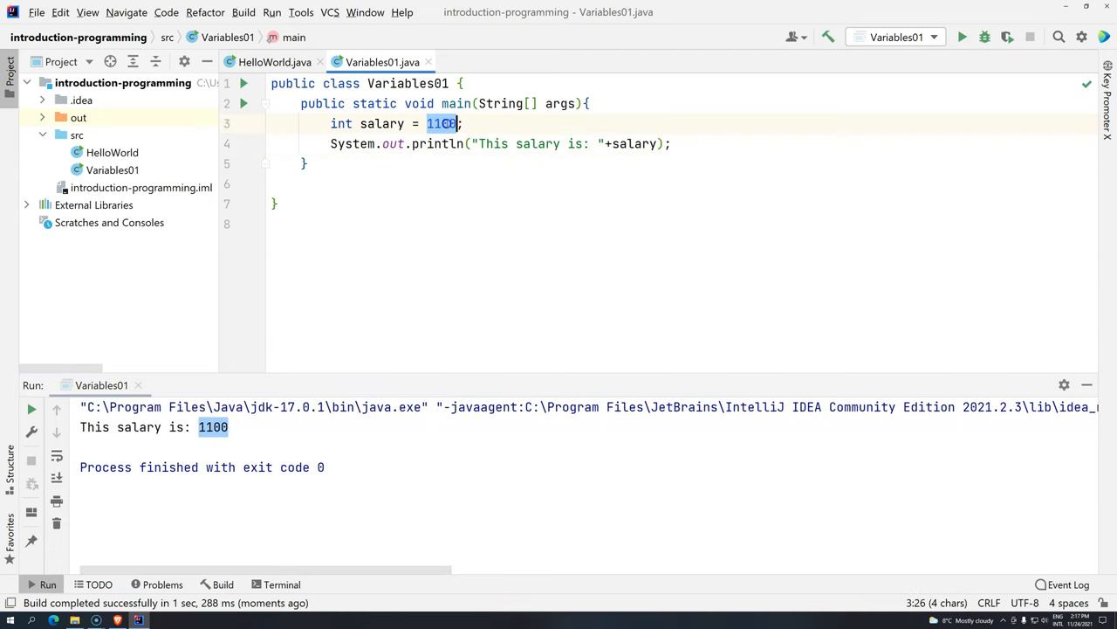
text(900)
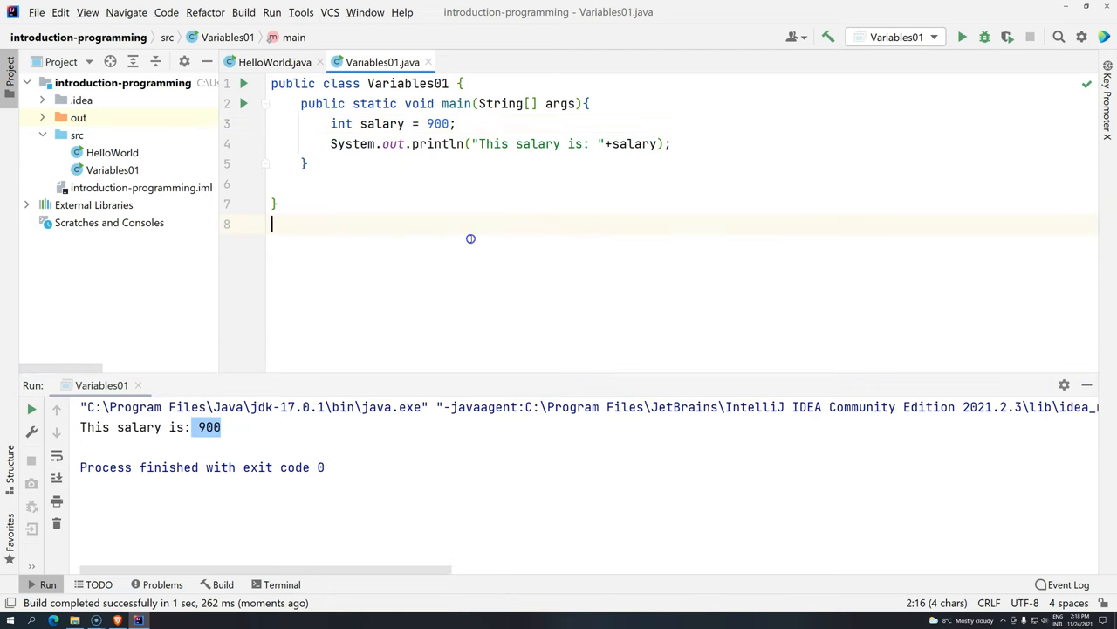
double_click(538, 143)
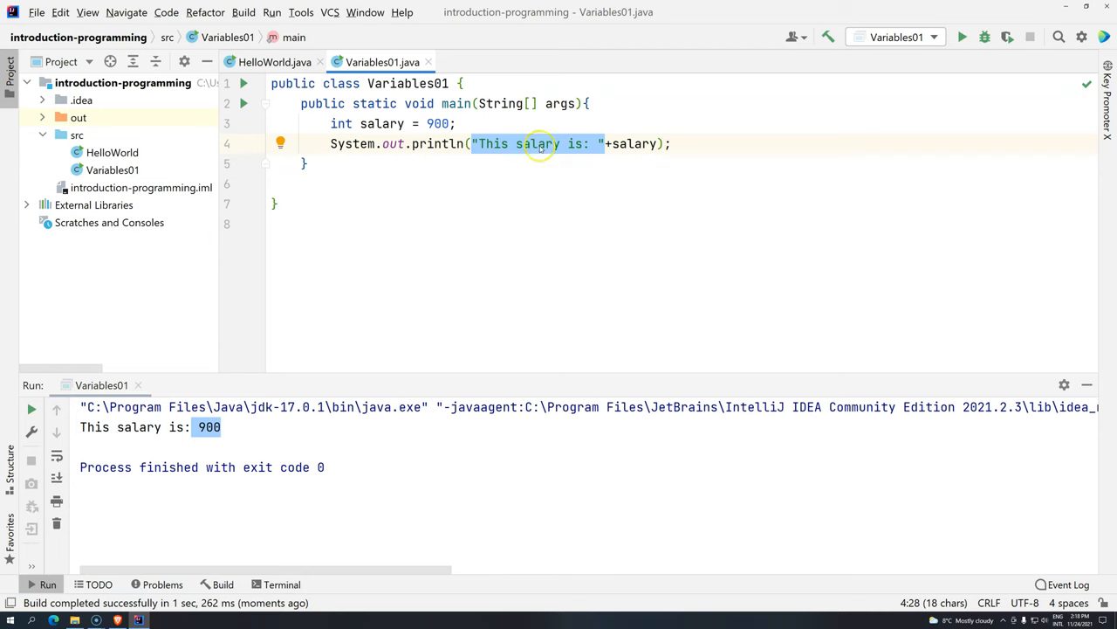
mouse_move(569, 122)
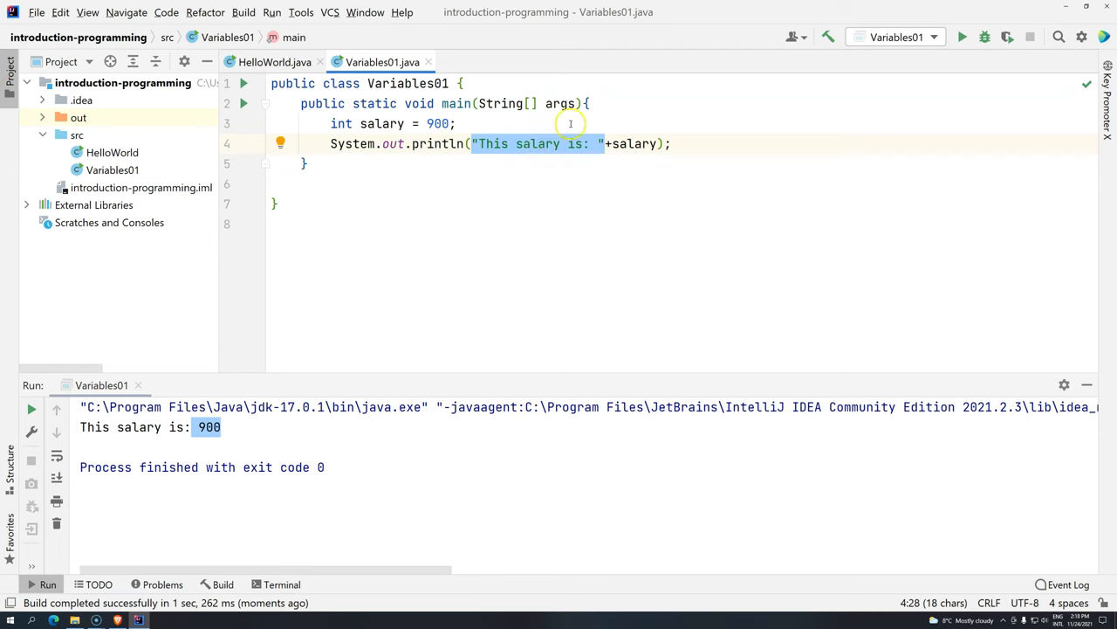
double_click(635, 143)
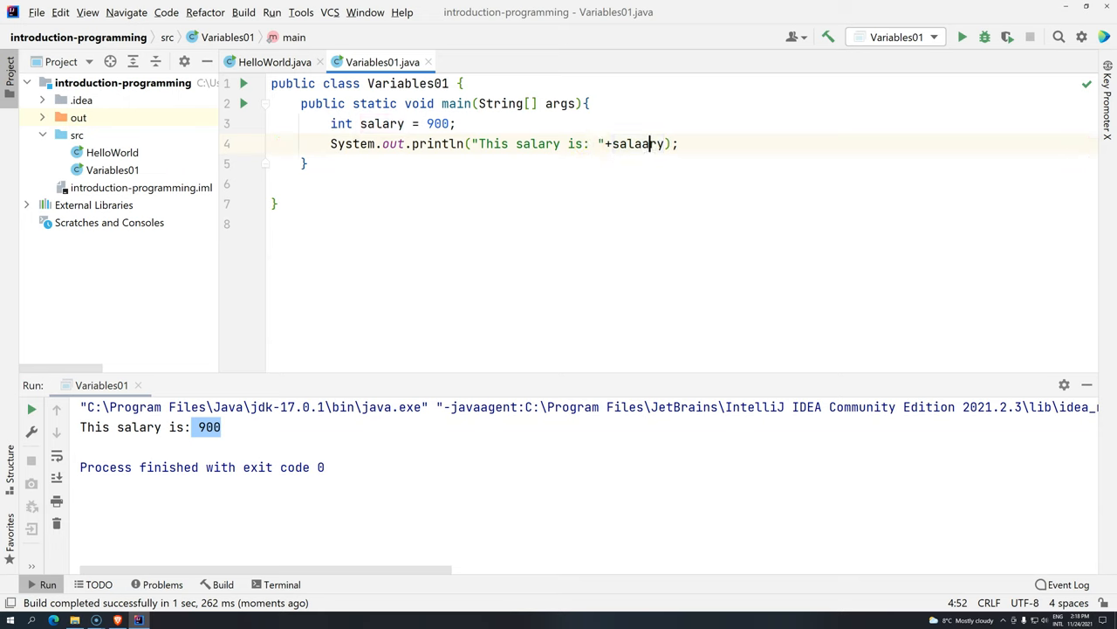
text(g)
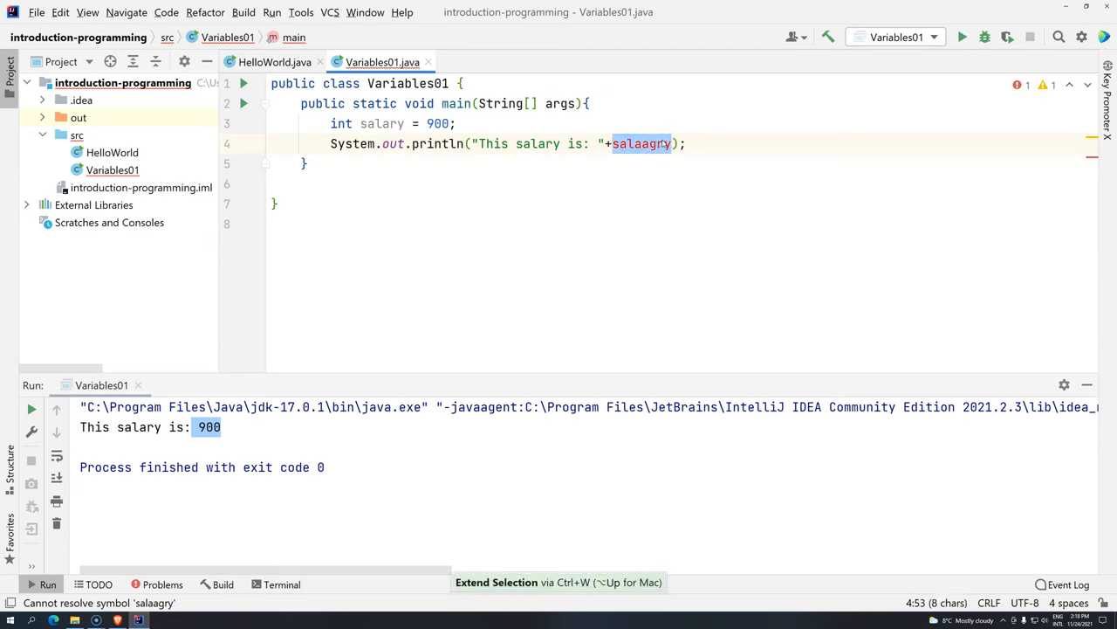
text(age)
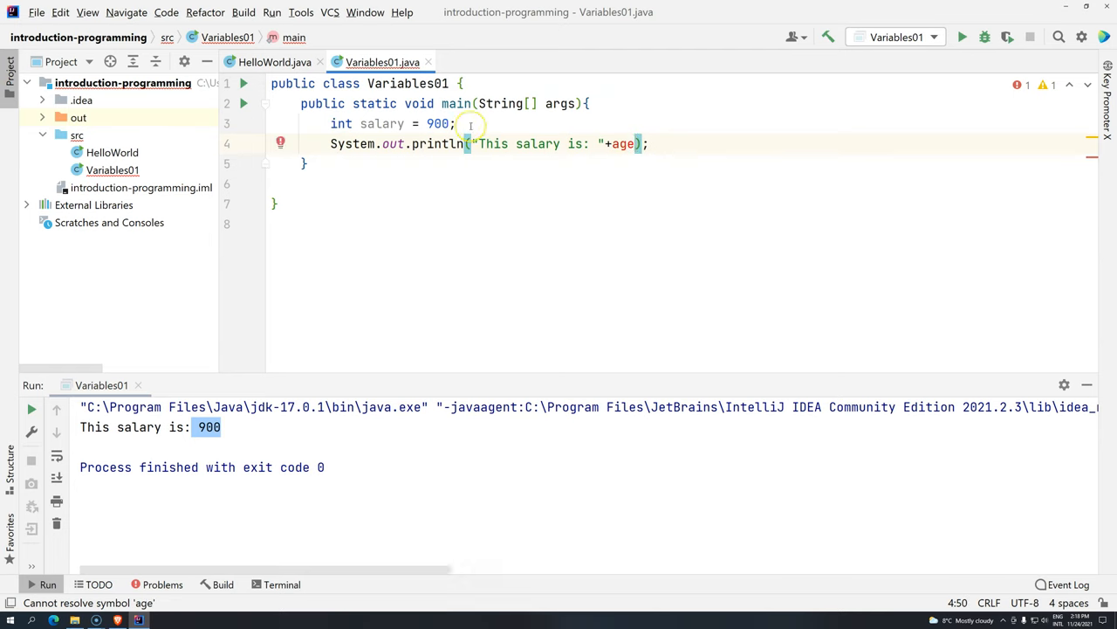
mouse_move(475, 124)
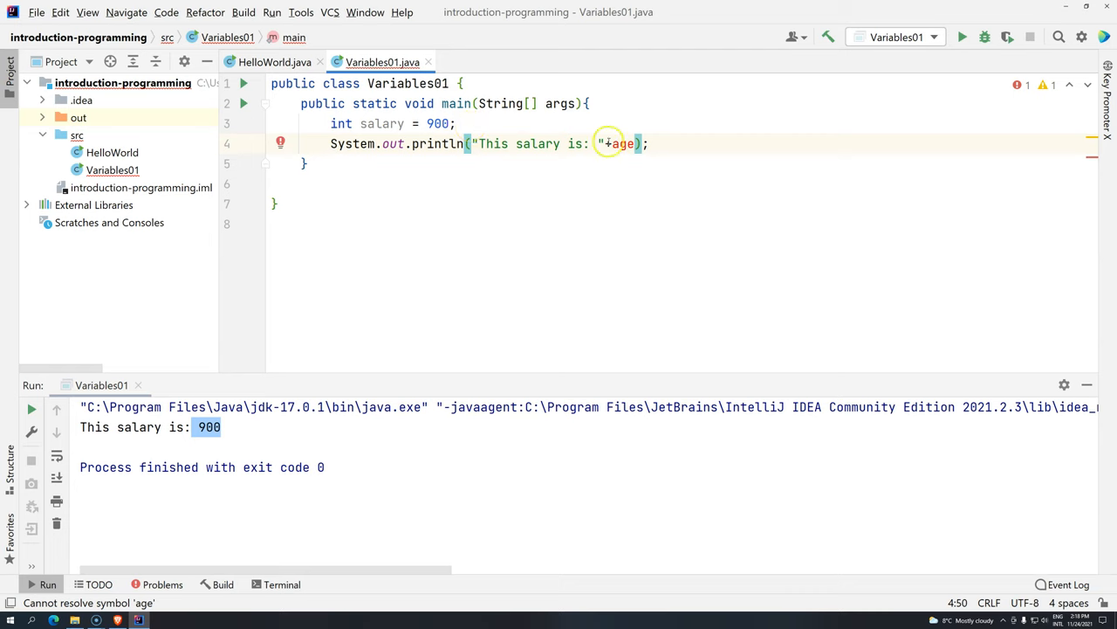
mouse_move(485, 136)
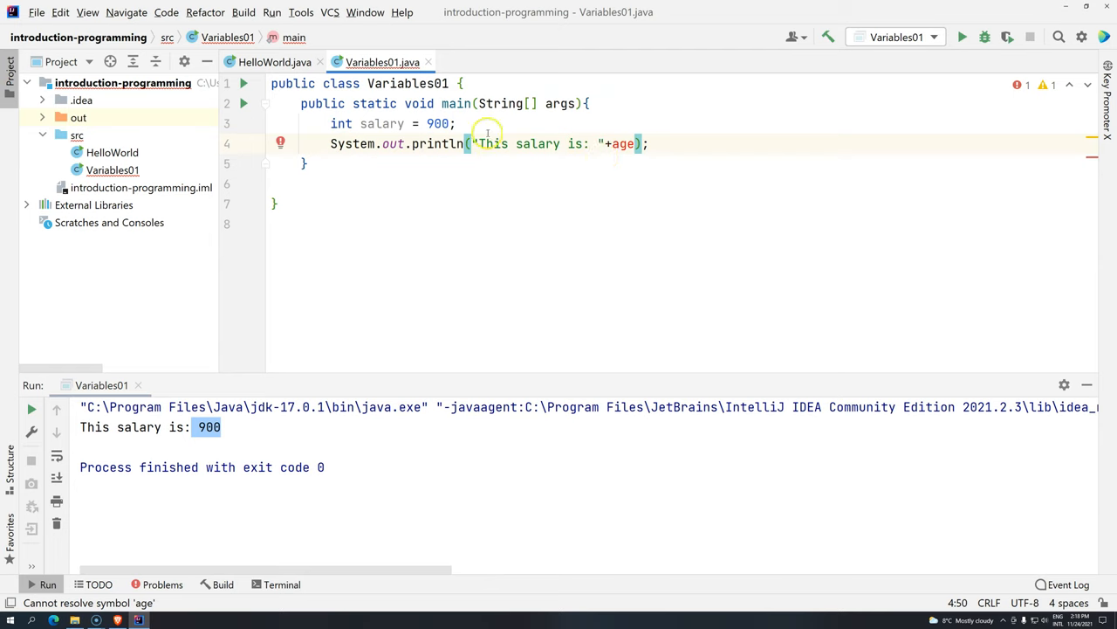
mouse_move(341, 122)
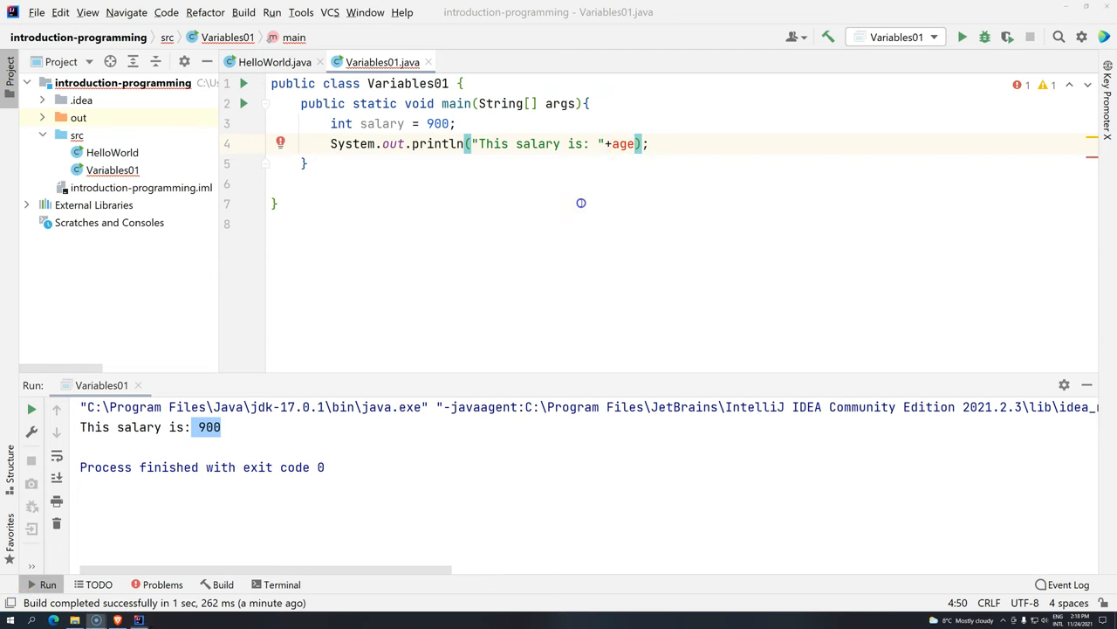
text(sa)
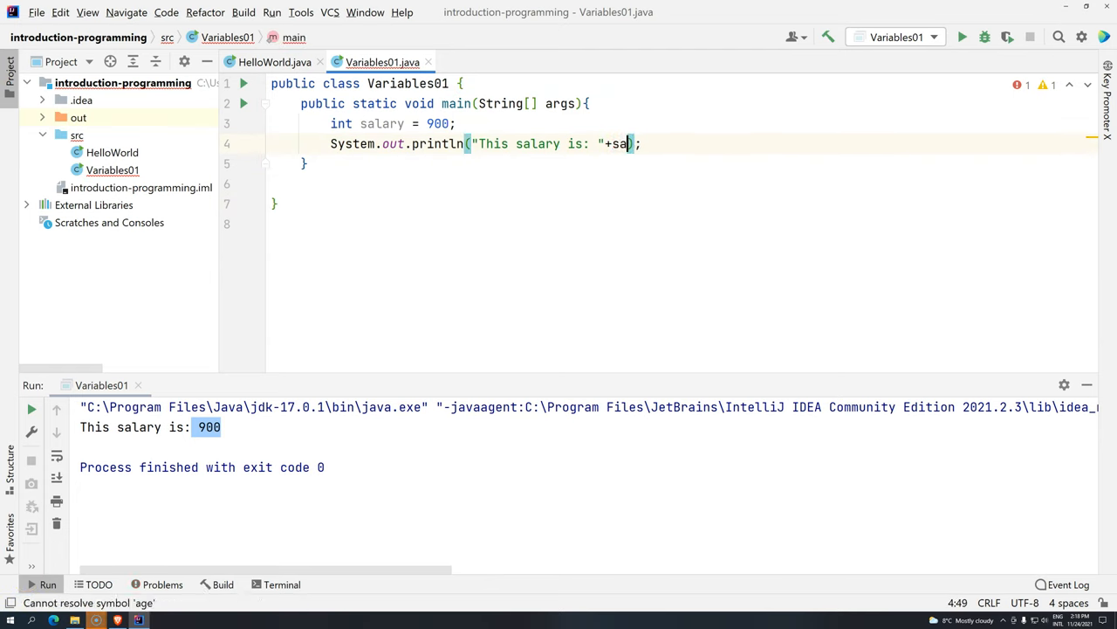
text(lary)
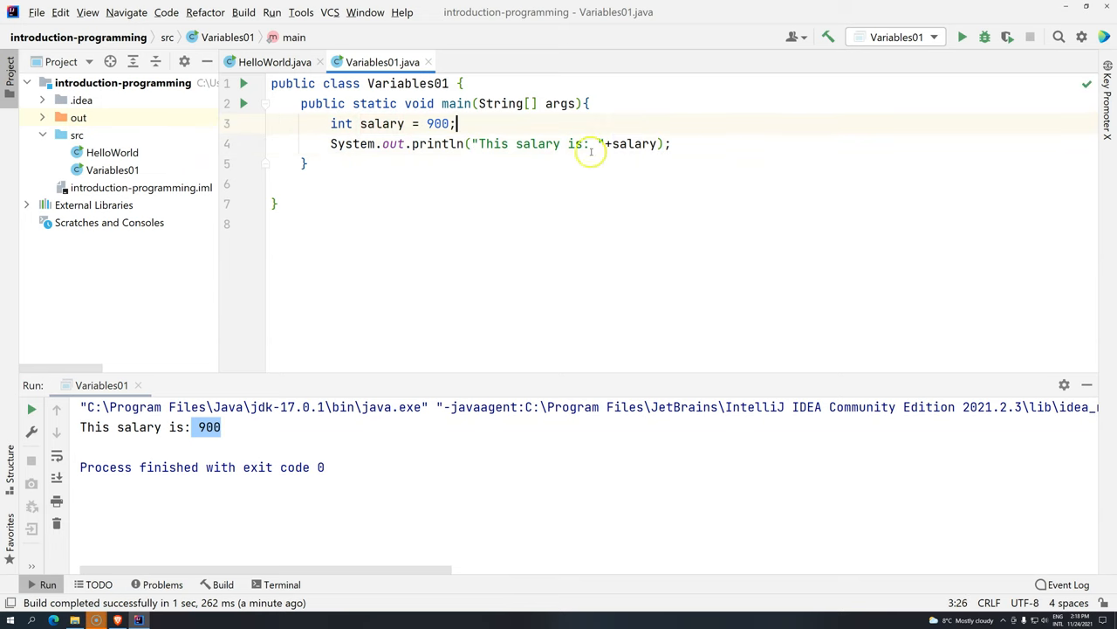
Create a new Java class Variables02 in the src folder.
click(112, 169)
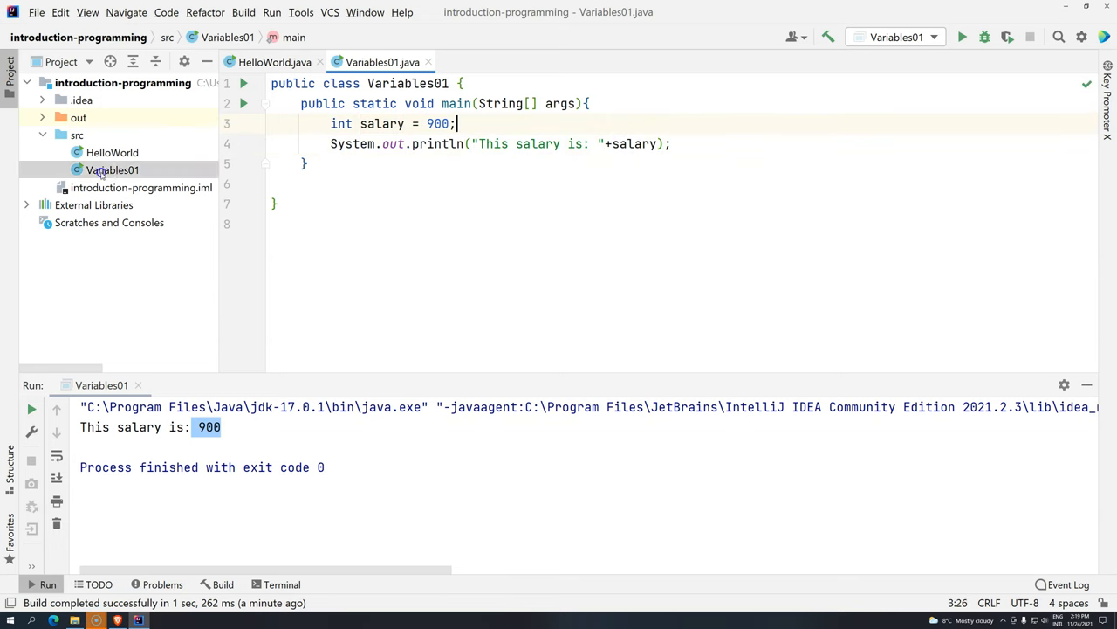
right_click(77, 135)
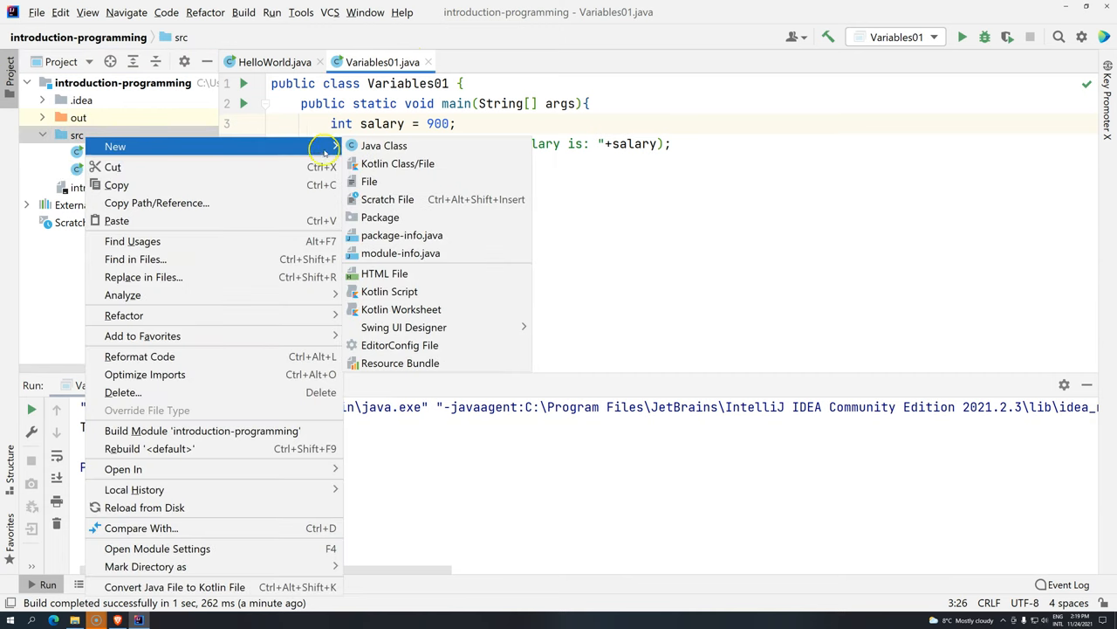
click(374, 147)
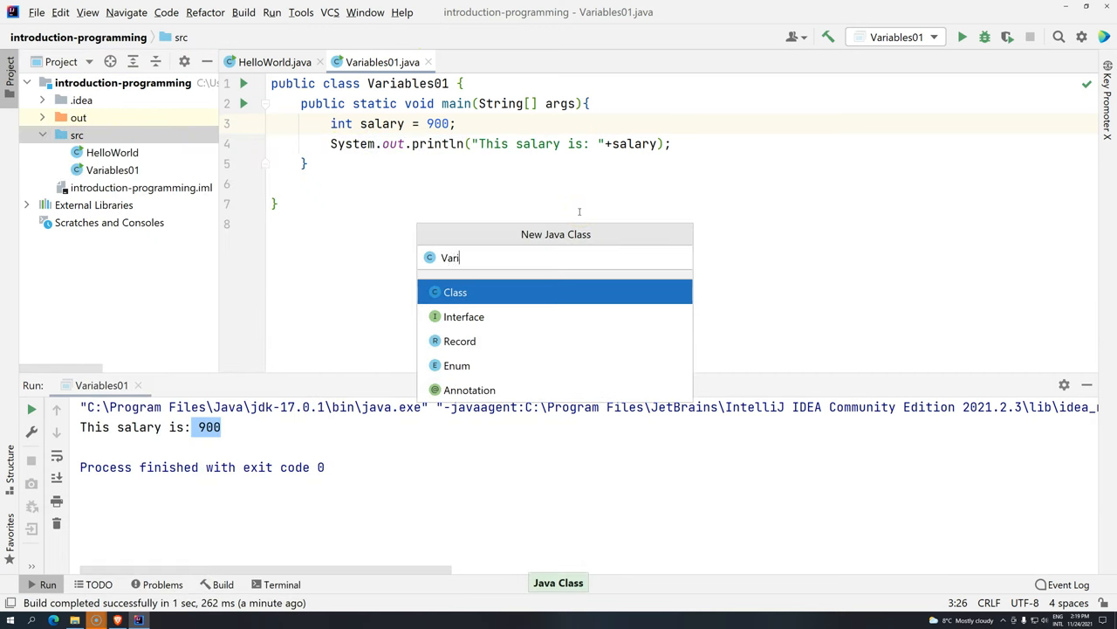
text(ables)
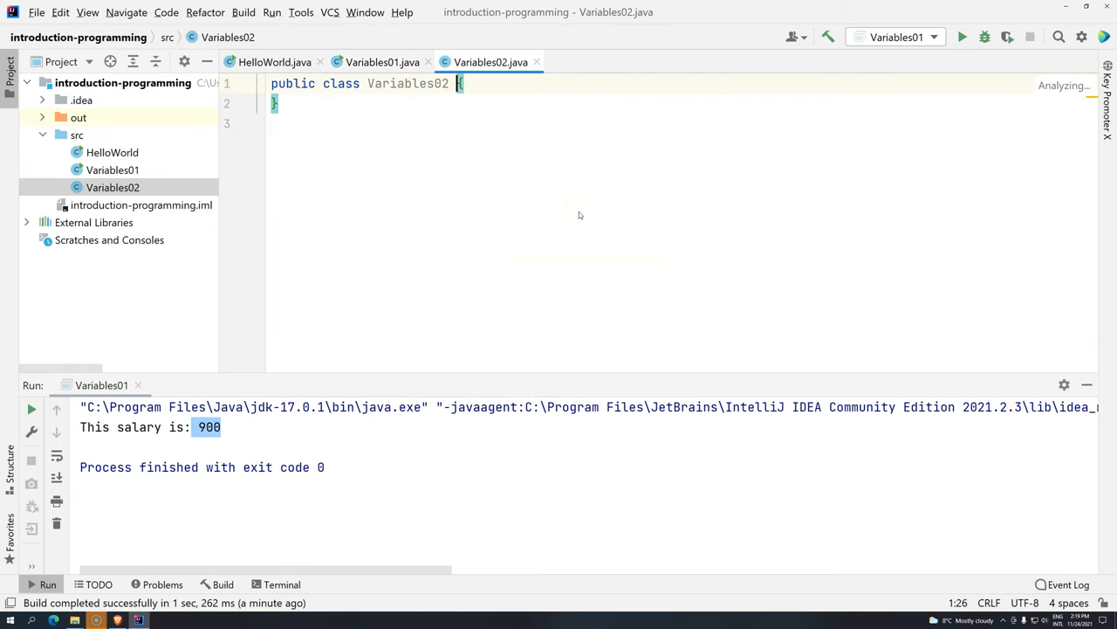
Write an empty public static void main(String[] agrs) method in Variables02.
text(public static)
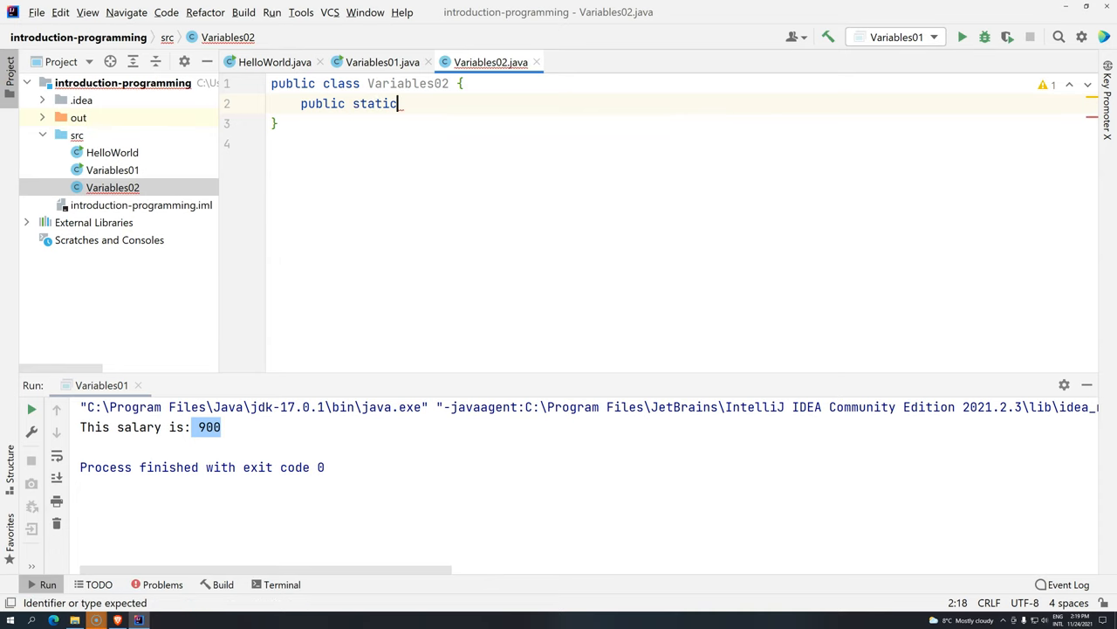
text(void)
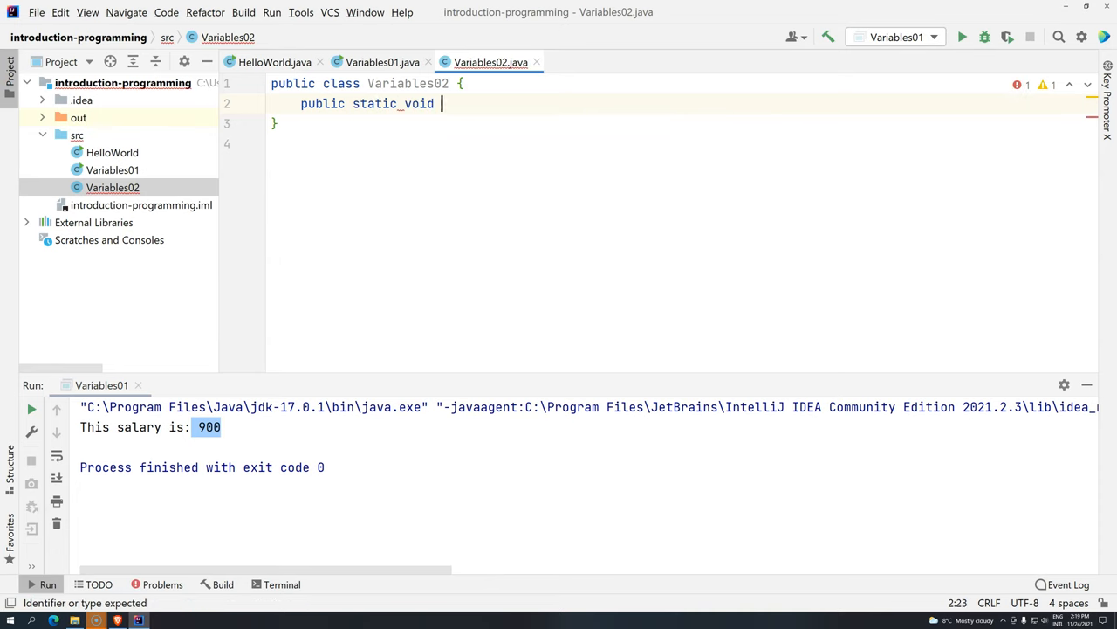
text(main(String)
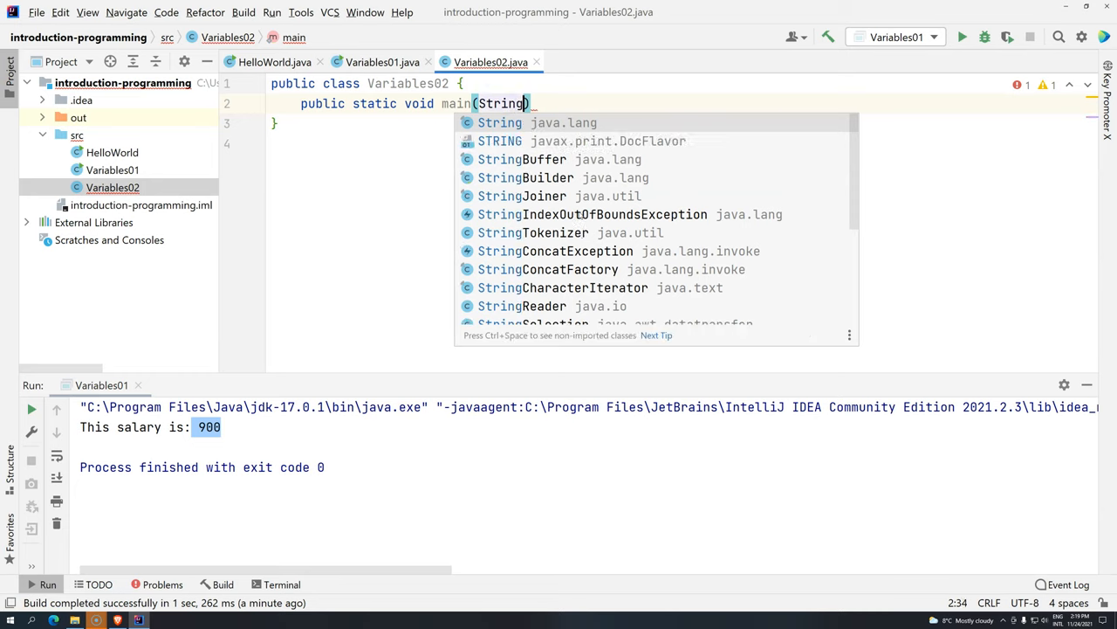
text([])
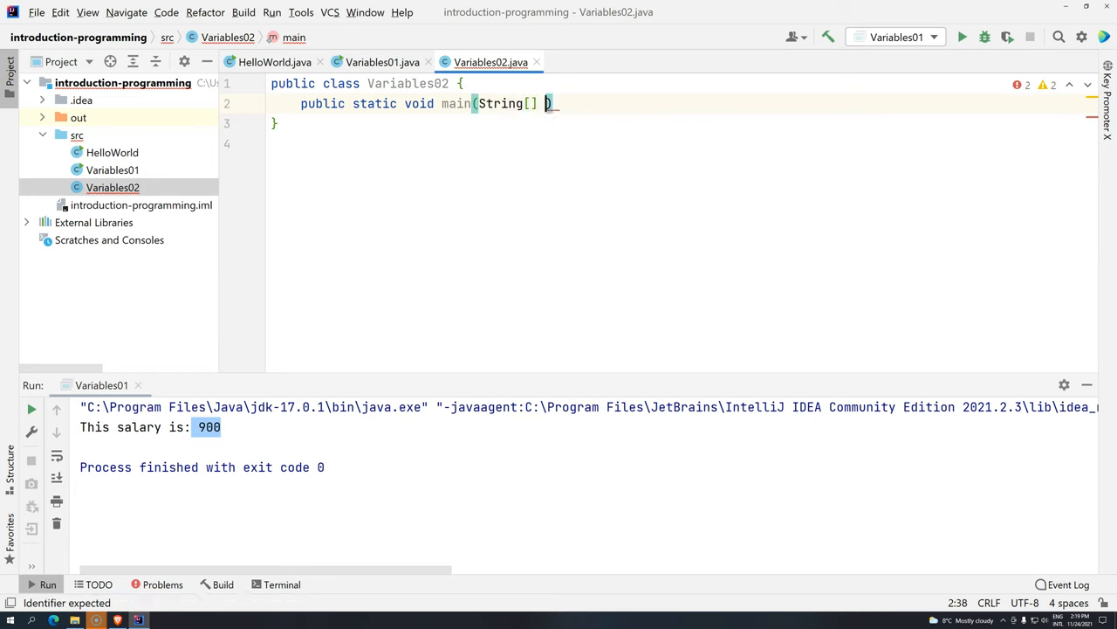
text(agrs))
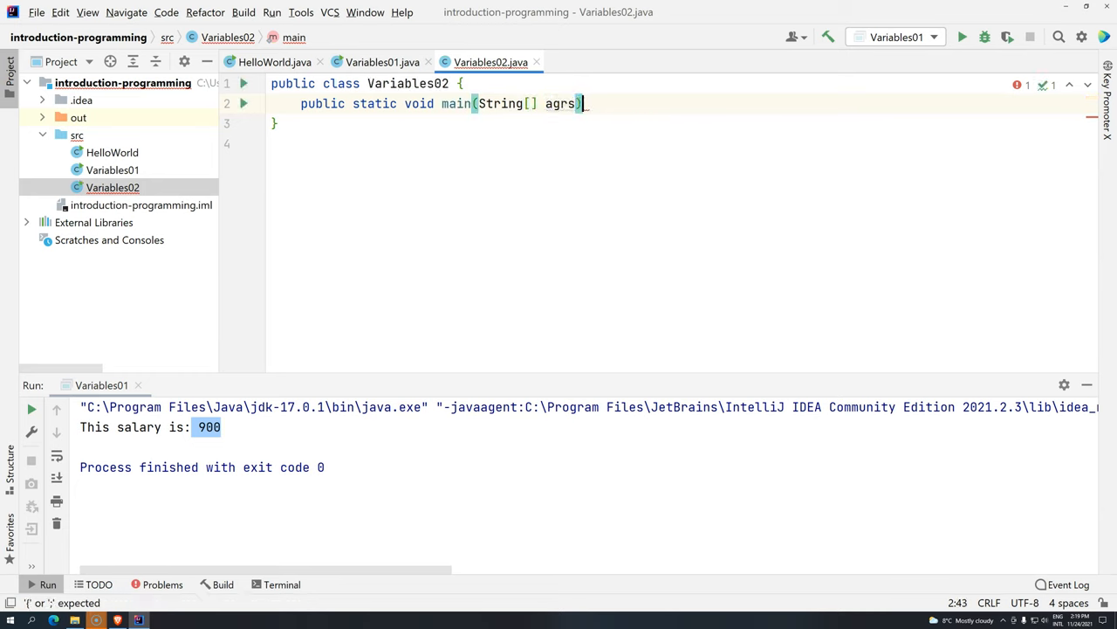
text({)
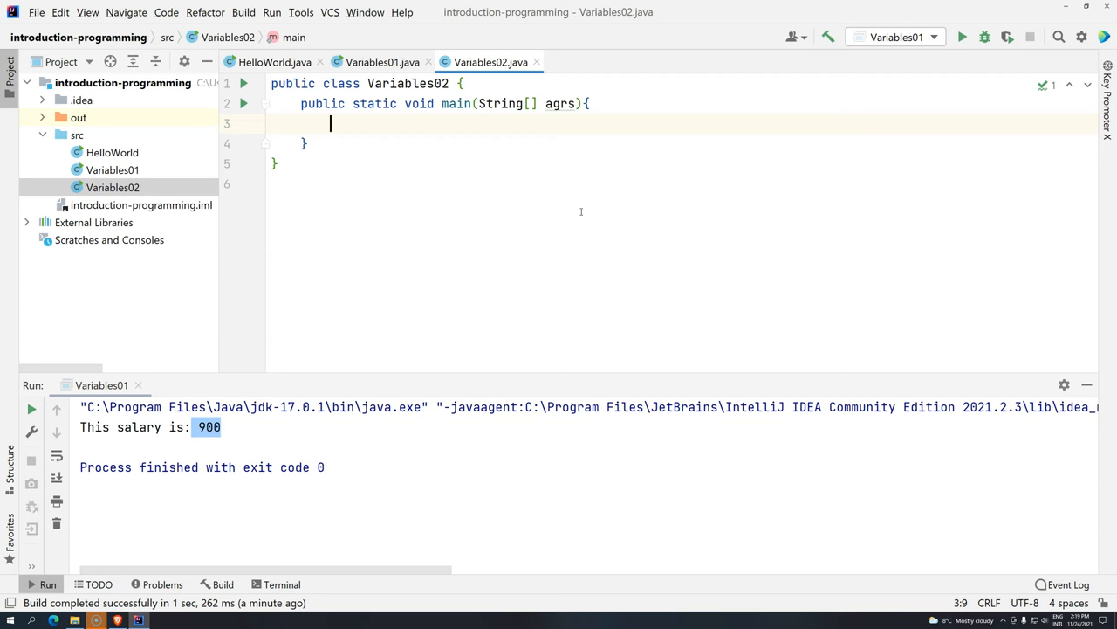
mouse_move(203, 555)
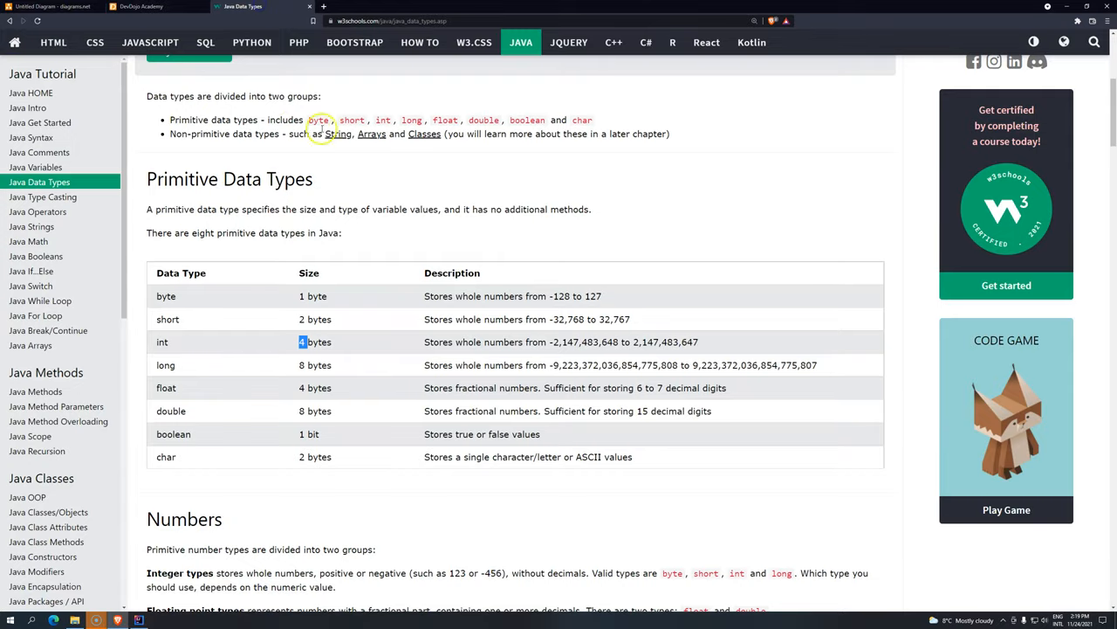
mouse_move(311, 10)
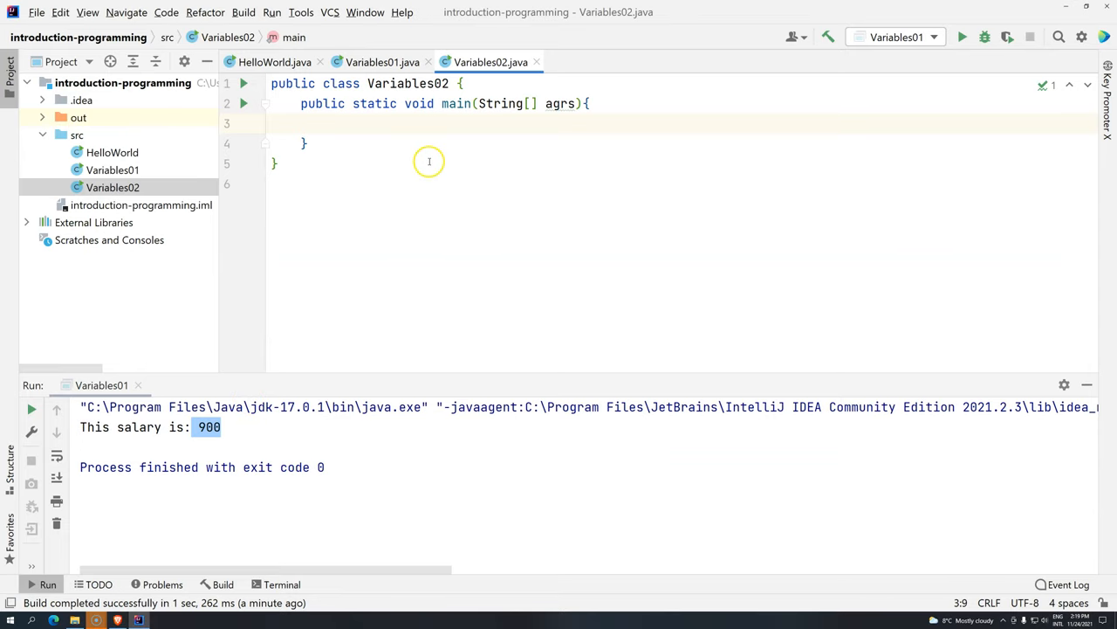
Declare byte age = 120 in main, fixing a duplicated byte word along the way.
text(byte)
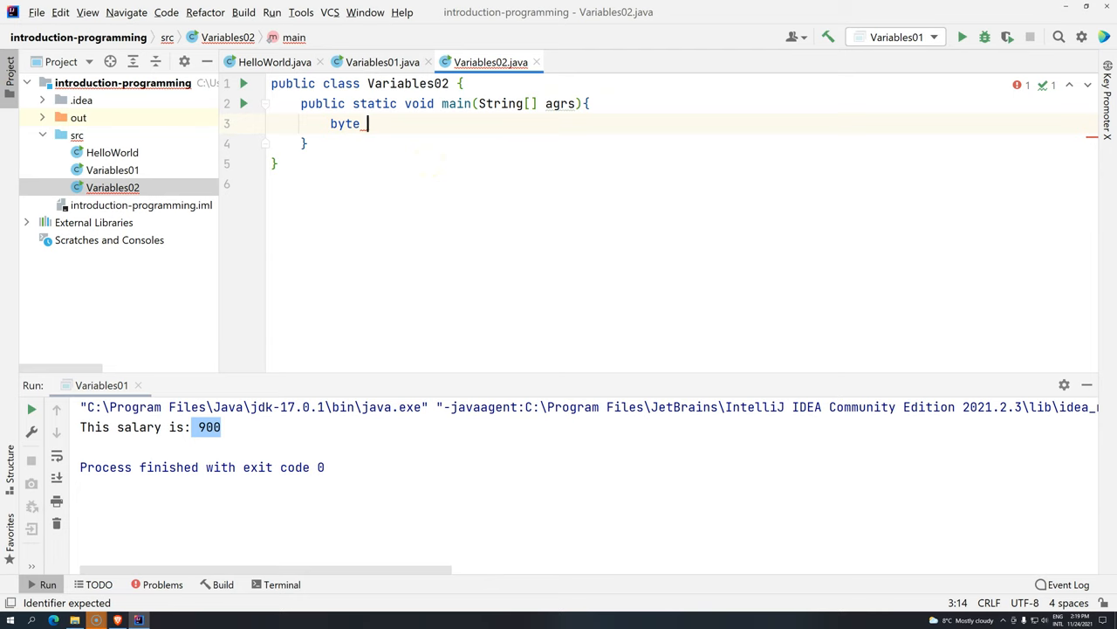
text(byte)
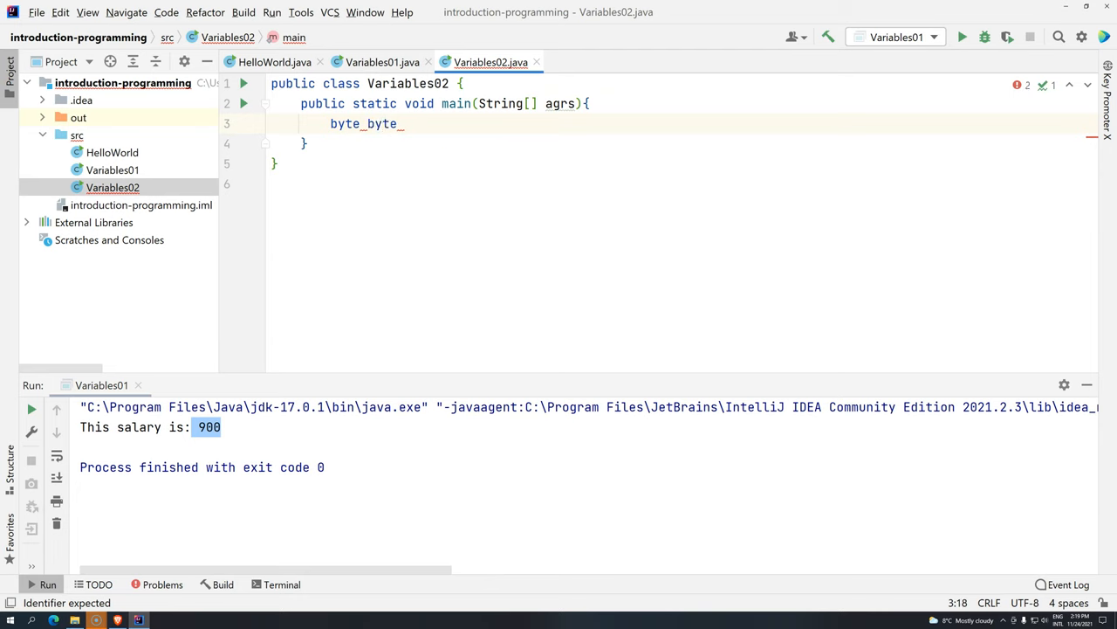
key(ctrl+shift+Left)
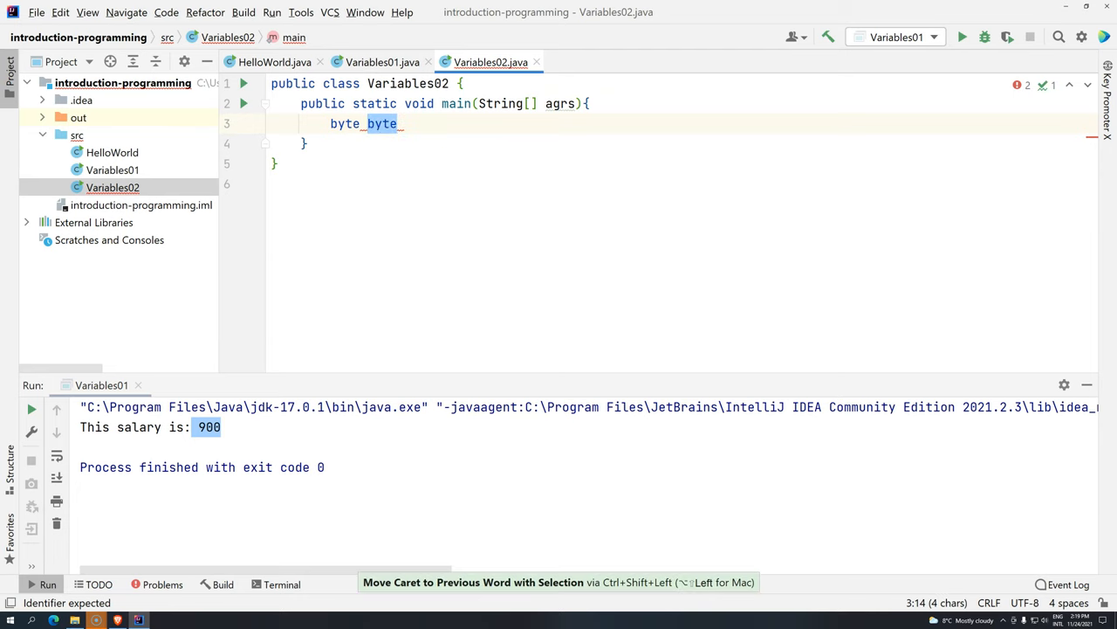
text(a)
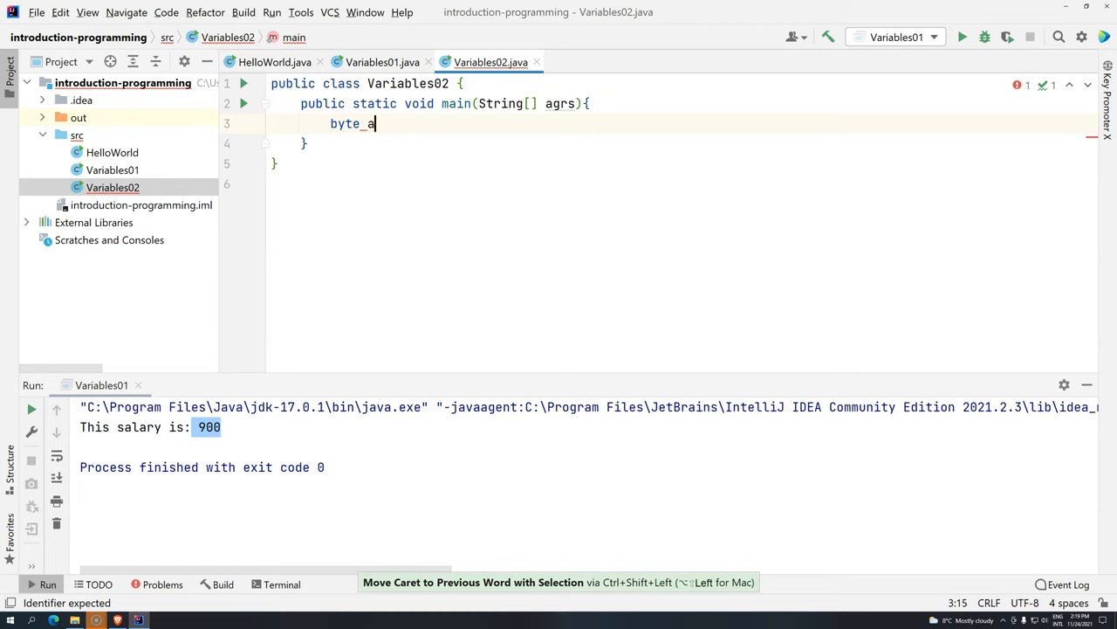
text(ge_=)
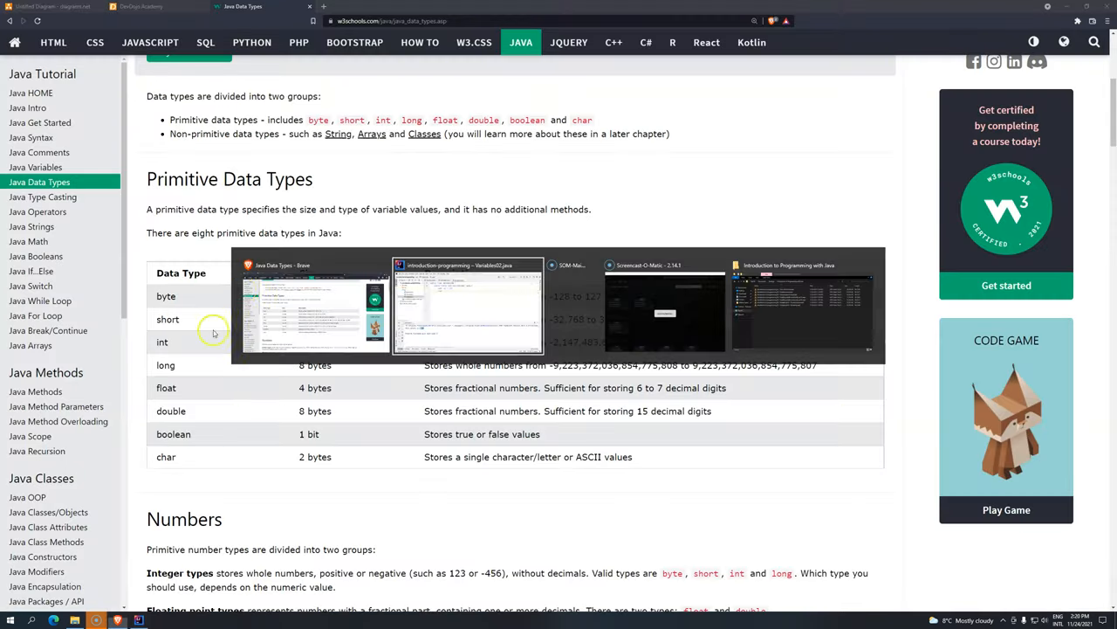
click(468, 306)
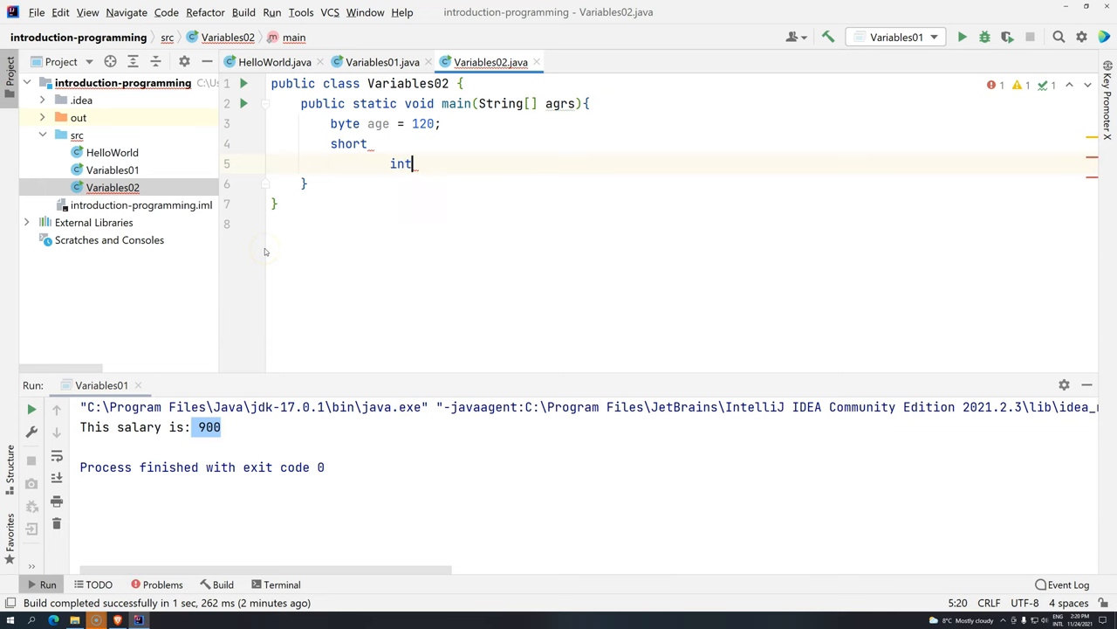
key(ctrl+z)
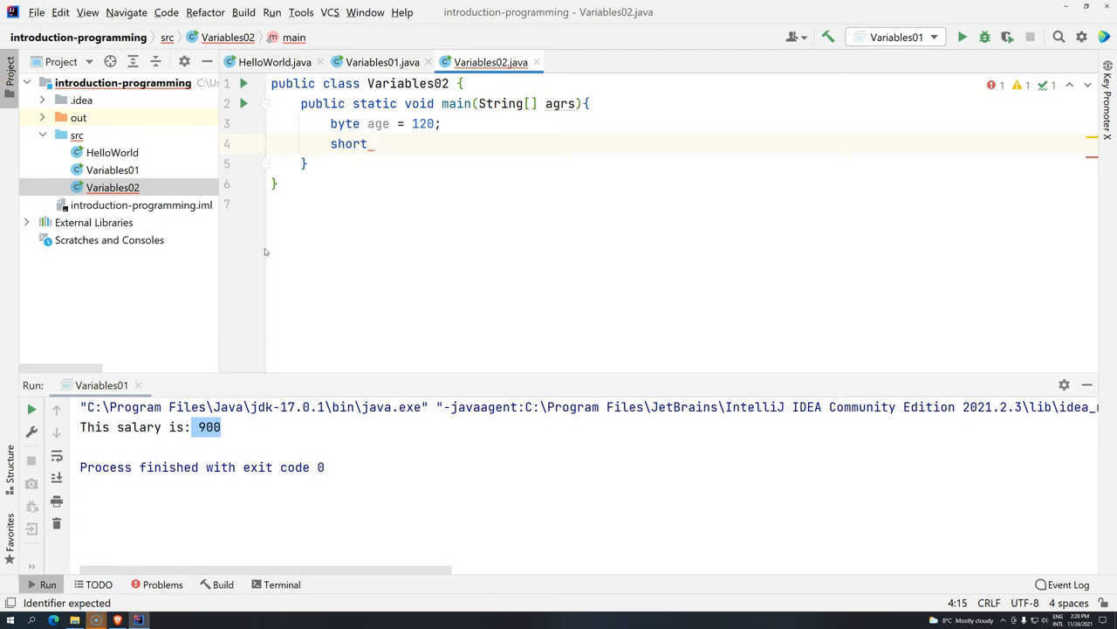
Declare short houseNumber = 1000 below the byte declaration.
text(salary)
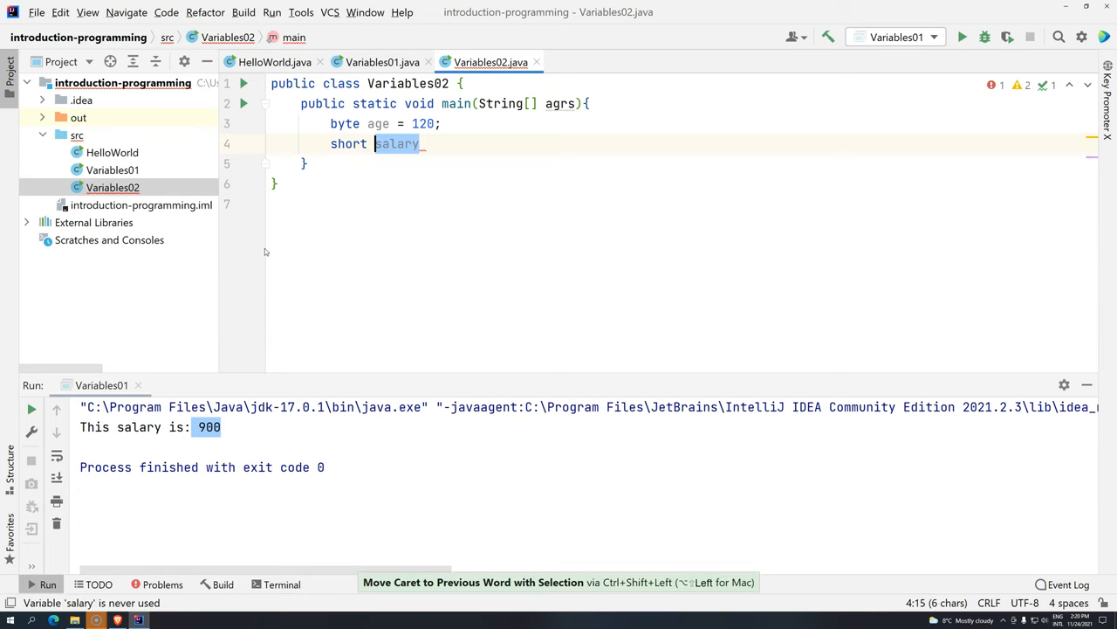
key(Delete)
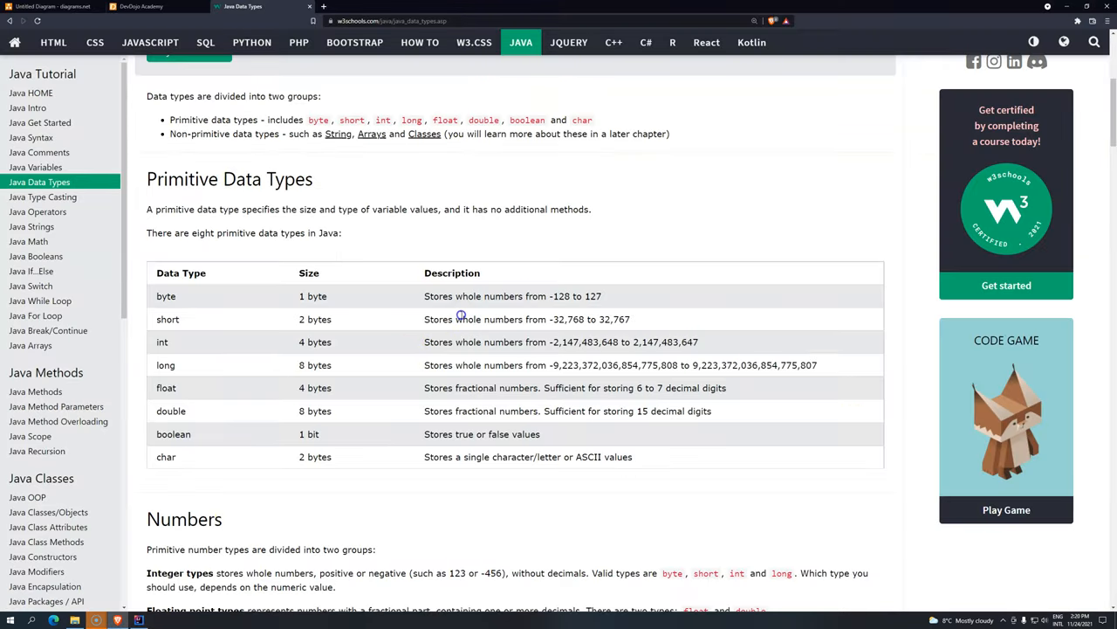
double_click(467, 318)
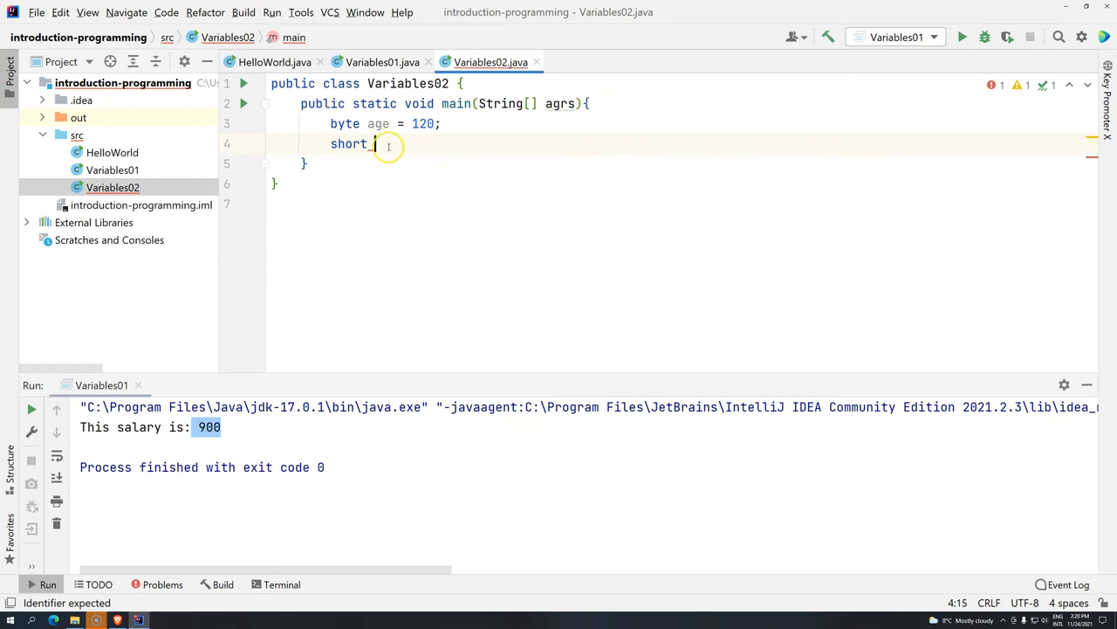
text(hous)
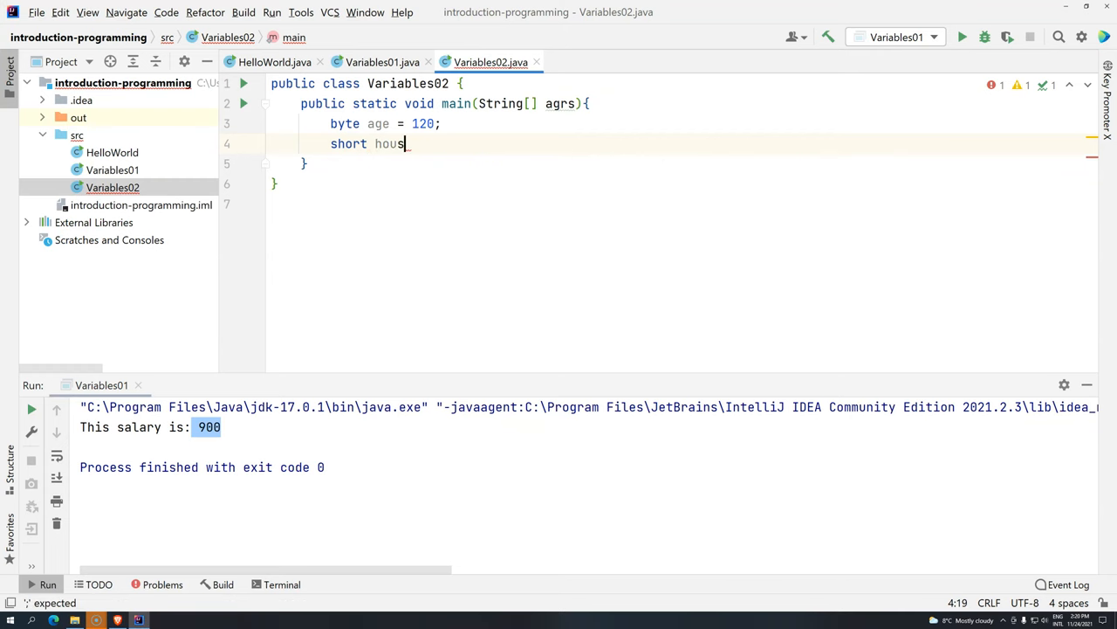
text(eNumber)
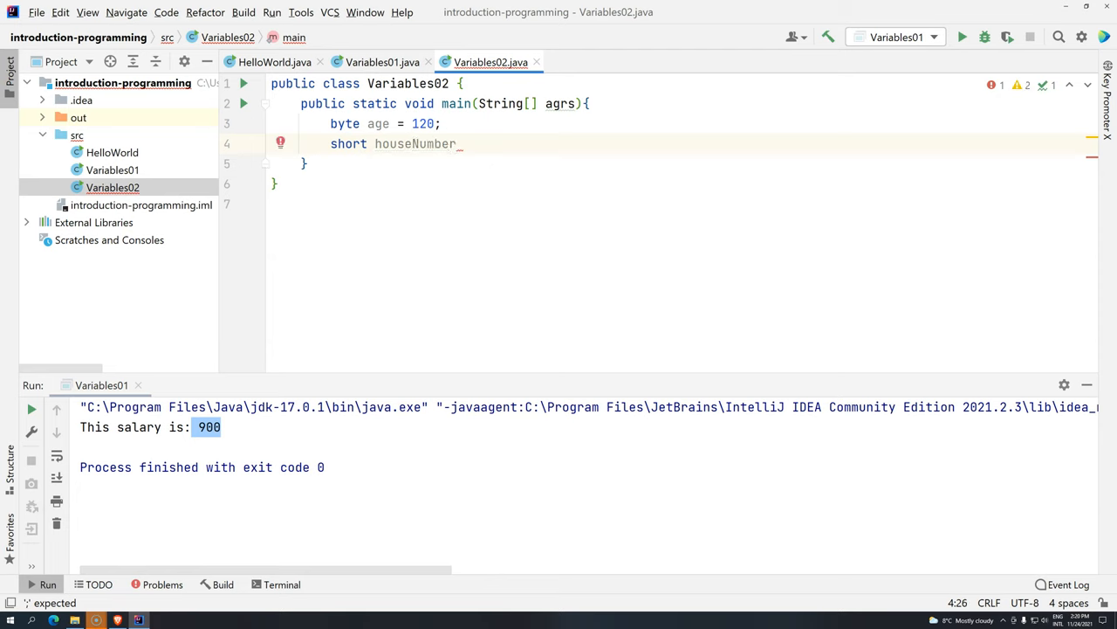
text(= 1000)
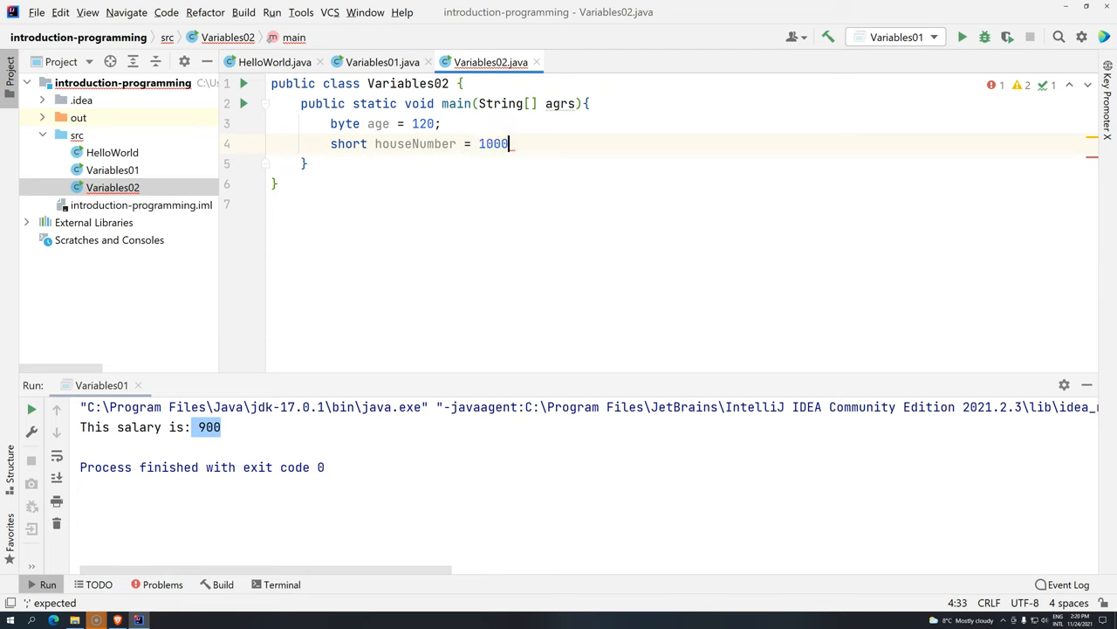
key(Enter)
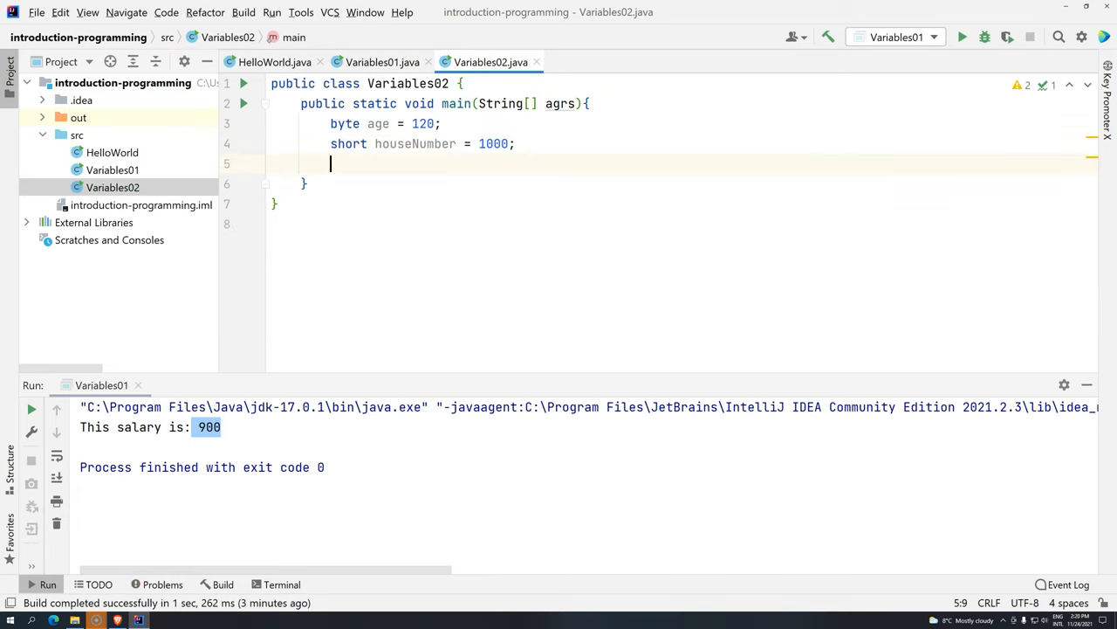
text(long)
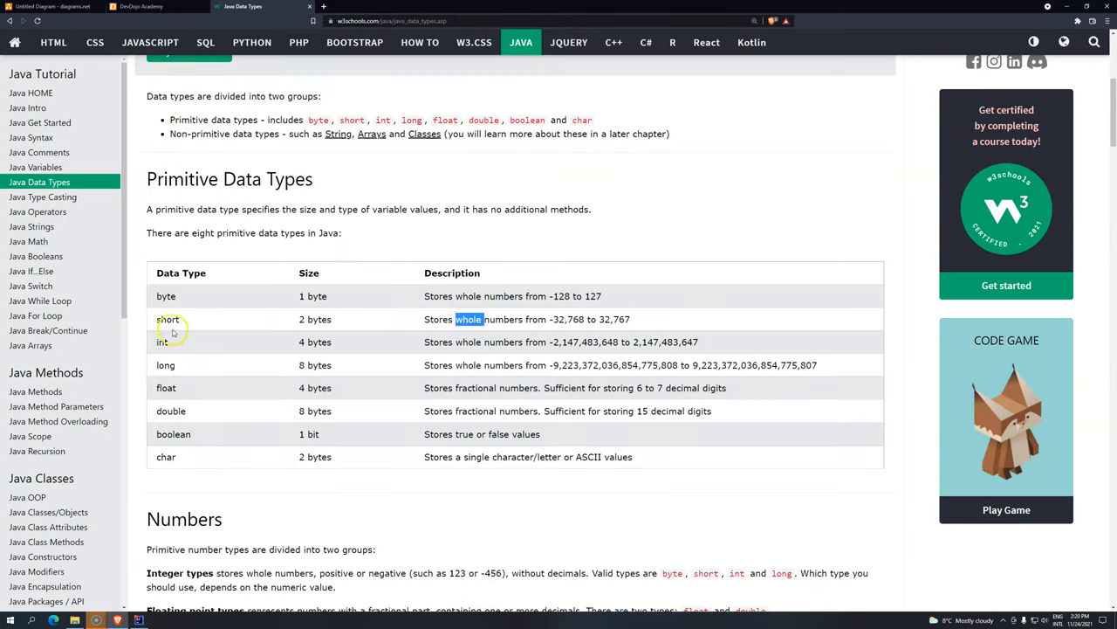
mouse_move(346, 340)
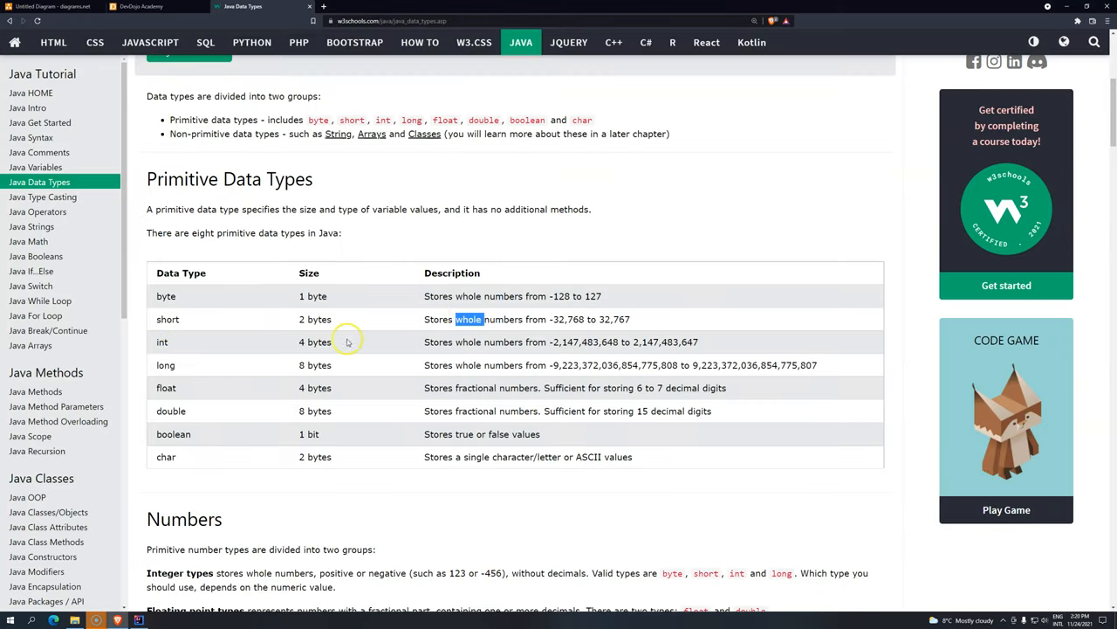
mouse_move(255, 349)
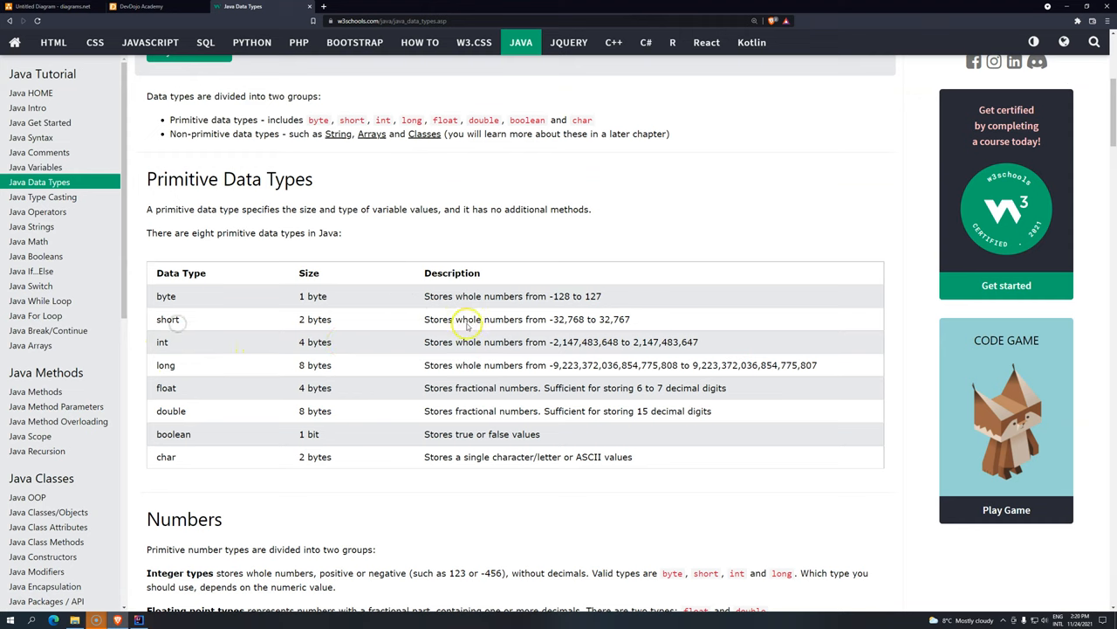
double_click(487, 297)
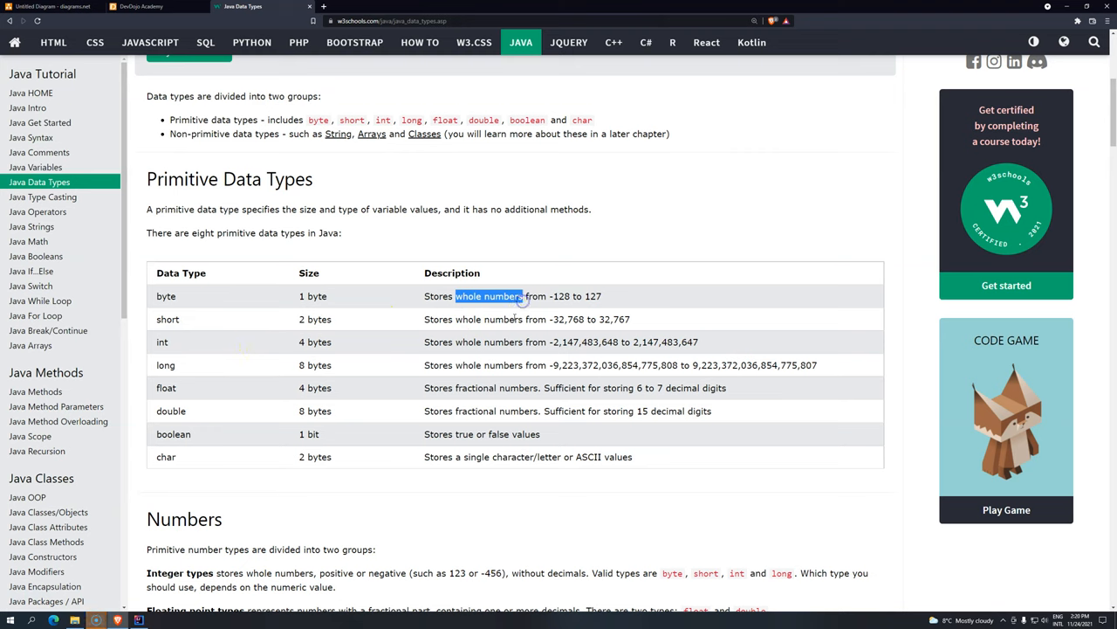
mouse_move(561, 350)
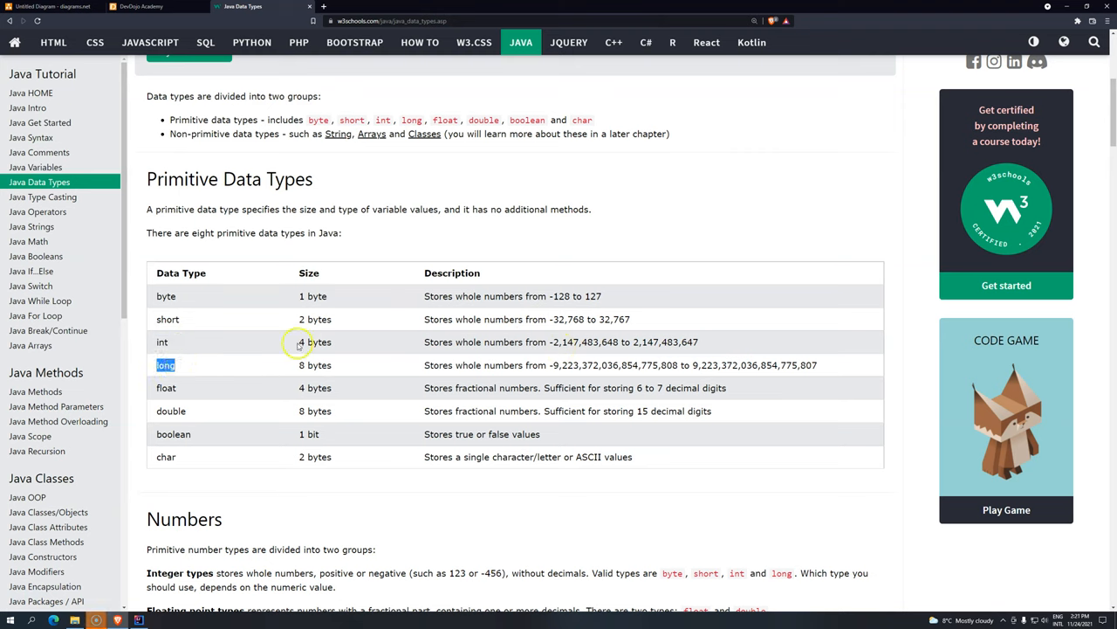
mouse_move(538, 370)
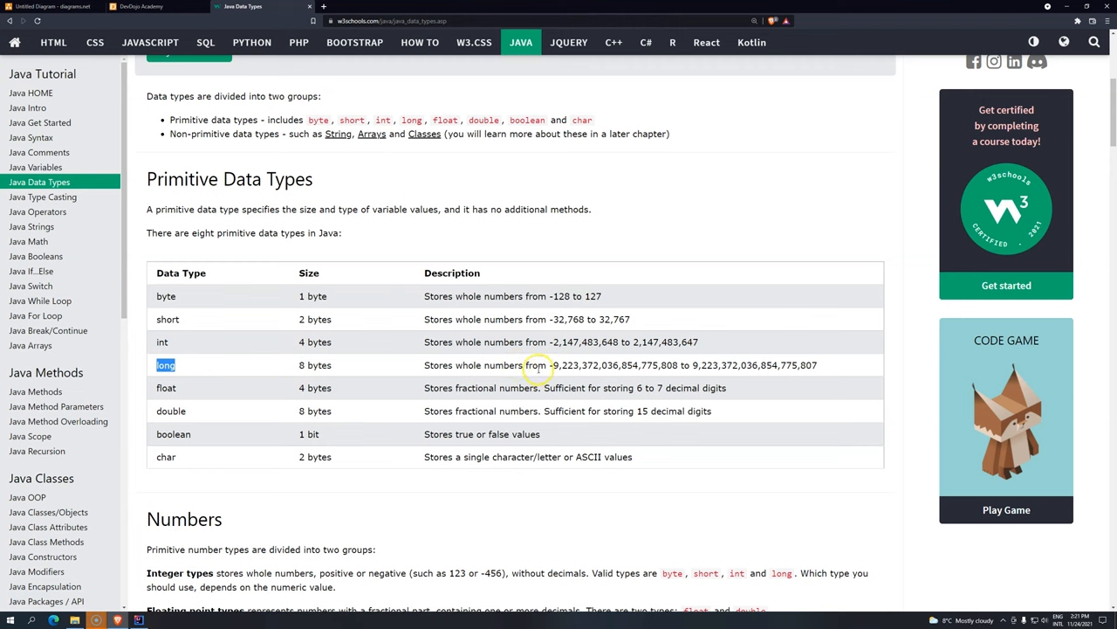
drag(543, 365, 677, 365)
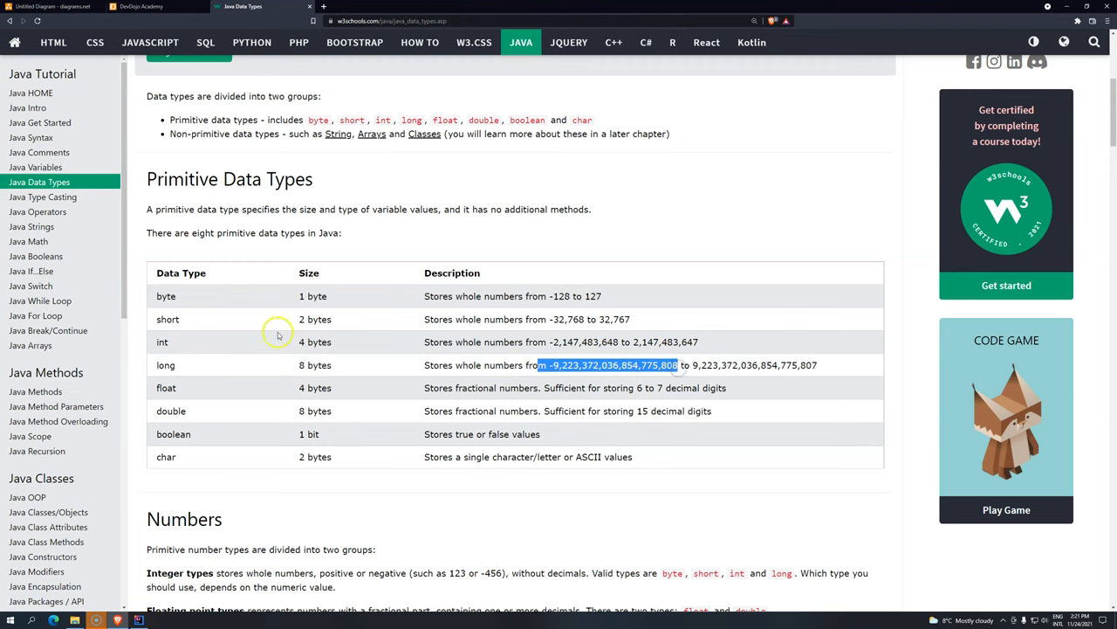
mouse_move(530, 345)
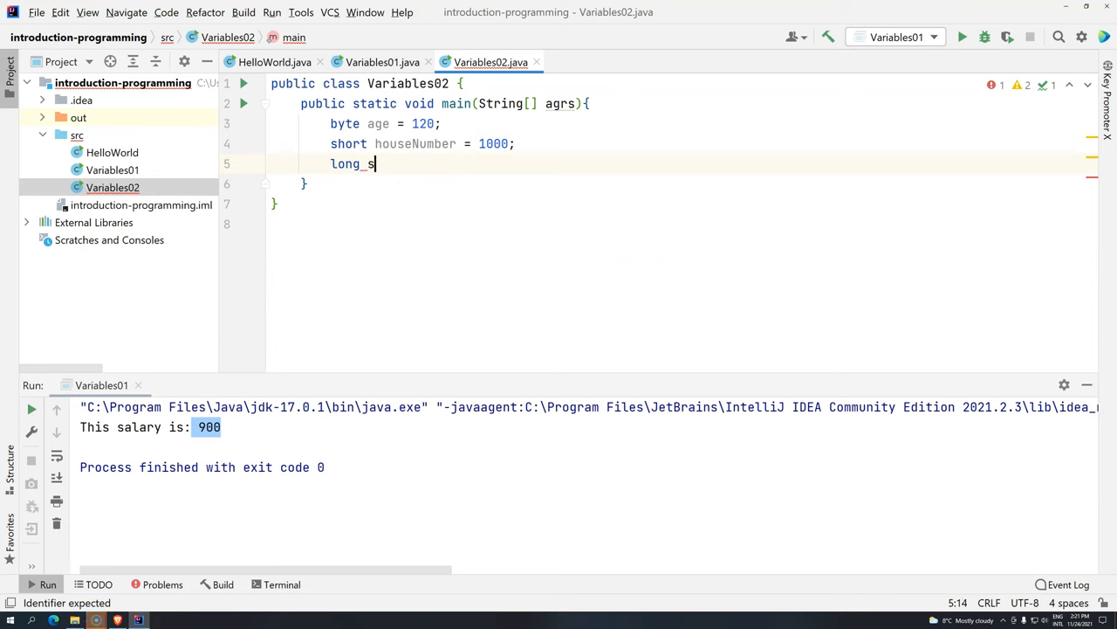
text(erialNumber)
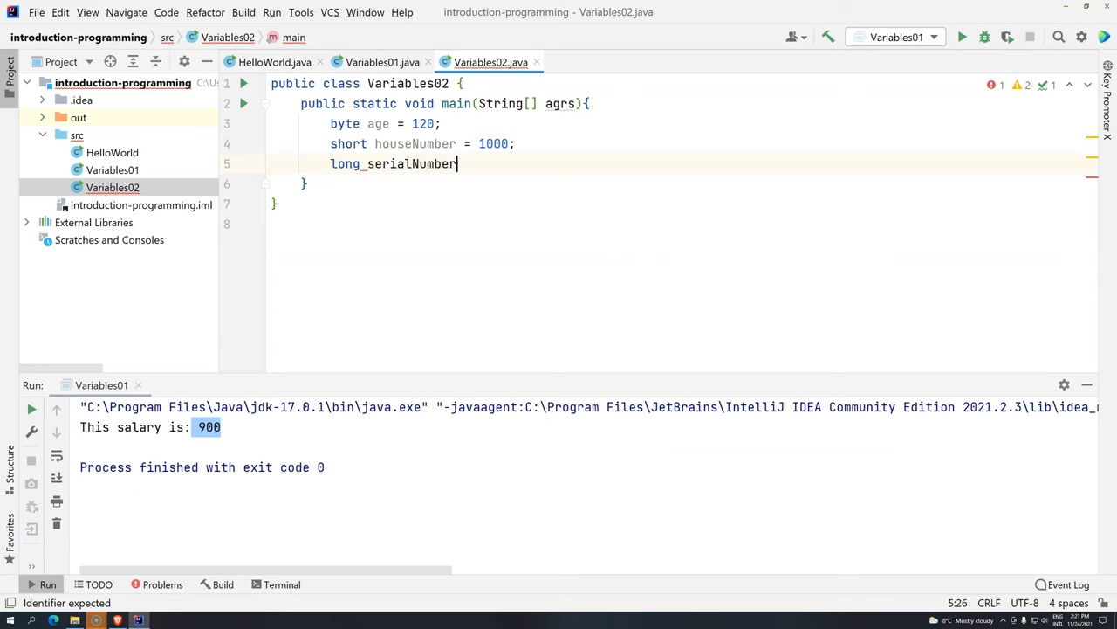
text(= _2102192102;)
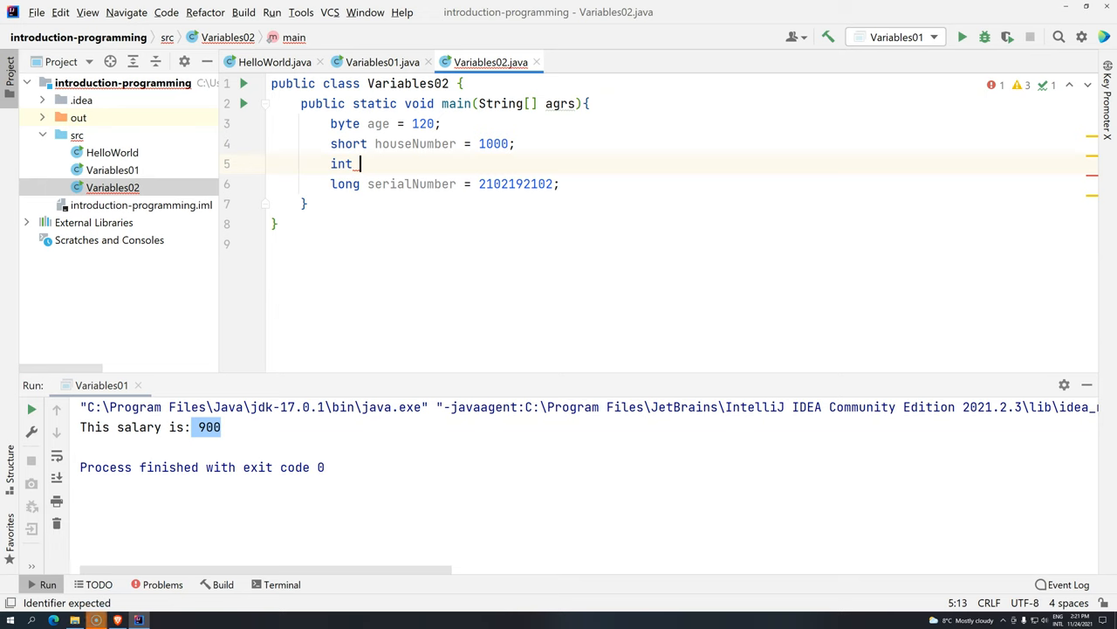
text(serialNumber)
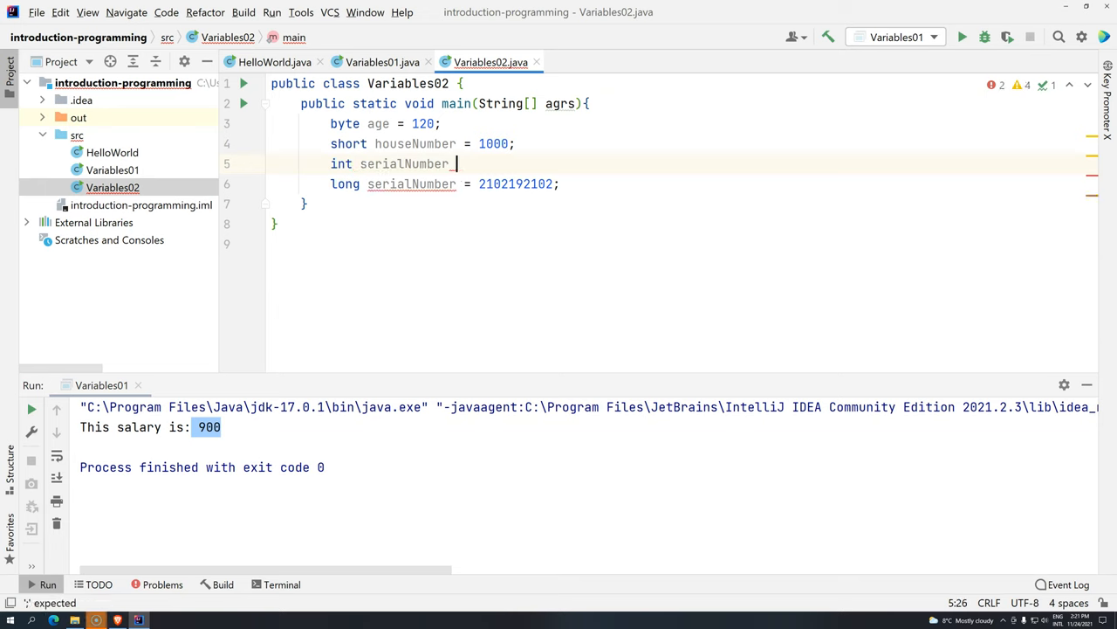
text(=)
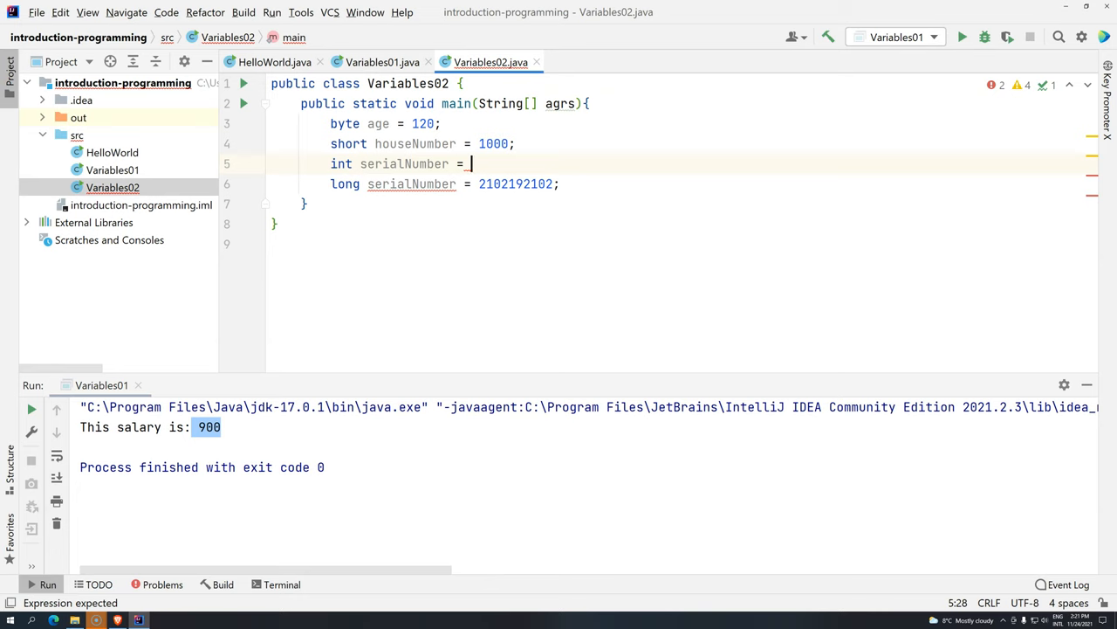
mouse_move(391, 143)
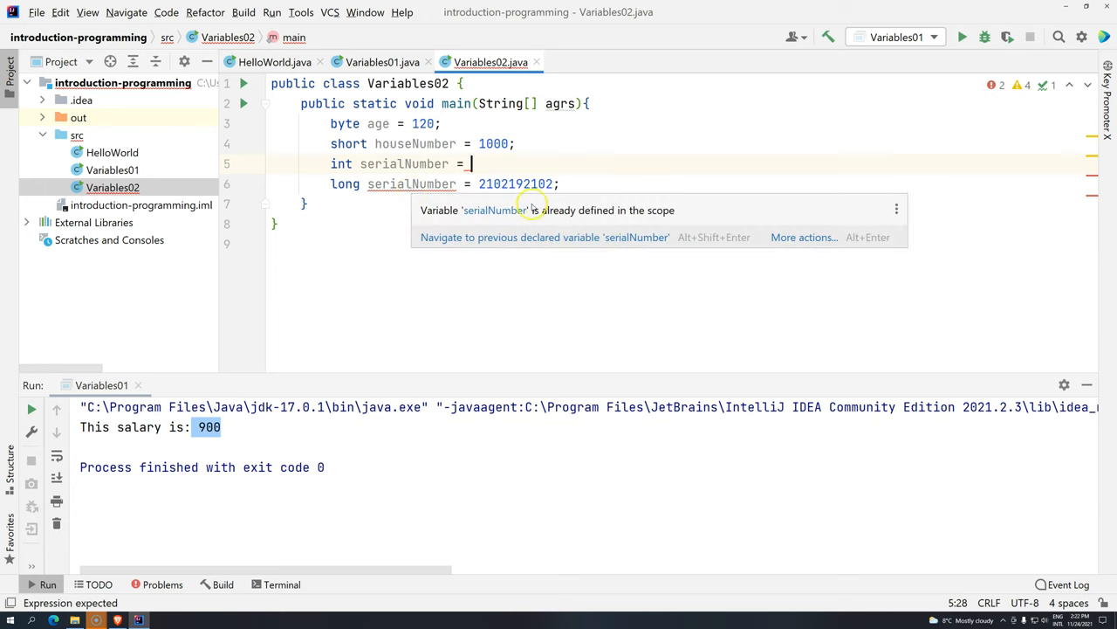
mouse_move(580, 210)
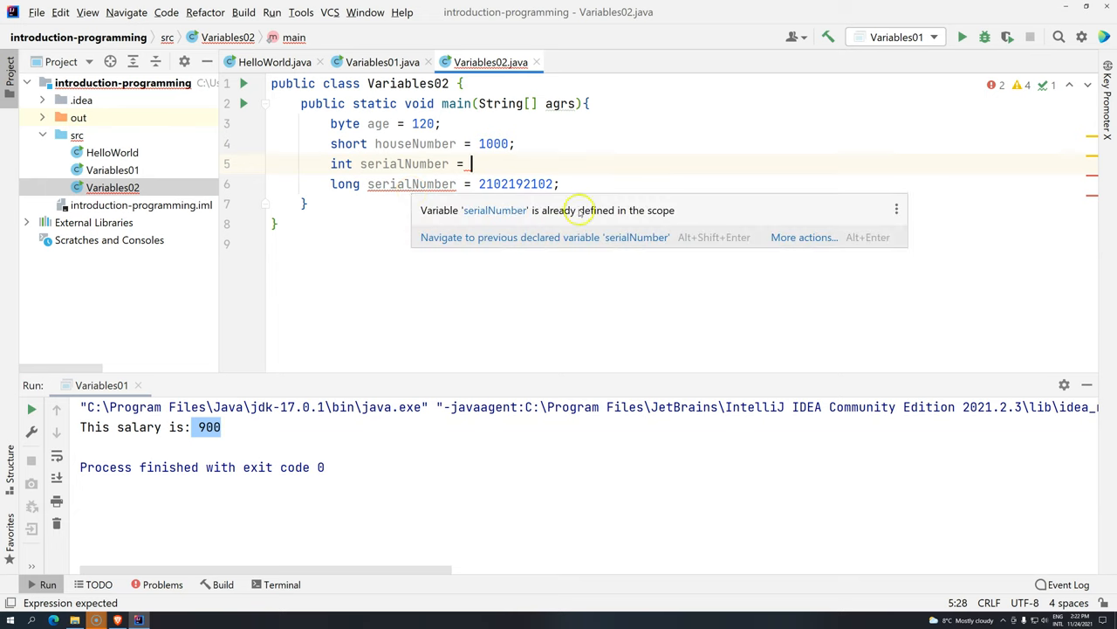
mouse_move(642, 210)
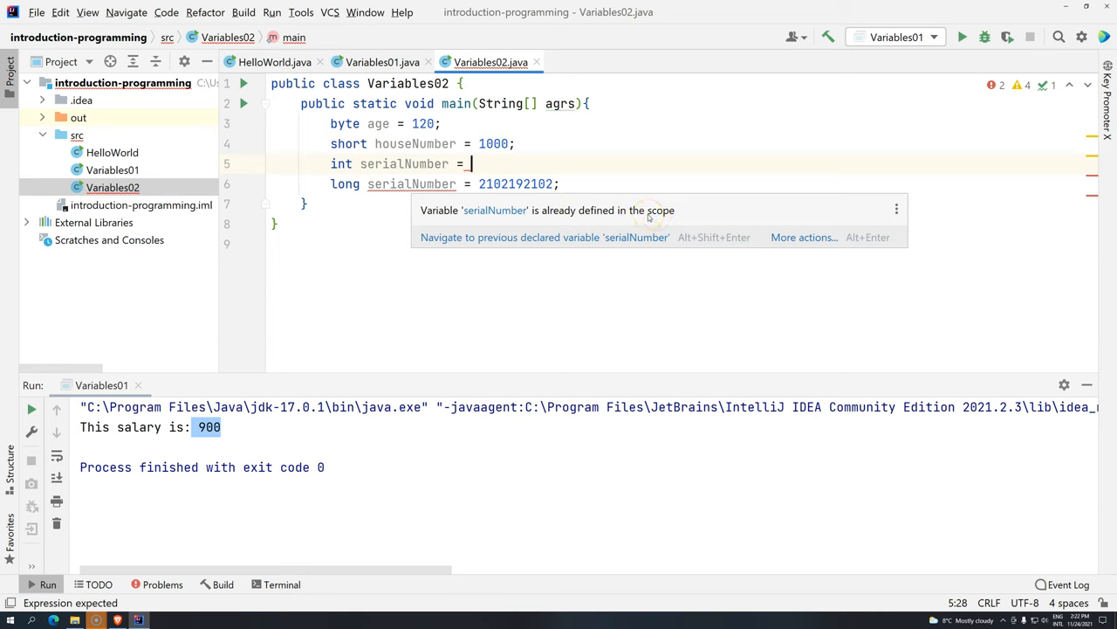
click(598, 167)
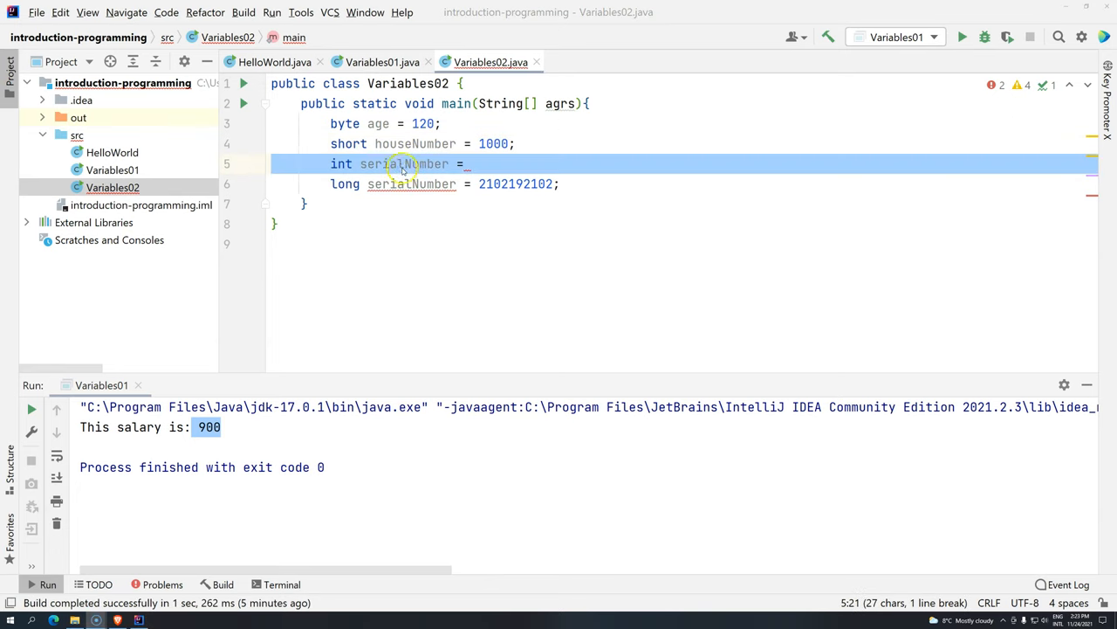
Retype the int line as int counter = 2000; to clear the duplicate-name error.
text(count)
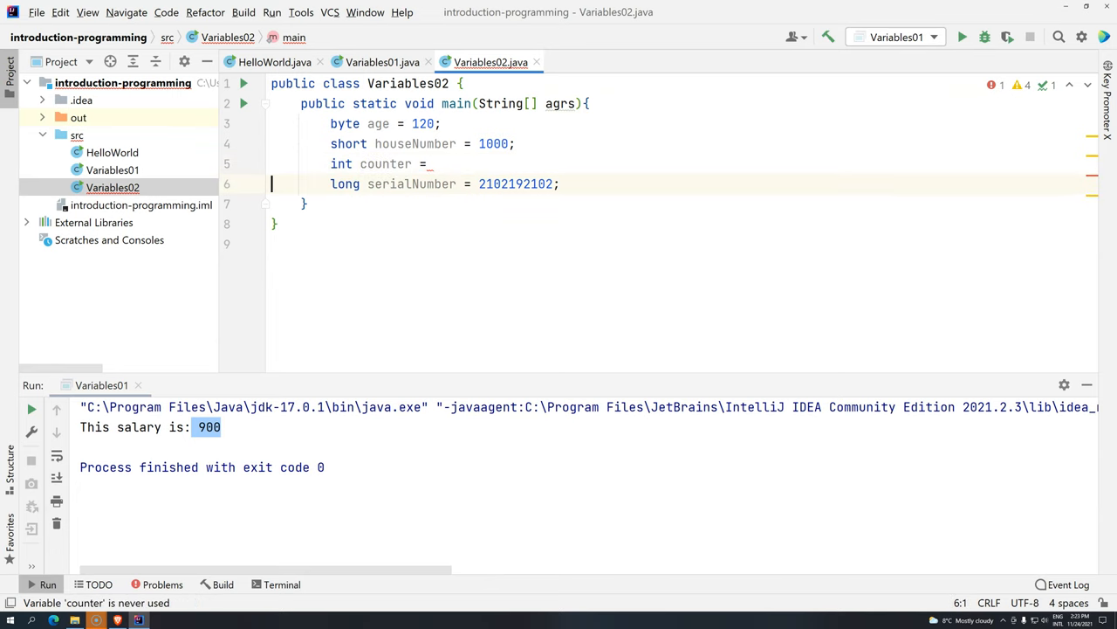
text(2)
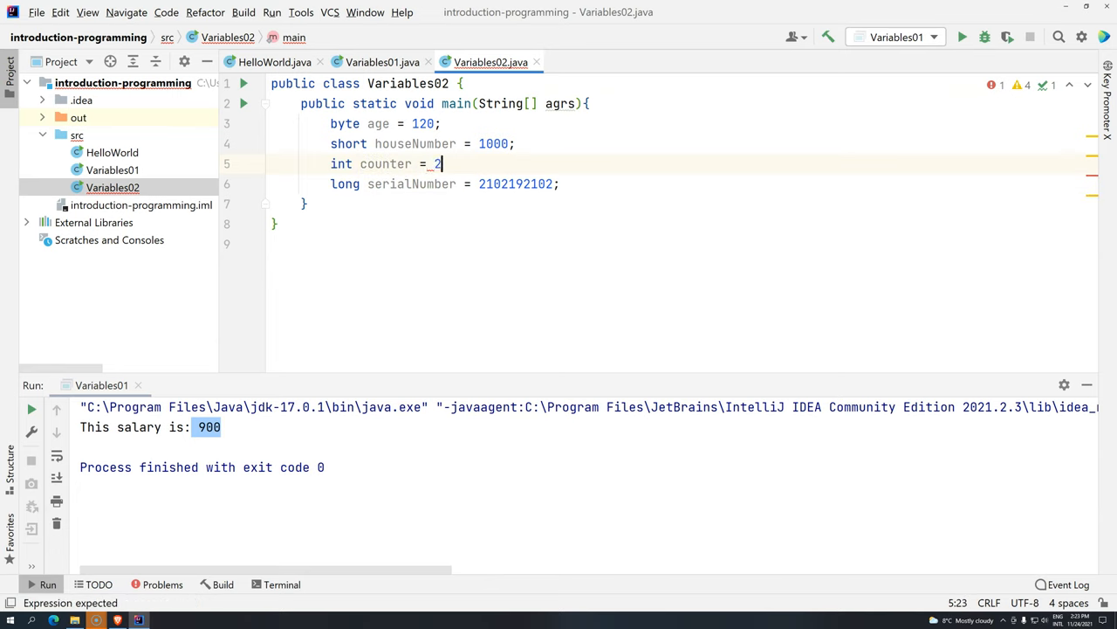
text(000;)
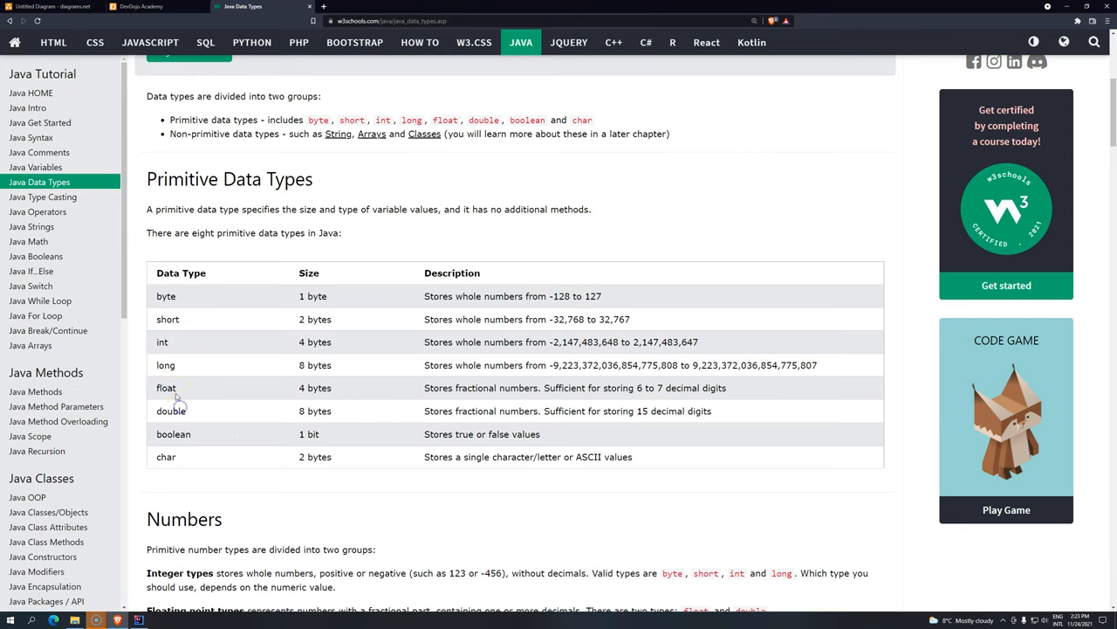
mouse_move(346, 388)
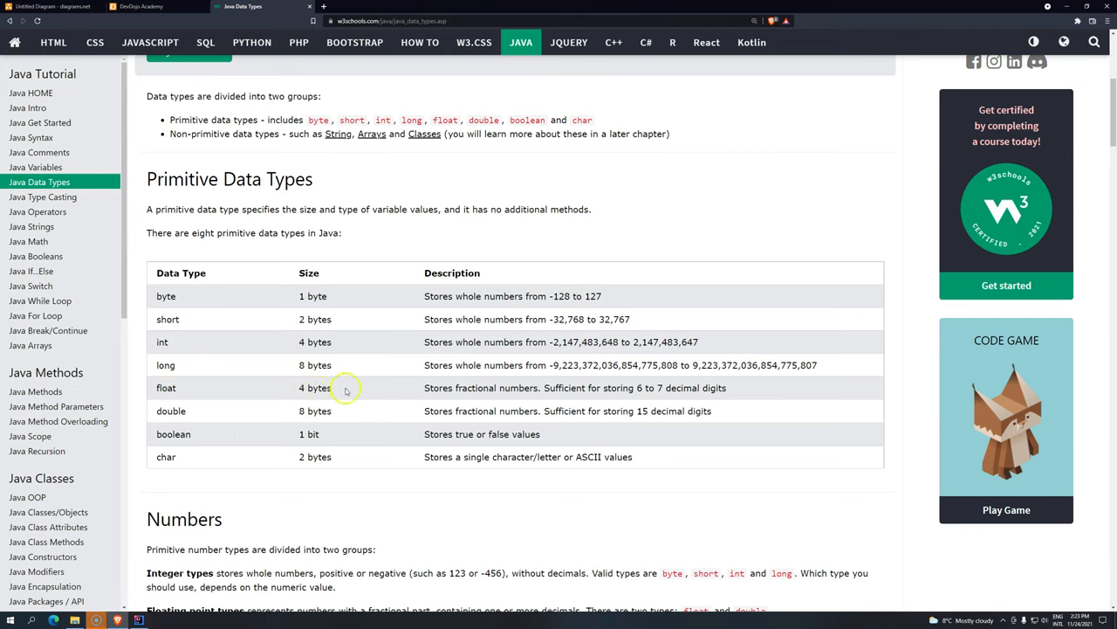
mouse_move(461, 387)
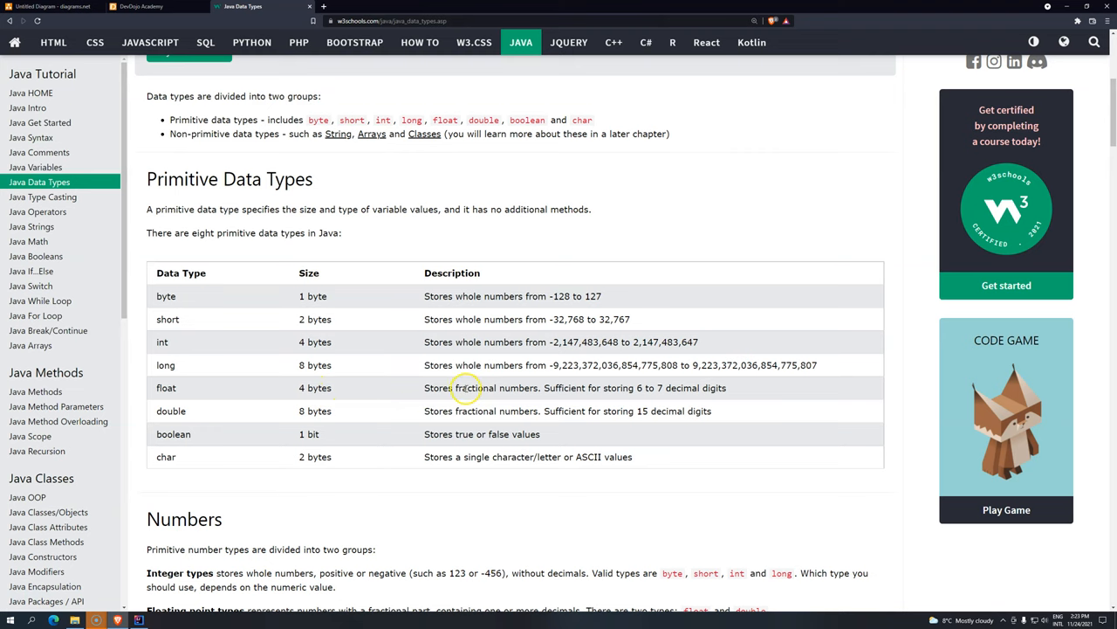
mouse_move(499, 387)
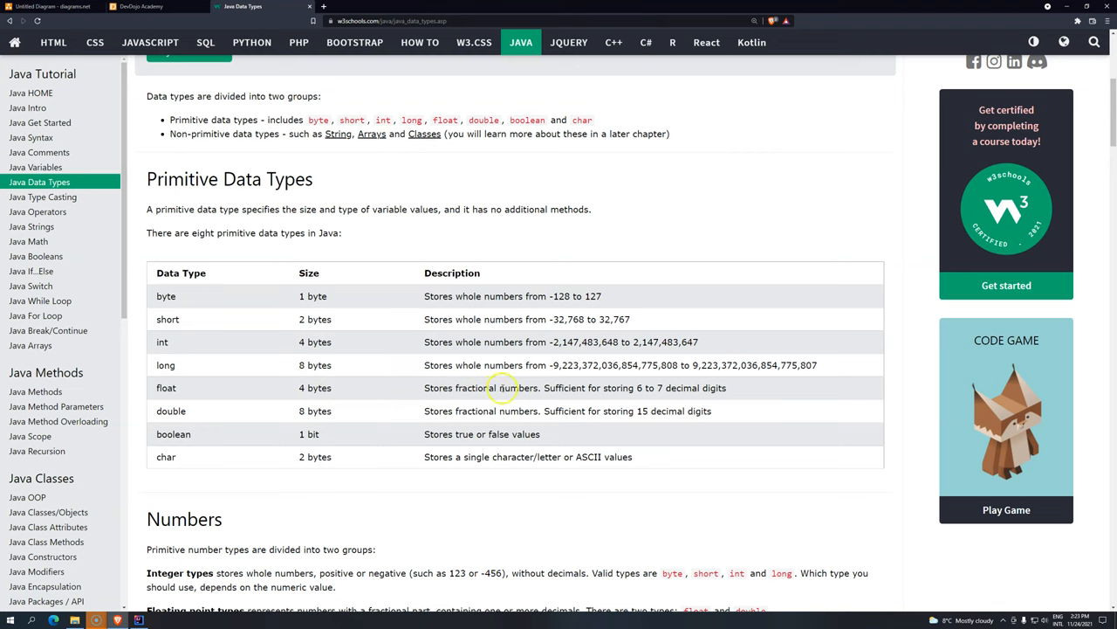
mouse_move(381, 398)
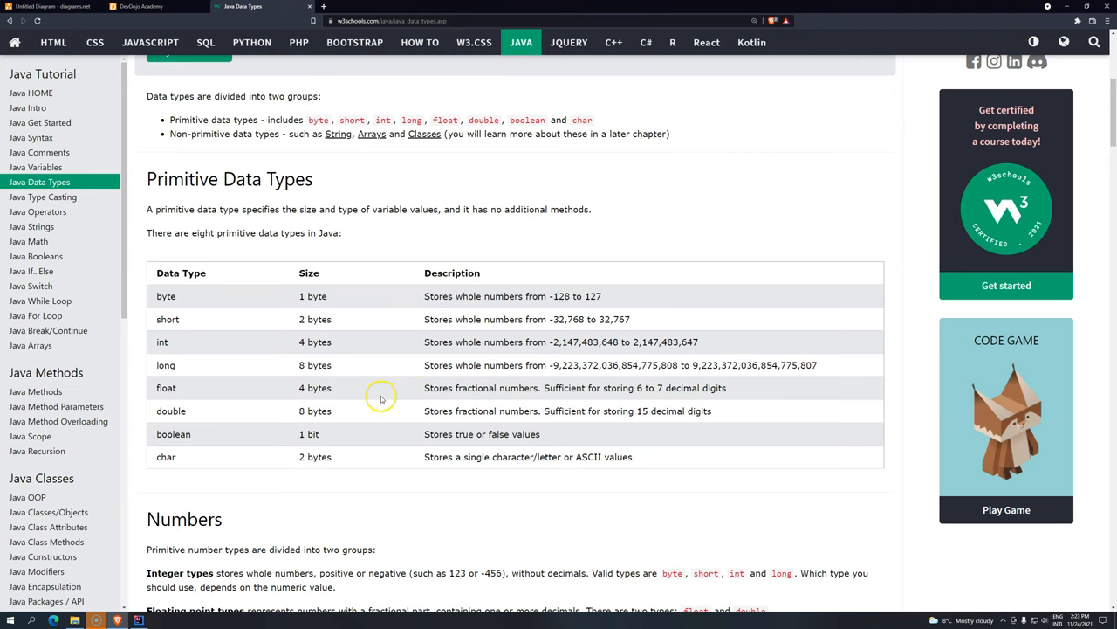
double_click(160, 341)
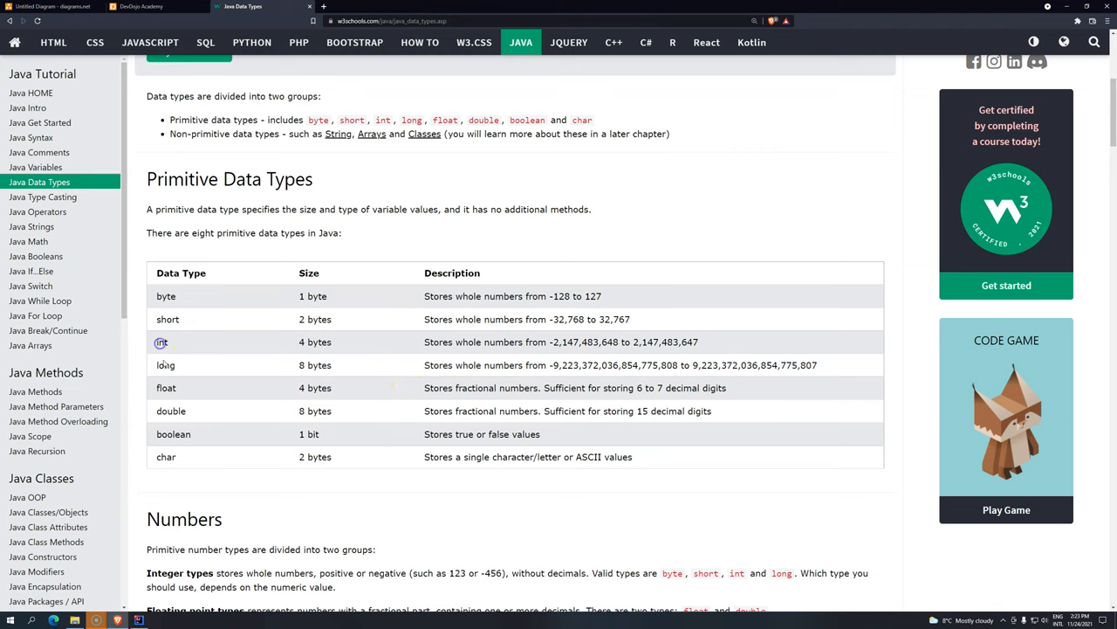
mouse_move(293, 405)
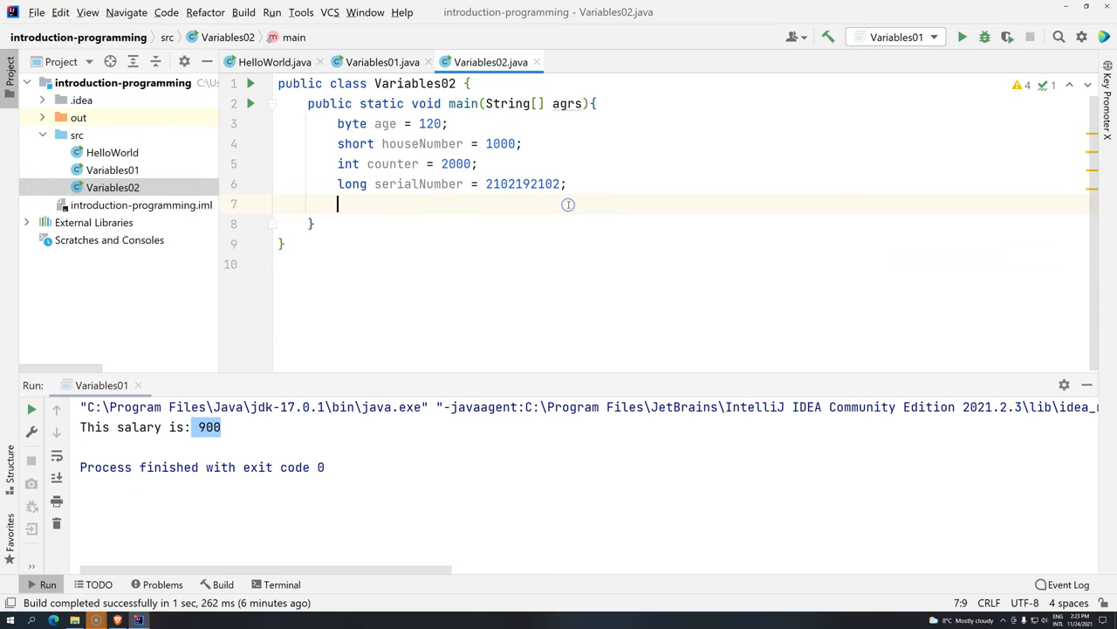
Declare float regularSalary = 5000; below the int counter line.
text(float)
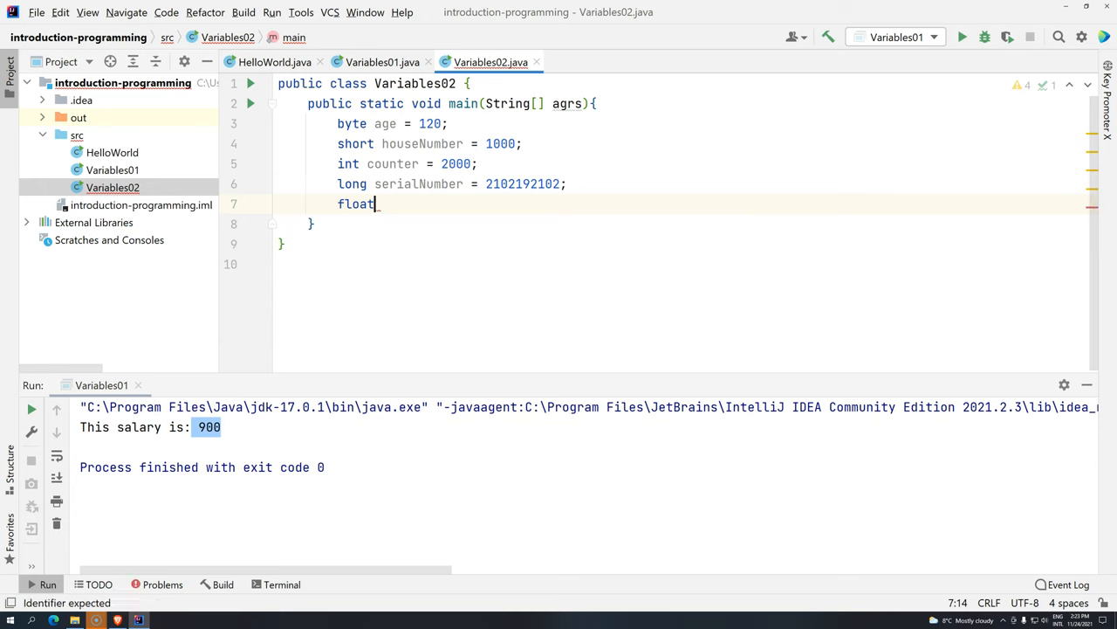
text(regular)
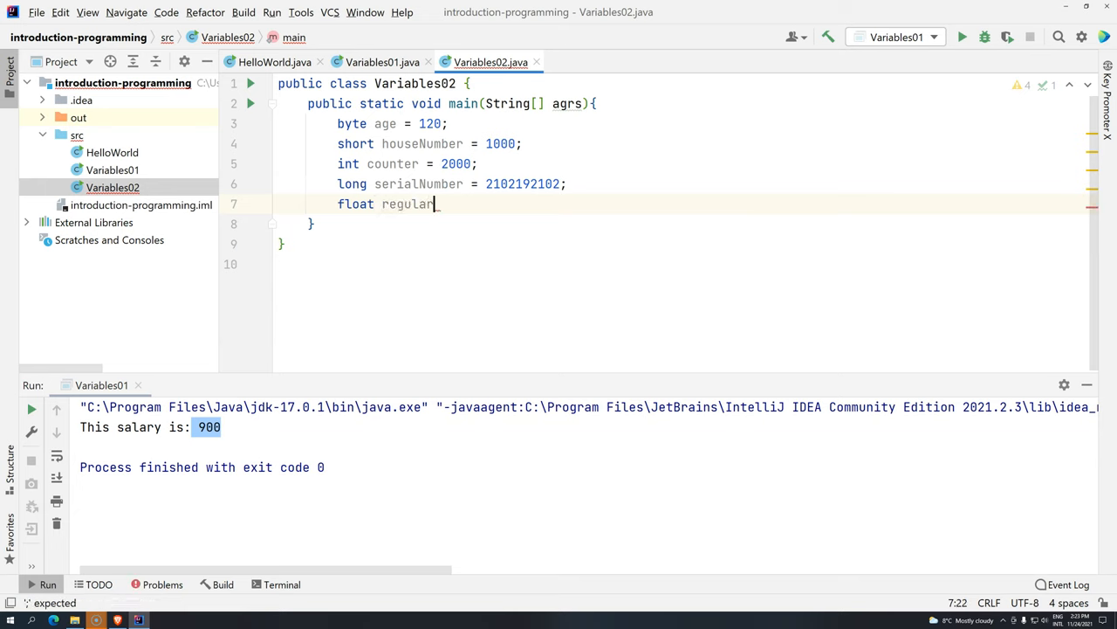
text(Salary =)
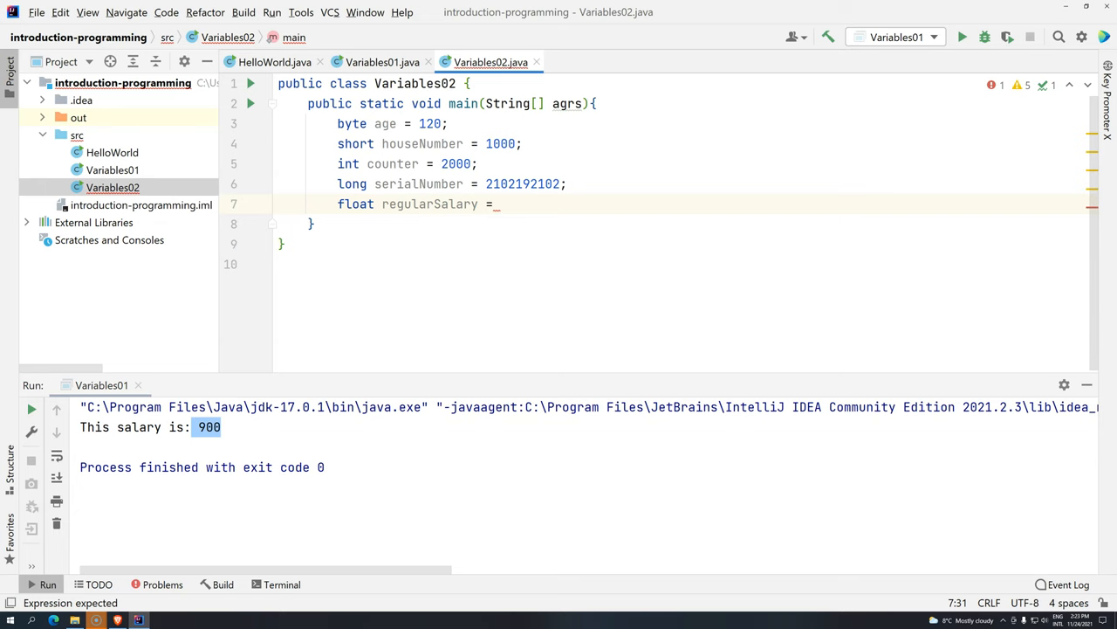
text(5000;)
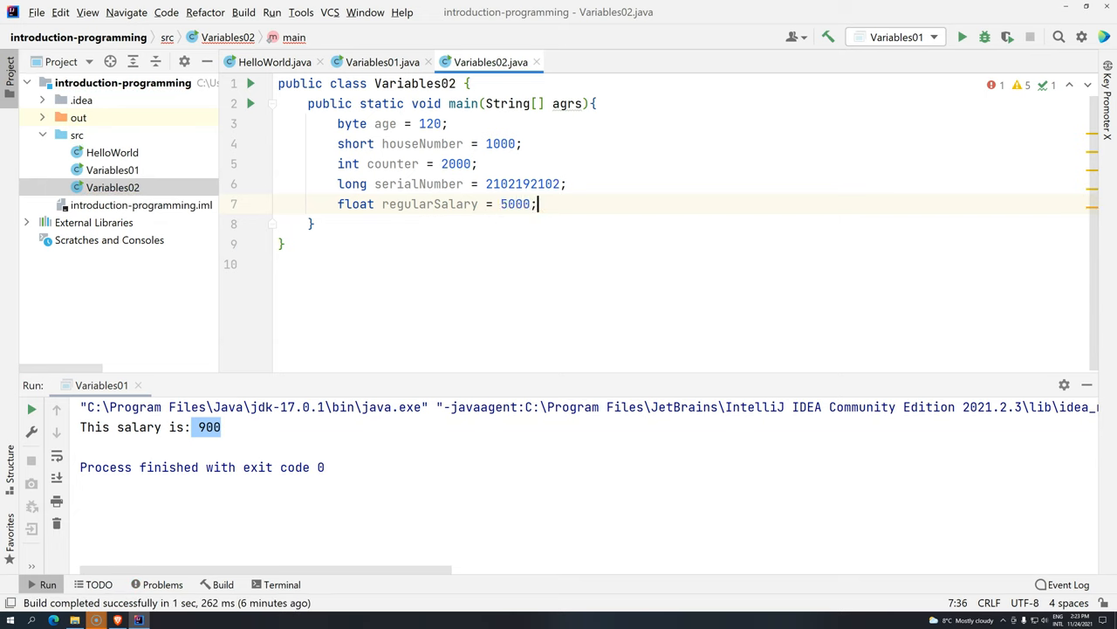
Begin a double declaration on the next line and check the W3Schools data types table.
key(Enter)
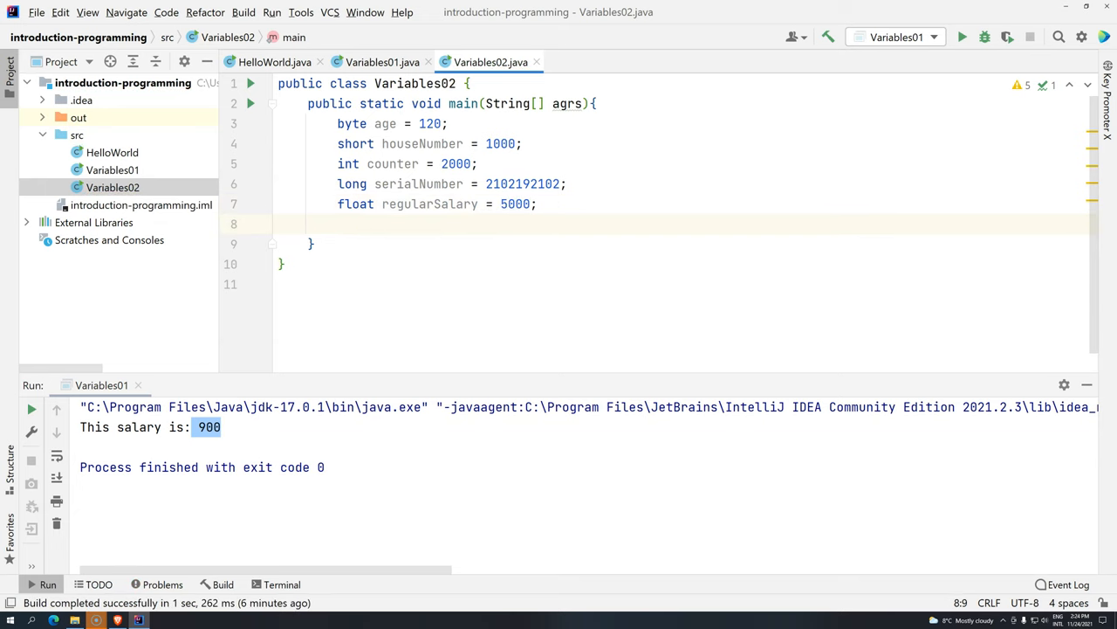
text(doubl)
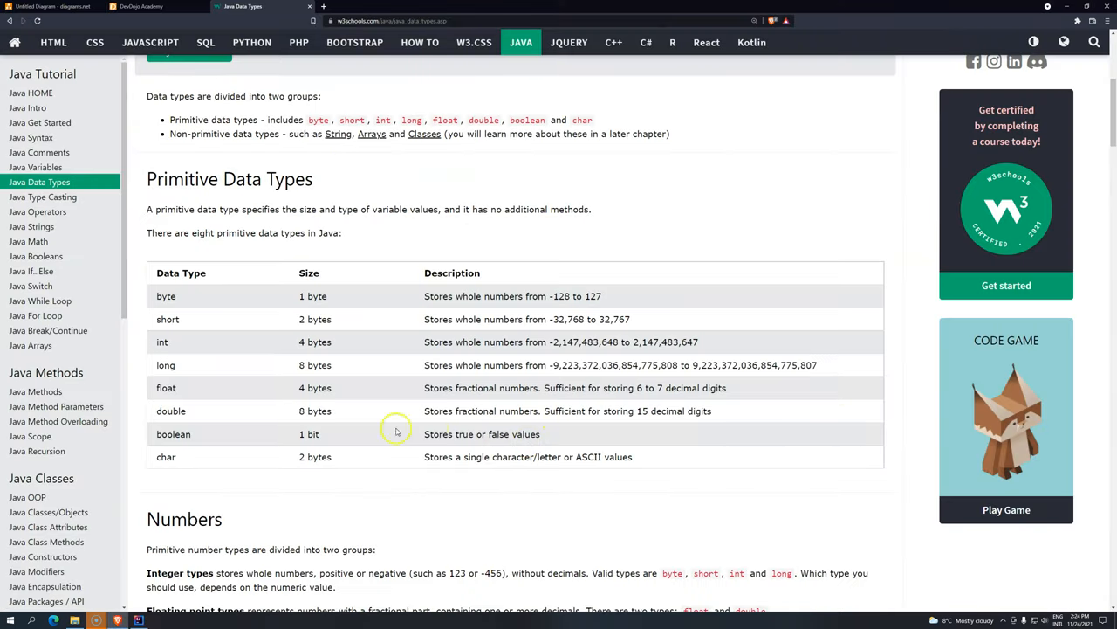
double_click(300, 412)
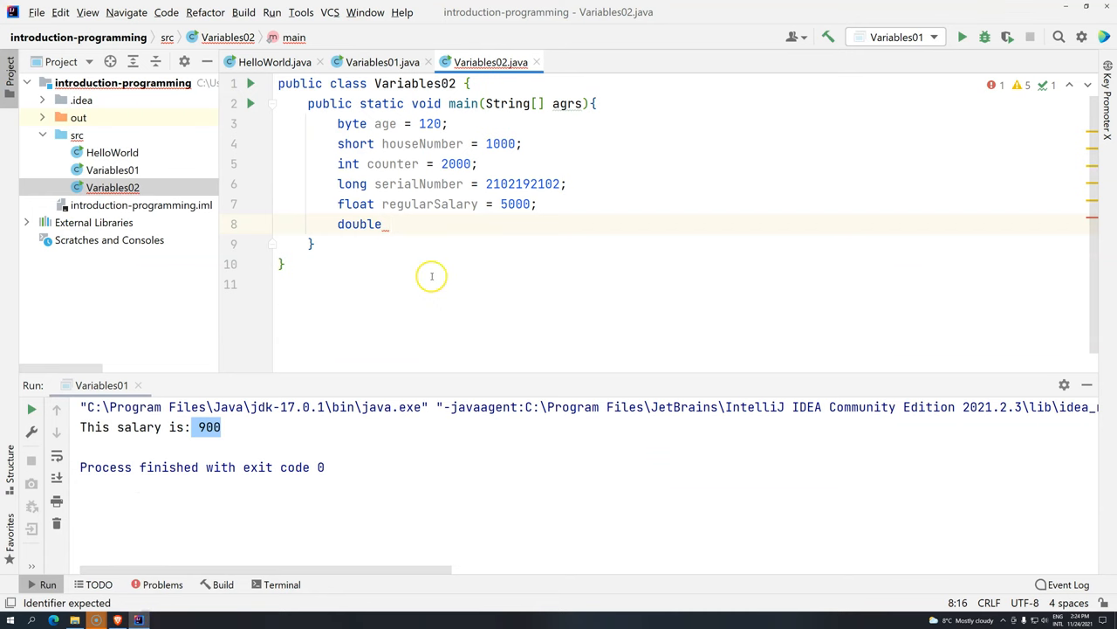
Complete the line as double elonMuskFortune = 22000000; and revisit the long declaration.
text(elonMusk)
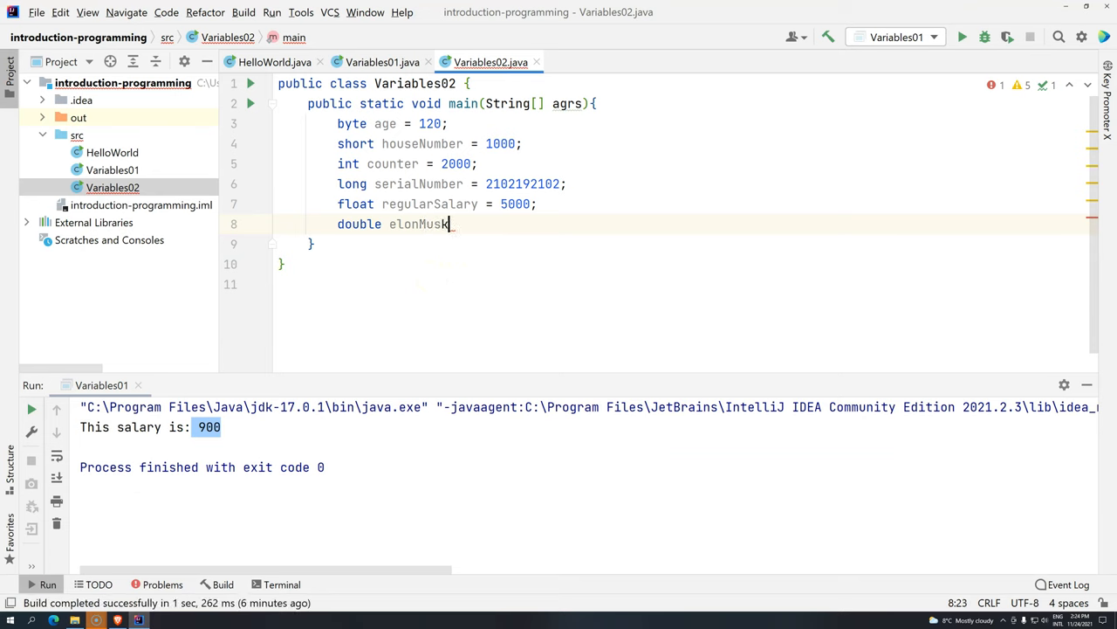
text(Fortune =)
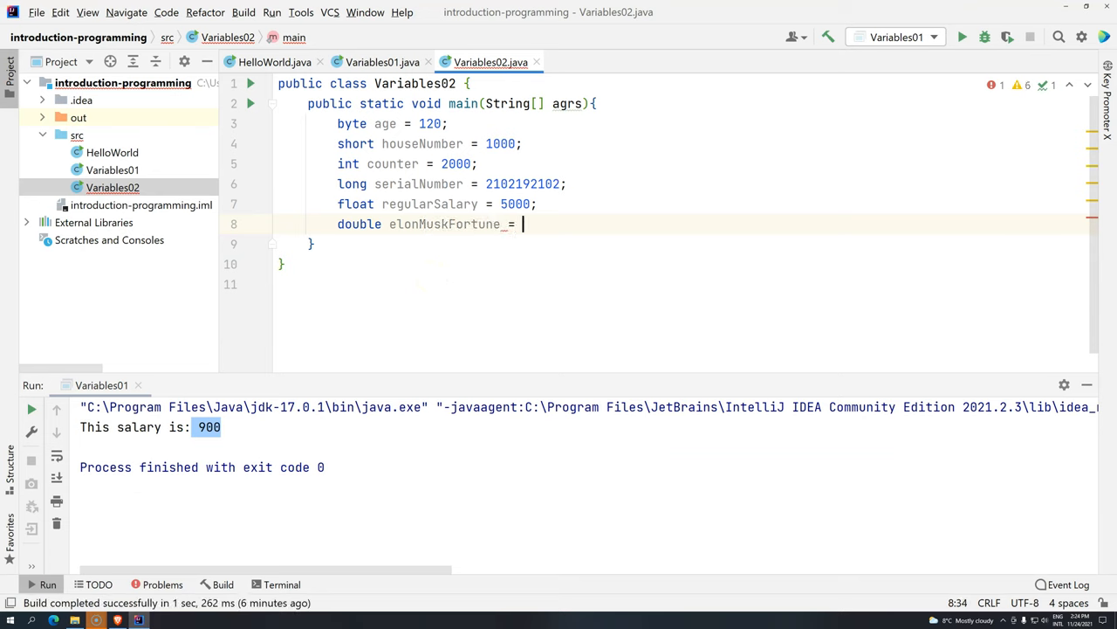
text(22000000;)
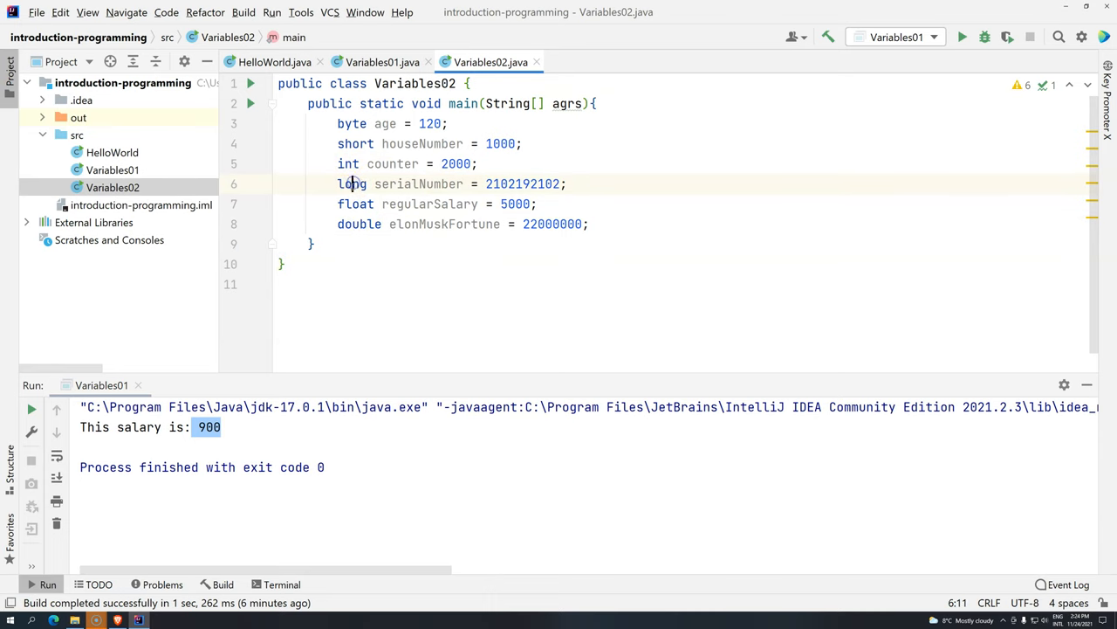
click(344, 164)
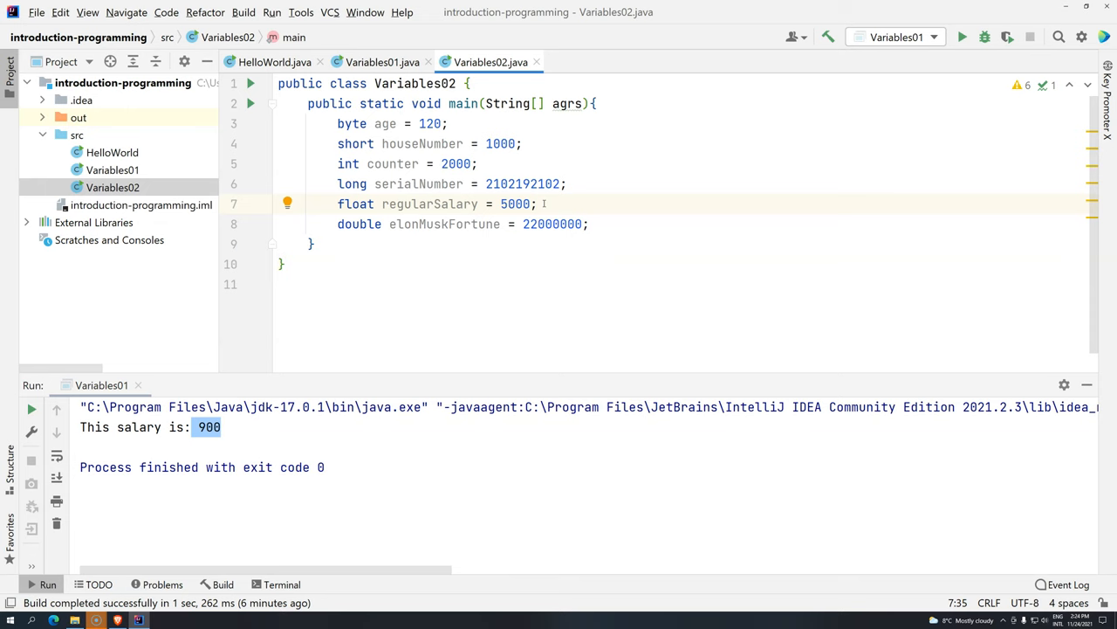
Change regularSalary's value to 5000.2, triggering the incompatible-types error.
text(.2)
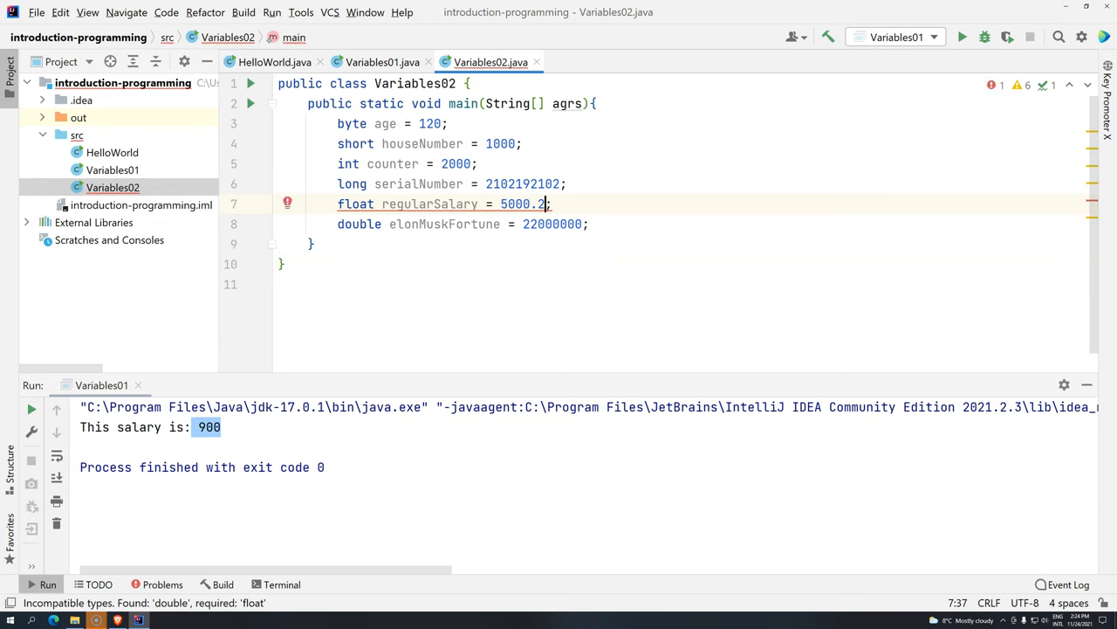
mouse_move(451, 265)
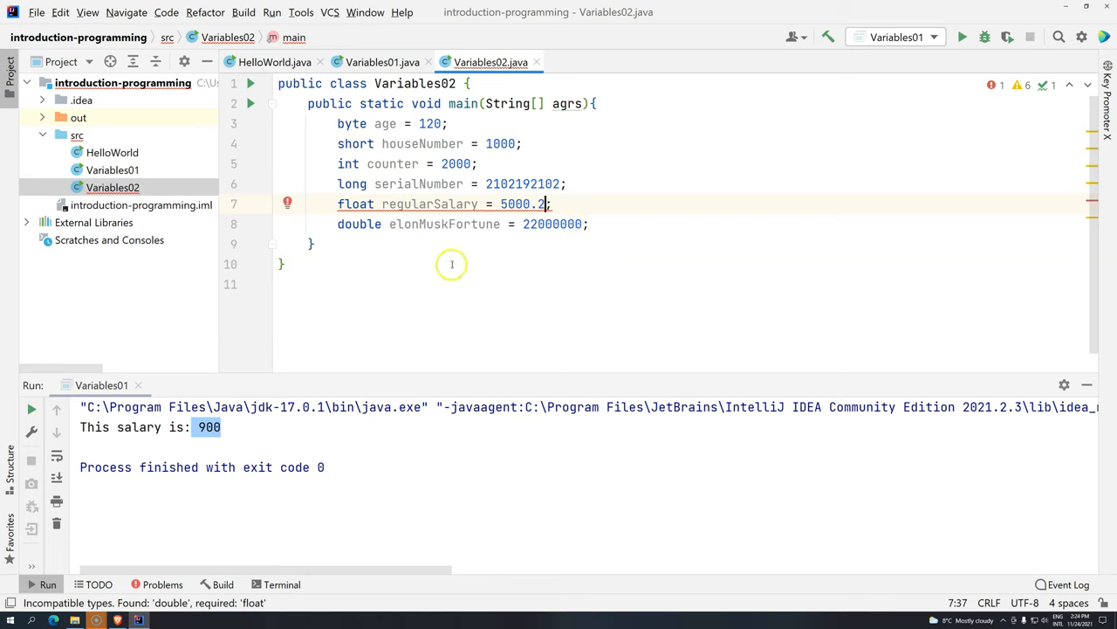
mouse_move(499, 184)
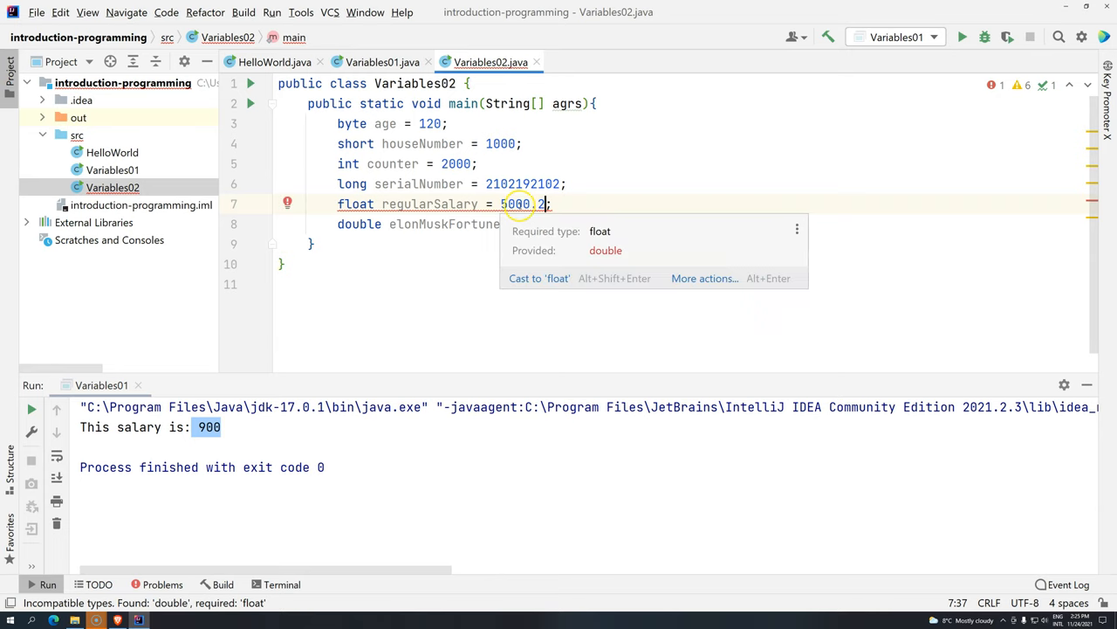
mouse_move(601, 230)
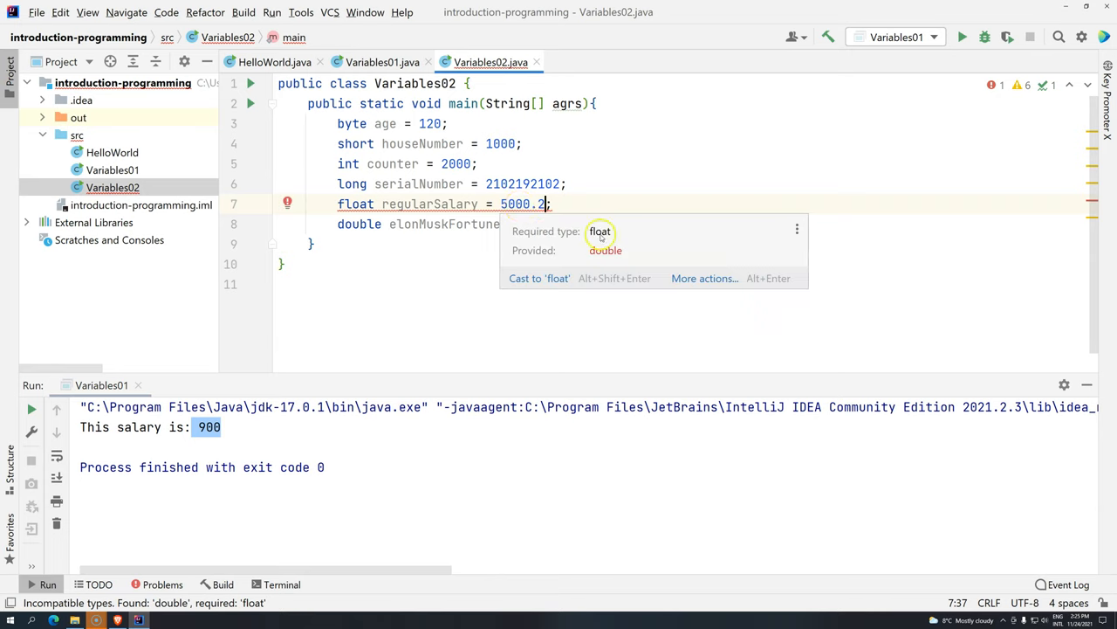
mouse_move(538, 251)
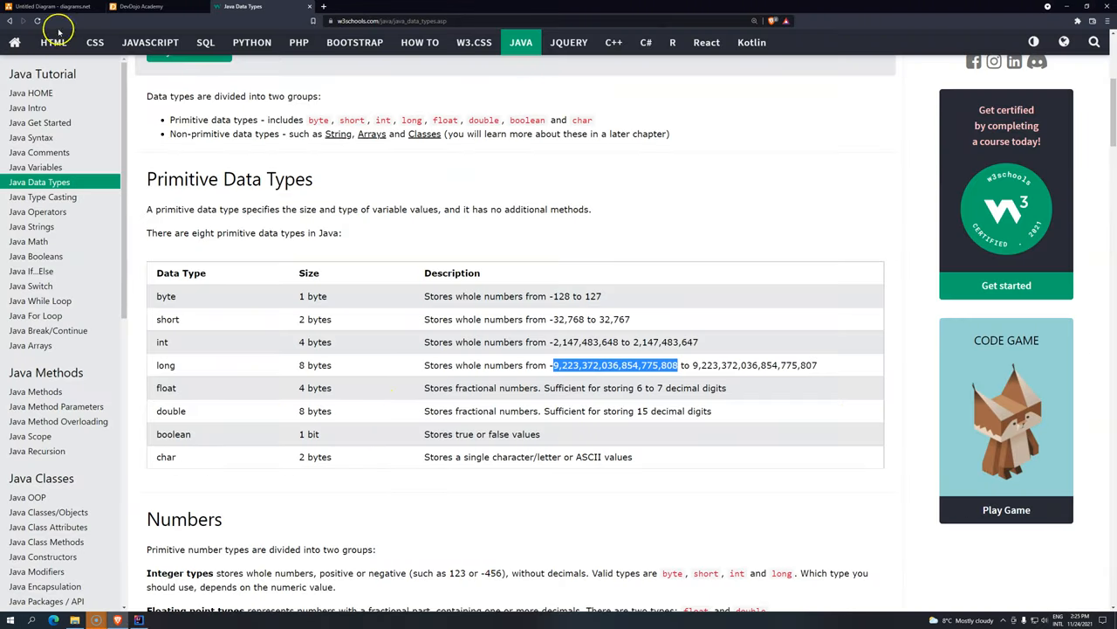
Reposition the FLOAT square above the salary box and resize it to 40 by 40.
click(52, 17)
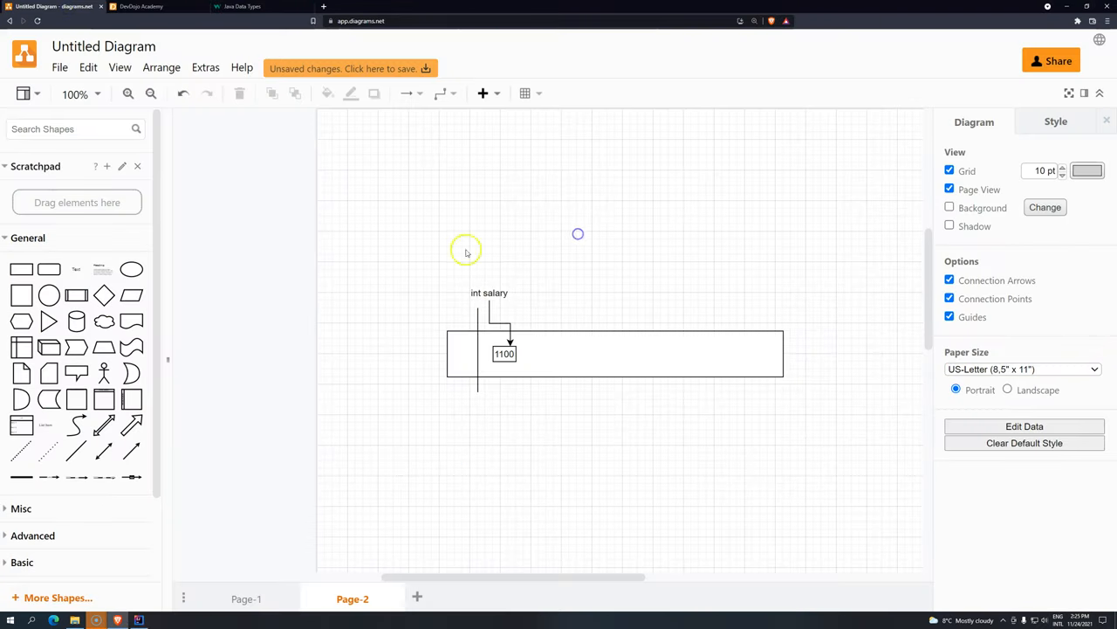
drag(464, 252, 585, 216)
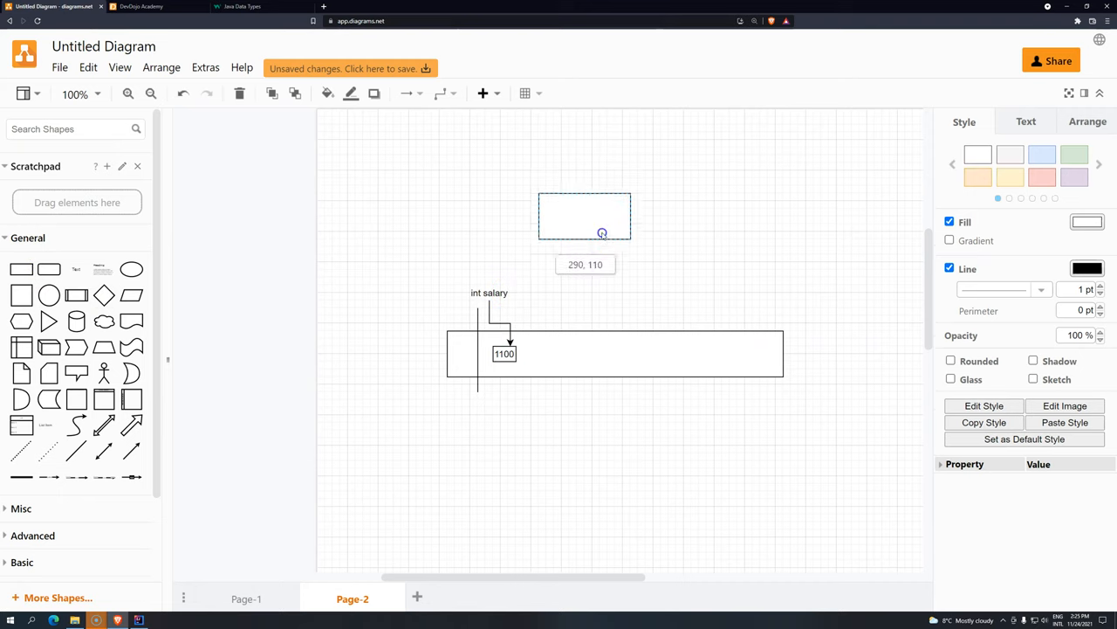
drag(632, 241, 573, 211)
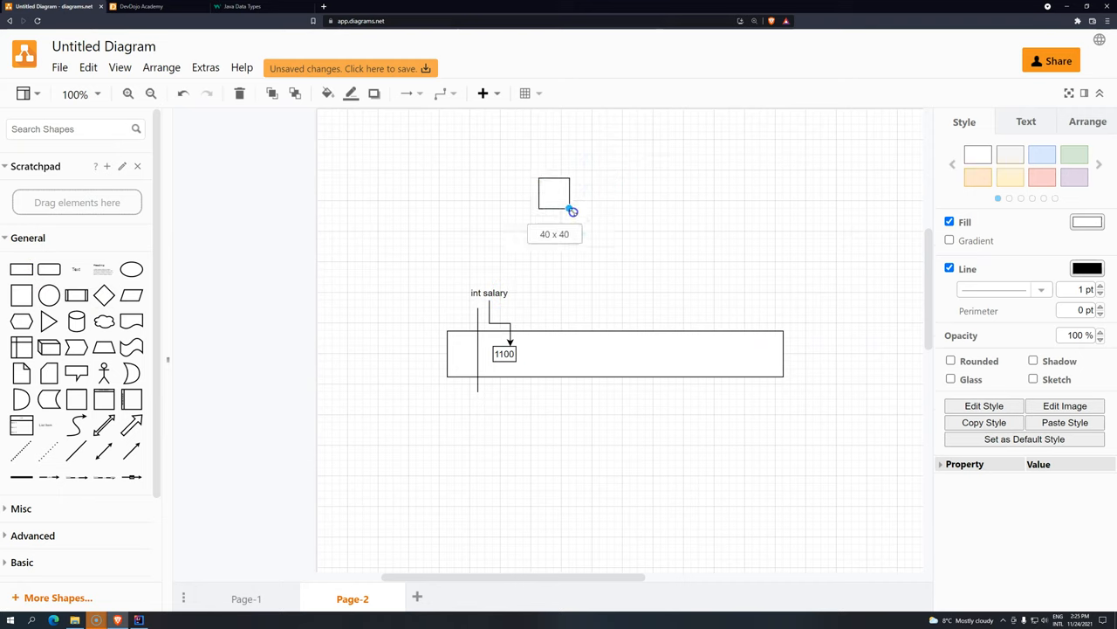
Add a second square to the right of FLOAT and label it DOUBLE.
click(554, 192)
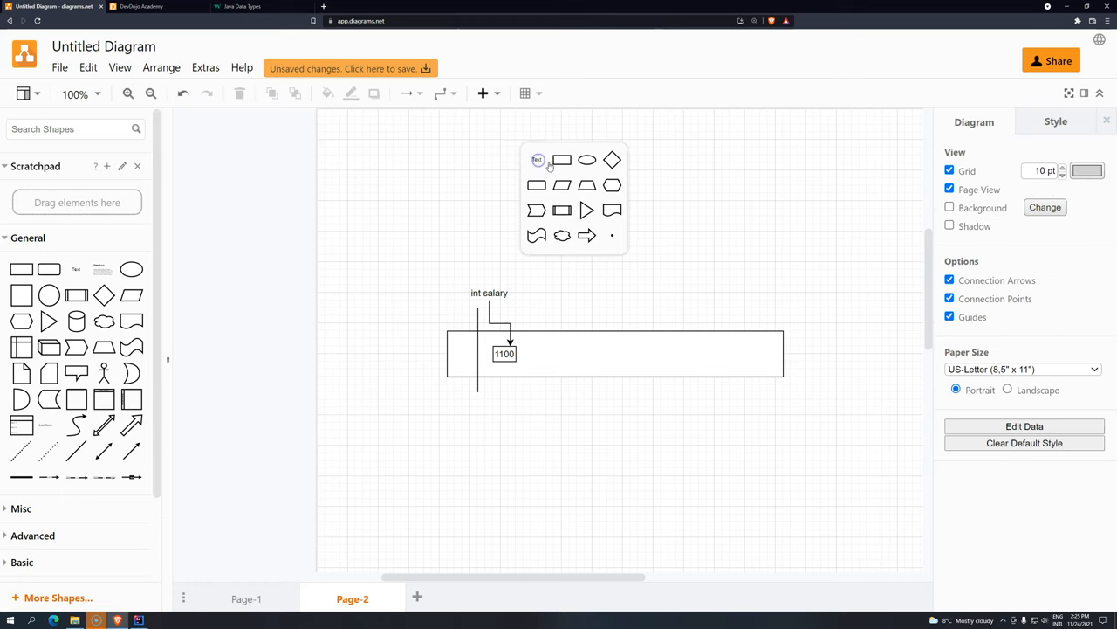
click(538, 160)
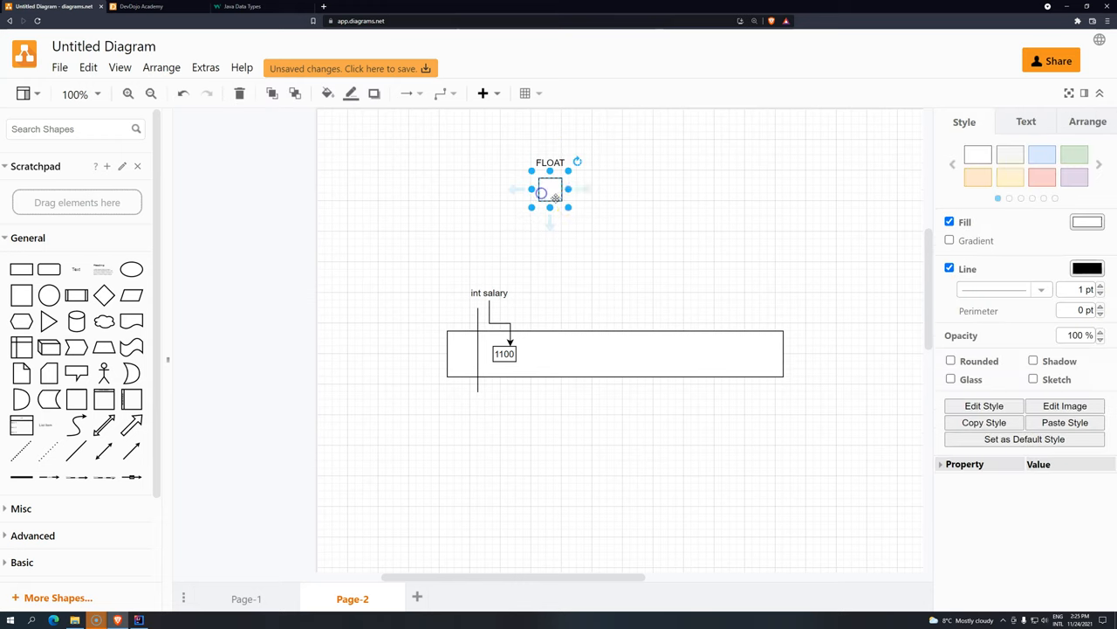
drag(550, 189, 605, 190)
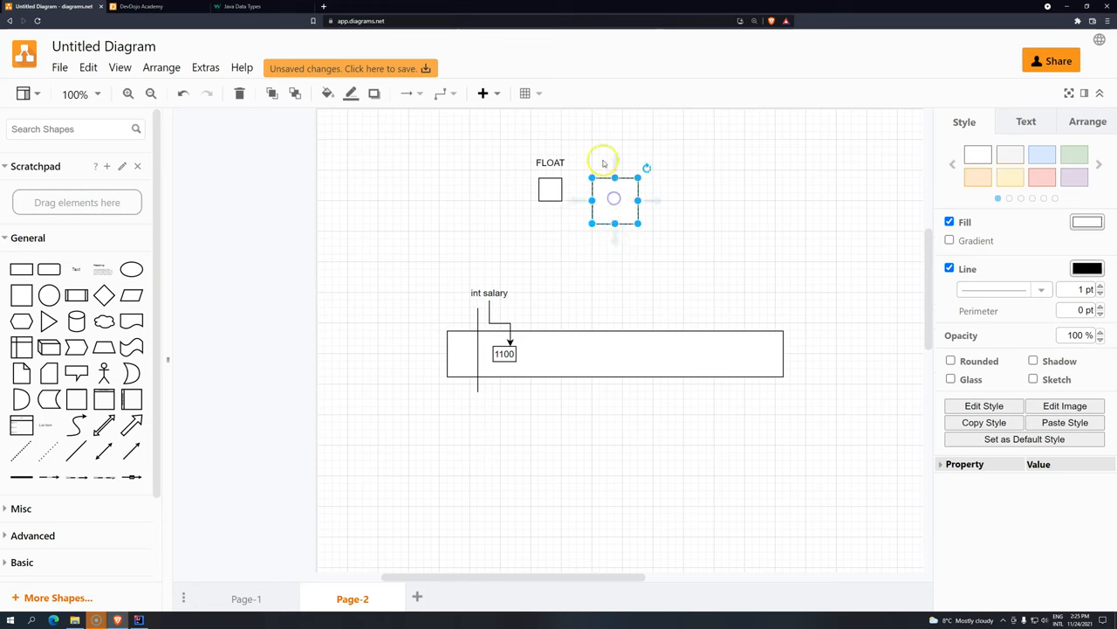
double_click(615, 199)
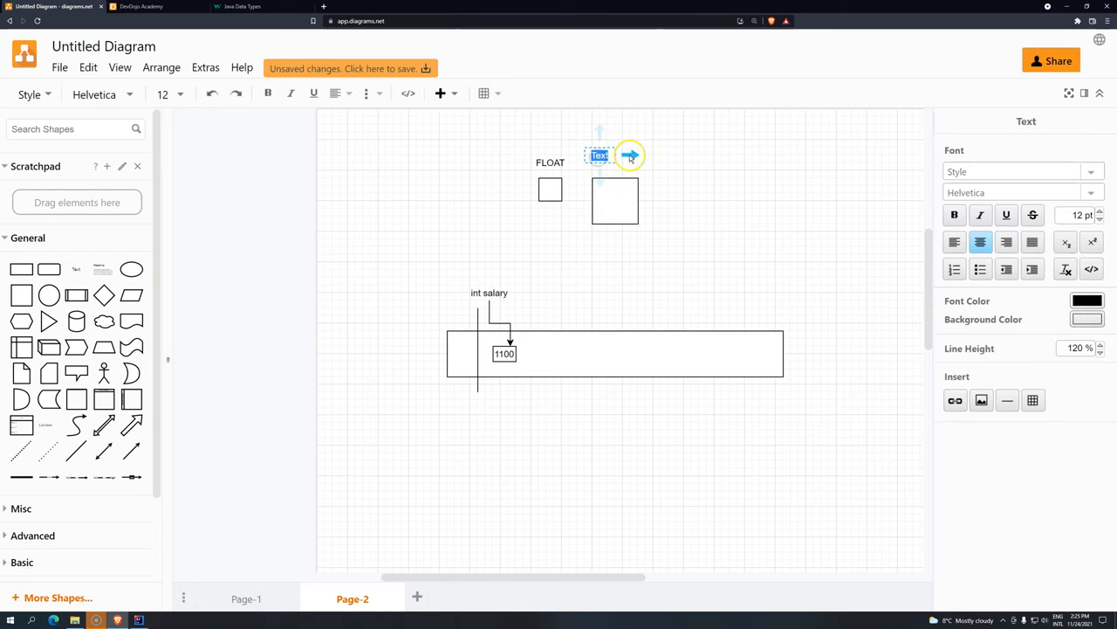
text(DOUBLE)
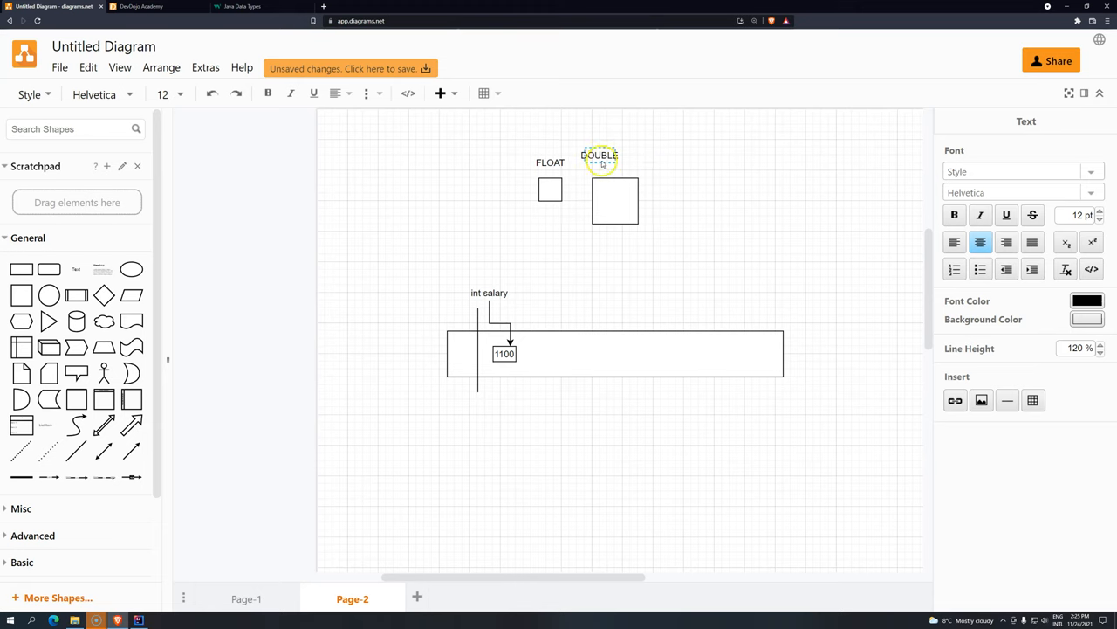
click(601, 157)
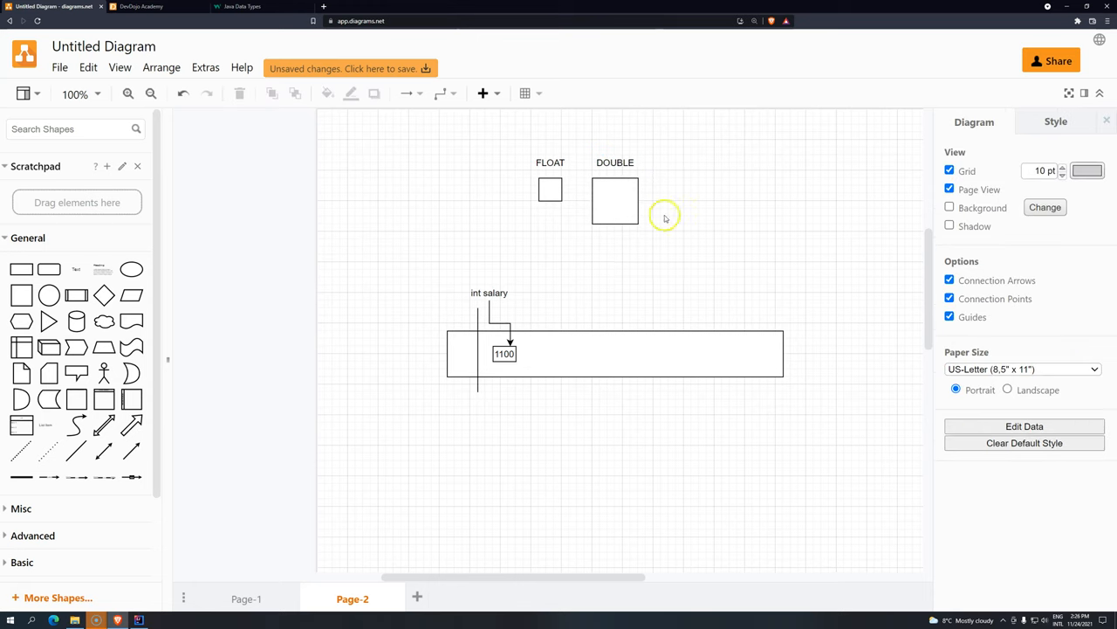
mouse_move(657, 223)
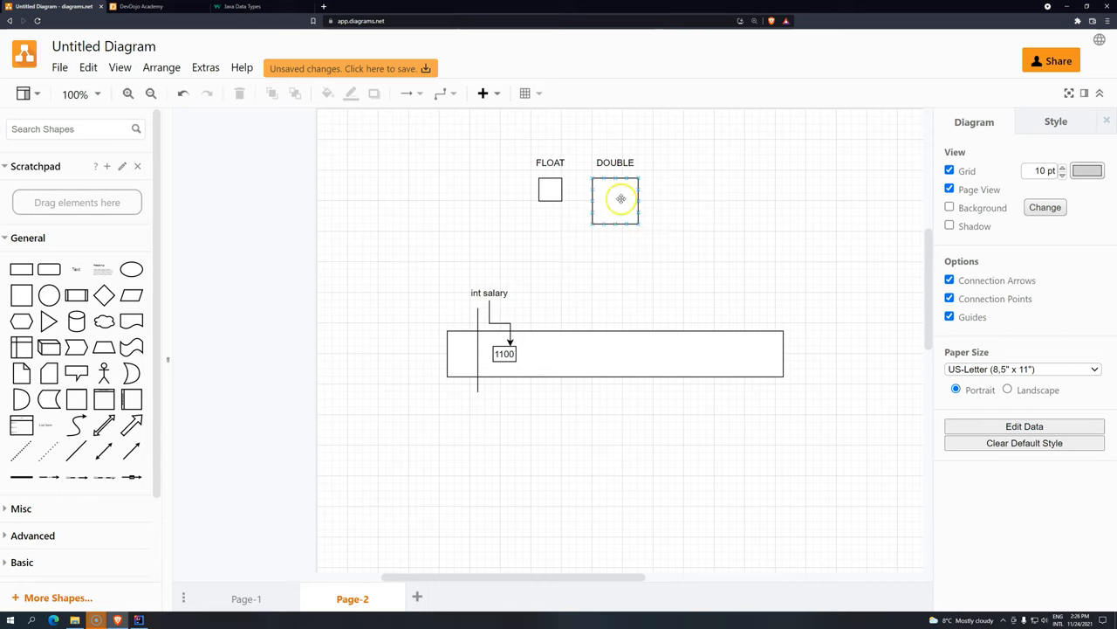
mouse_move(618, 199)
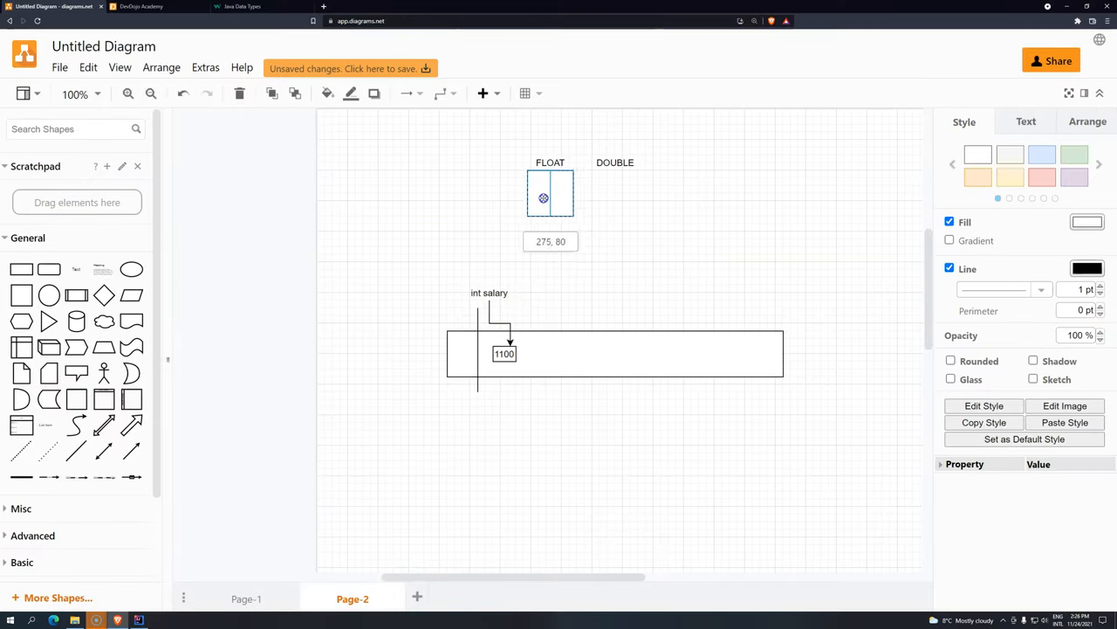
Adjust the sizes of the square under FLOAT and the FLOAT square.
drag(545, 195, 552, 197)
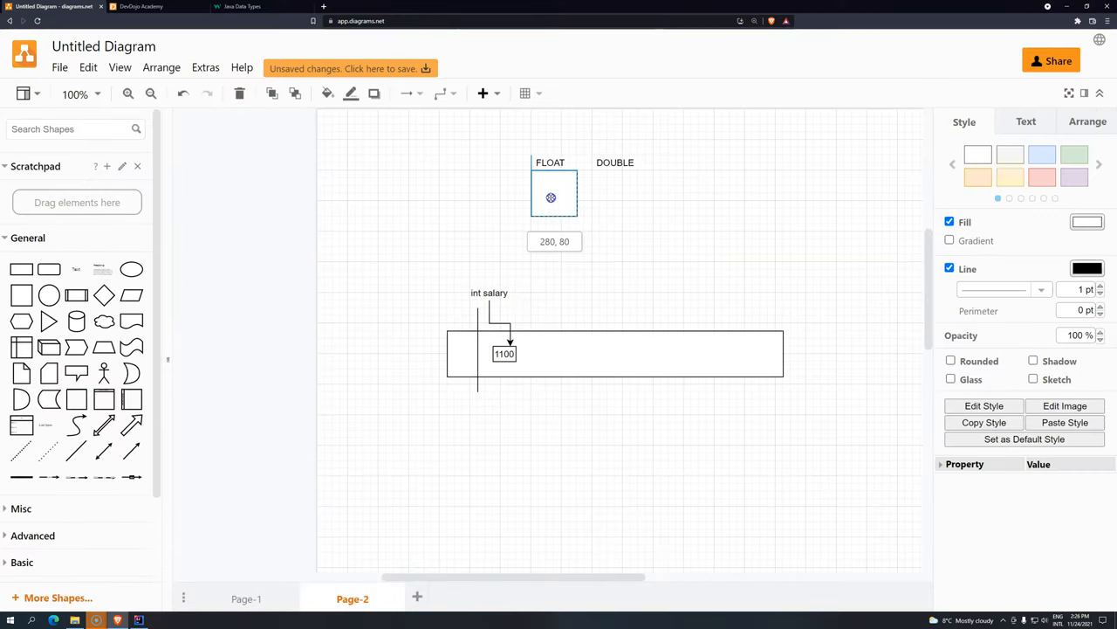
drag(552, 196, 618, 196)
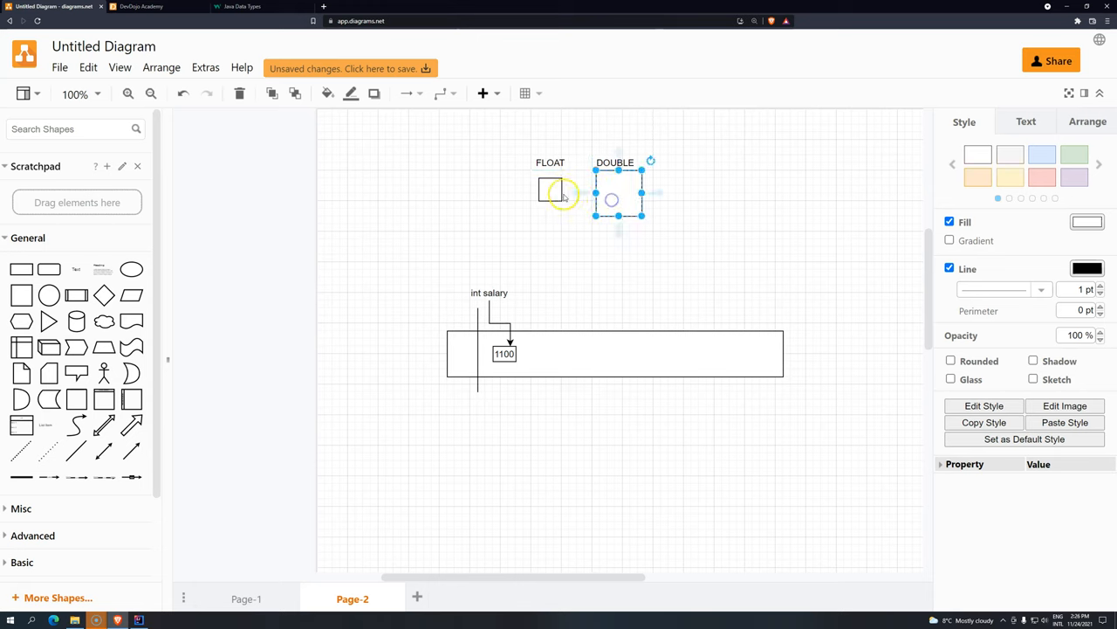
click(551, 175)
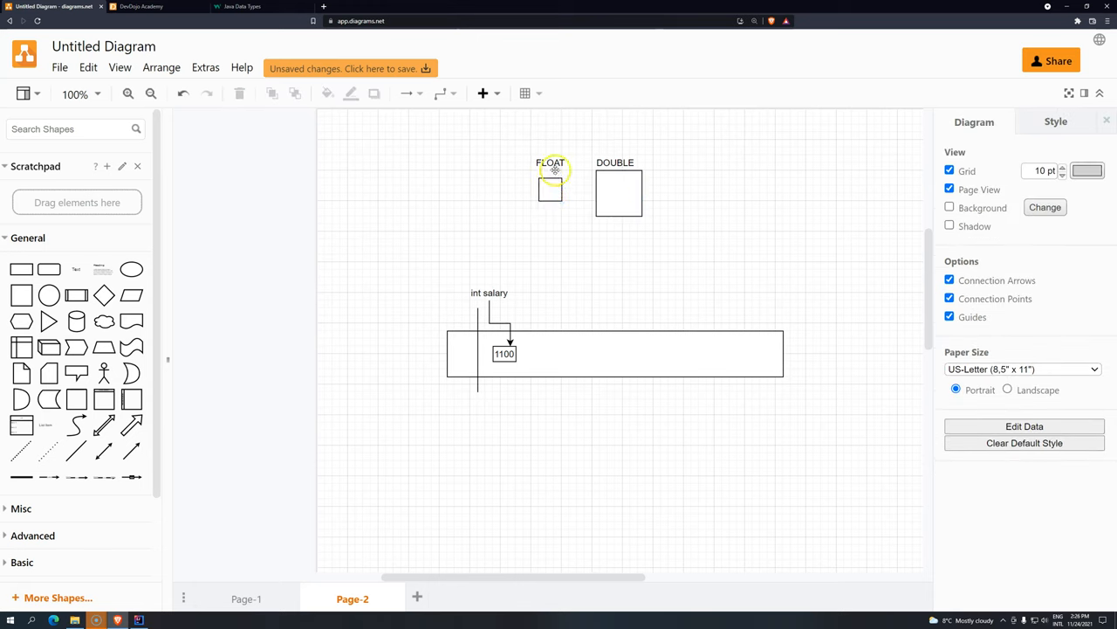
click(618, 192)
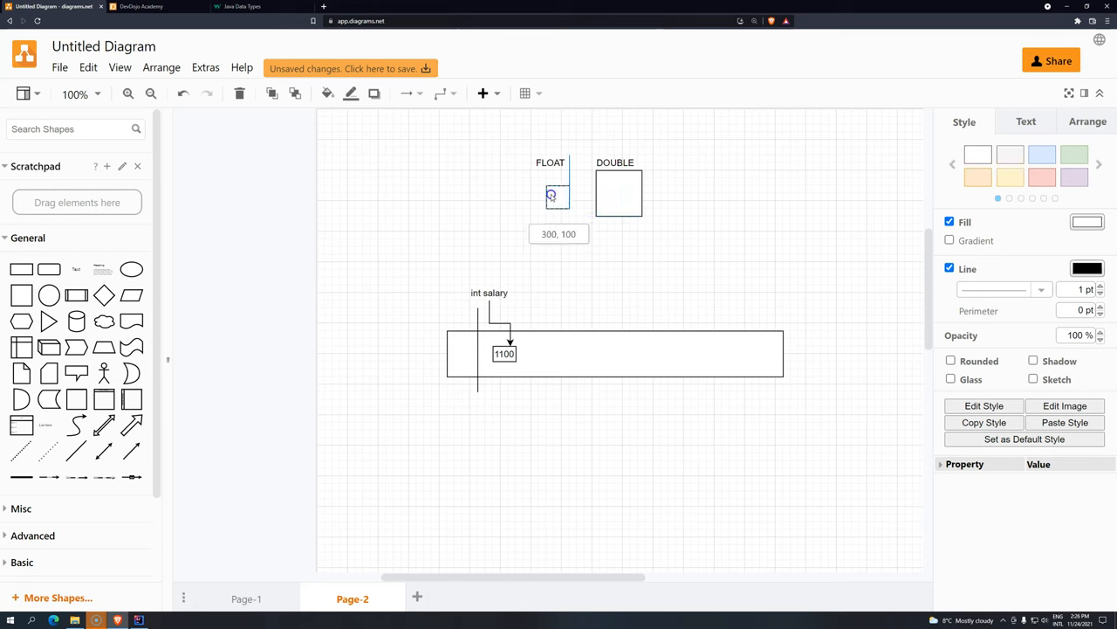
drag(557, 194, 547, 190)
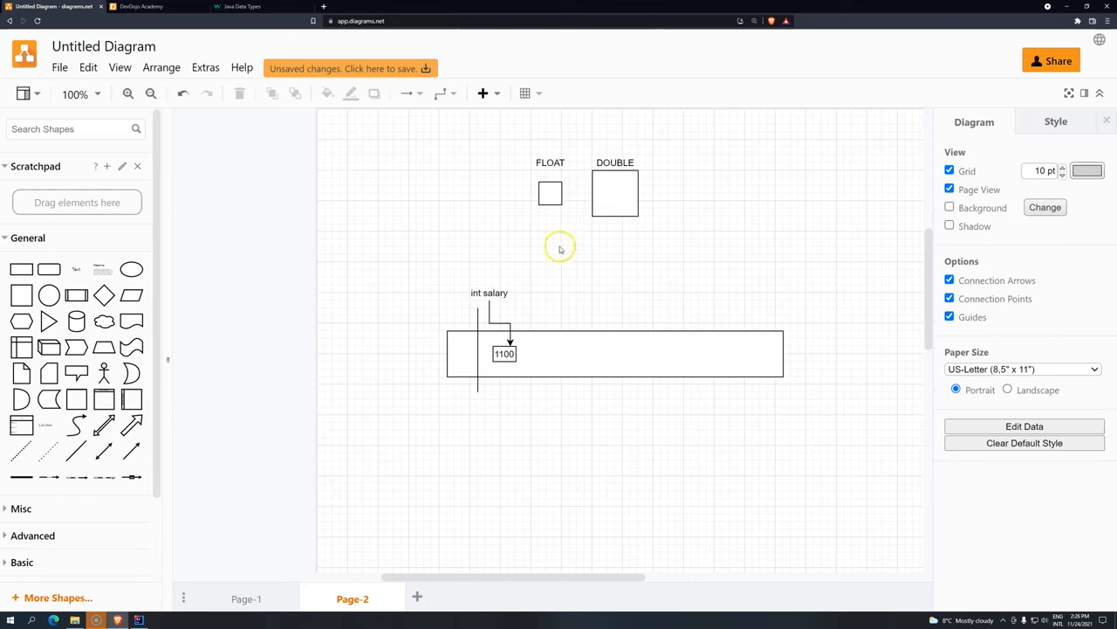
mouse_move(547, 217)
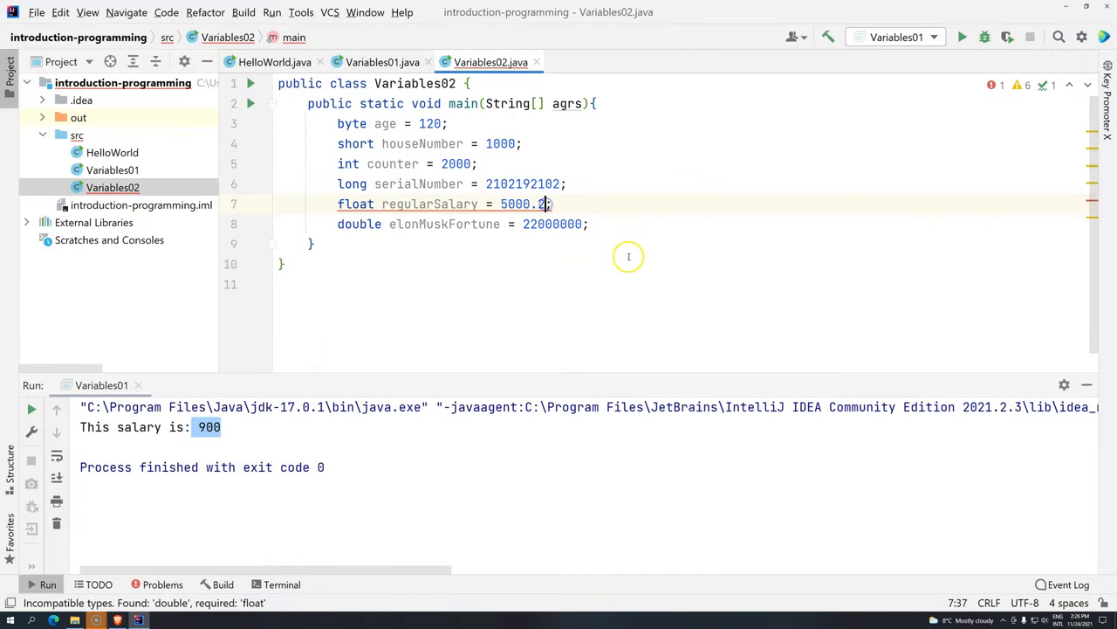
Suffix regularSalary with F to make 5000.2F, then try a D suffix on the double value.
text(F)
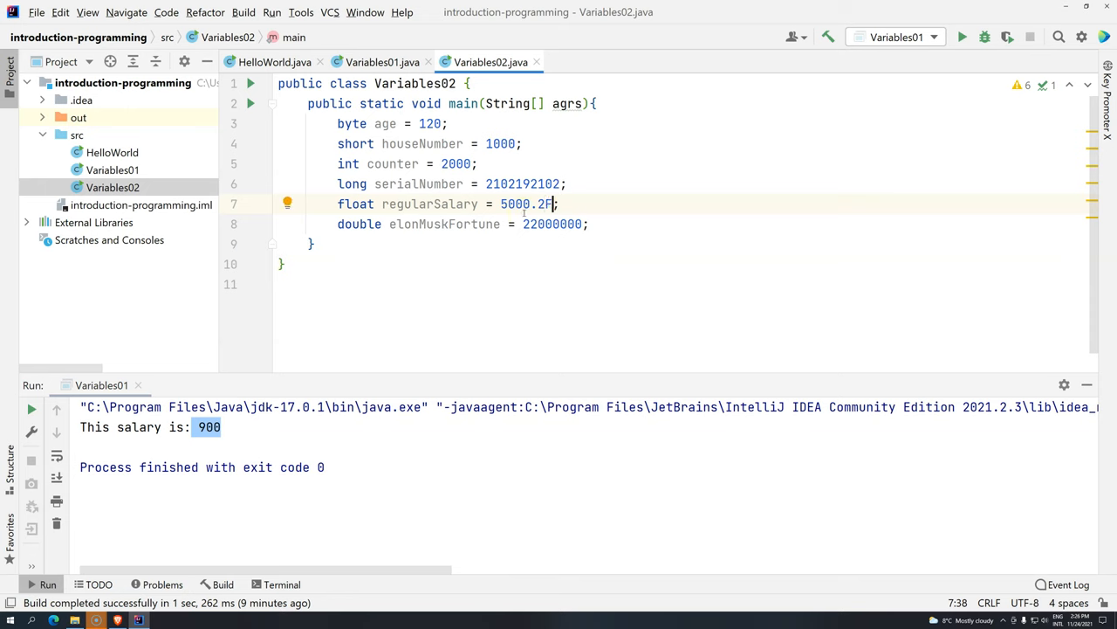
double_click(526, 203)
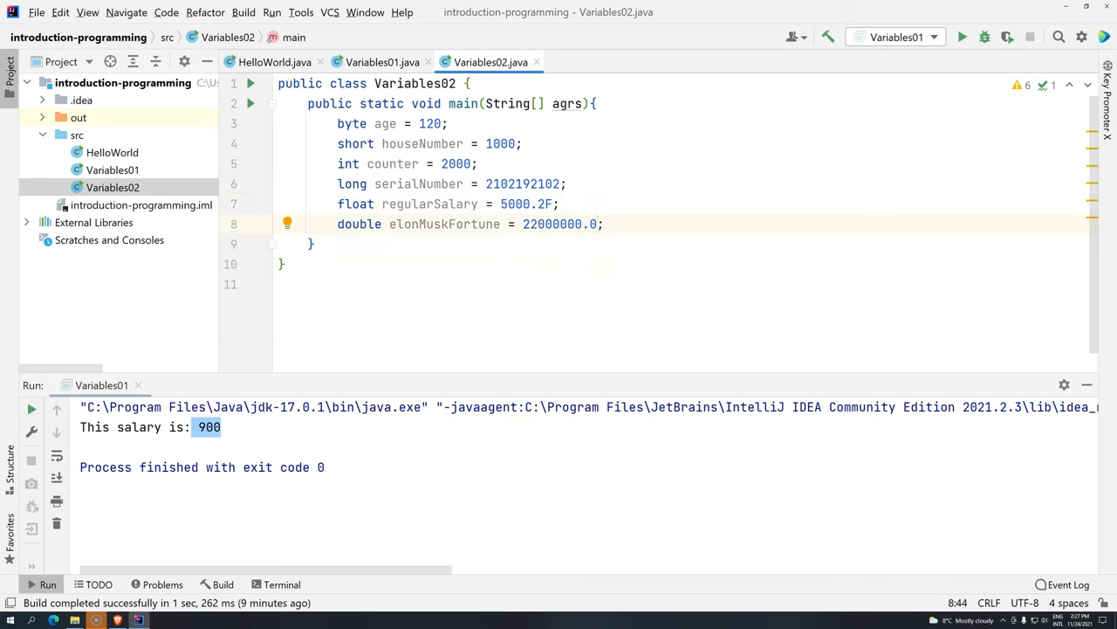
text(D)
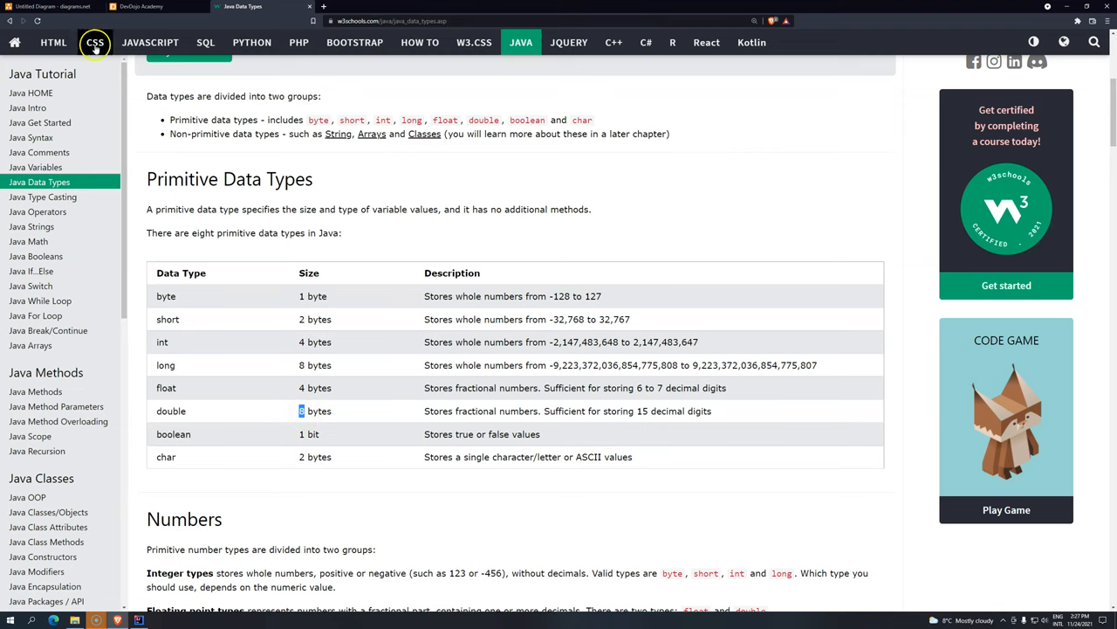
Move the small box into the DOUBLE box, then return it inside the FLOAT box.
click(49, 7)
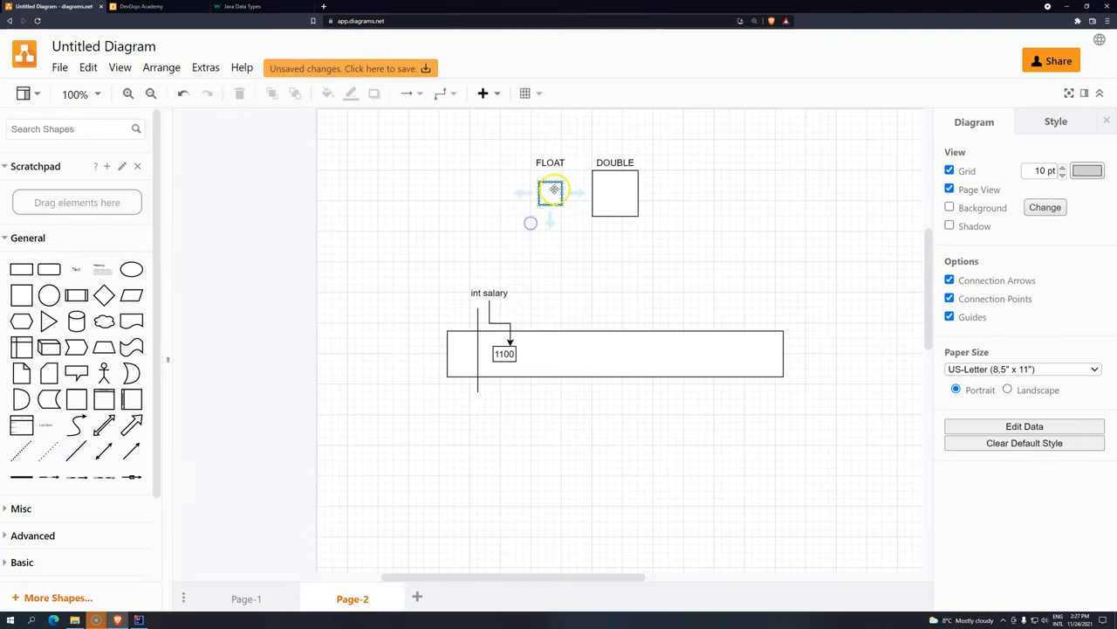
click(550, 190)
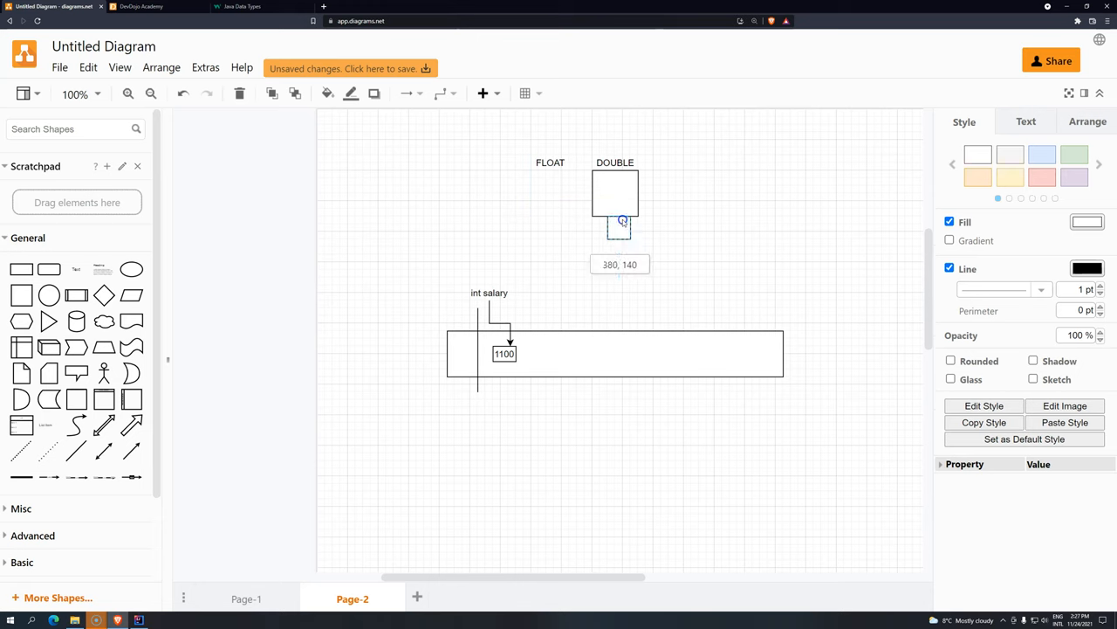
drag(620, 224, 615, 192)
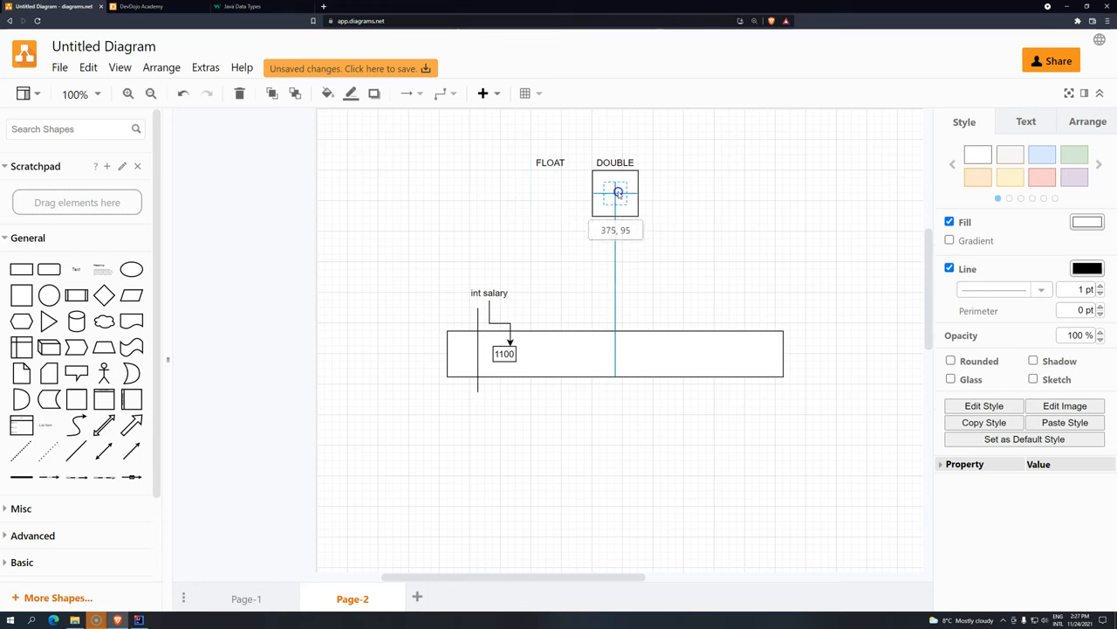
drag(614, 192, 550, 192)
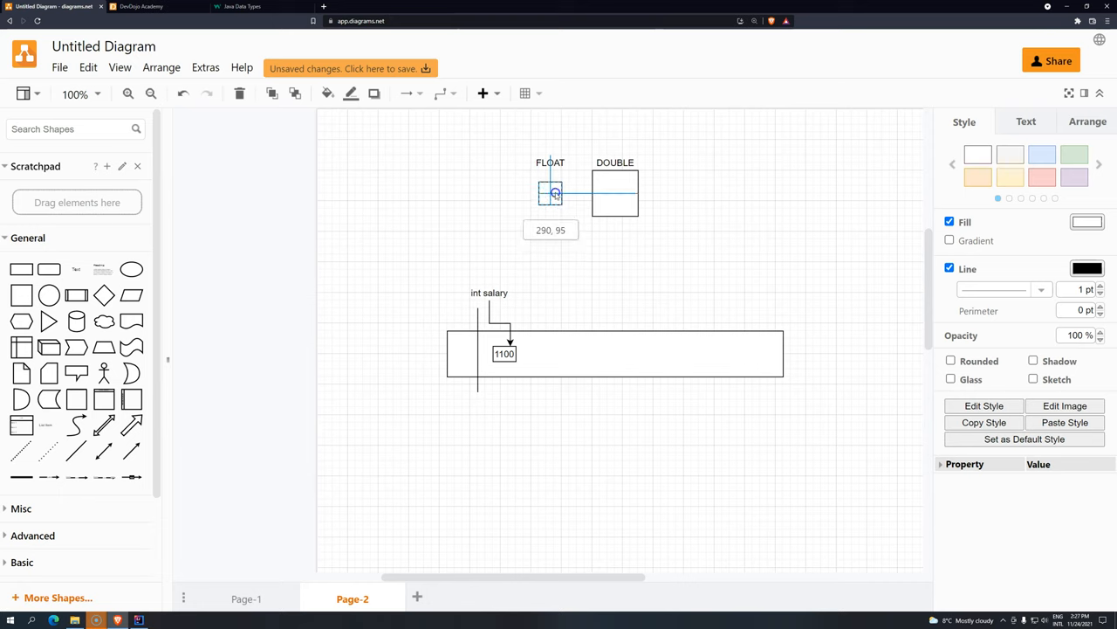
drag(550, 192, 562, 202)
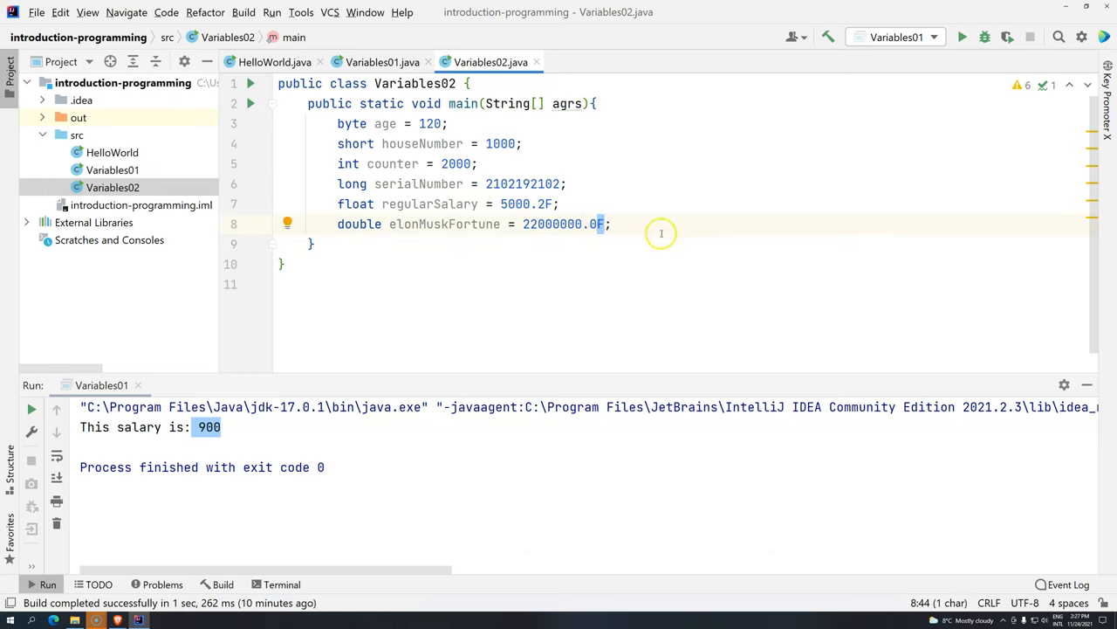
Remove the F suffix from the double and start a boolean condition = declaration.
key(BackSpace)
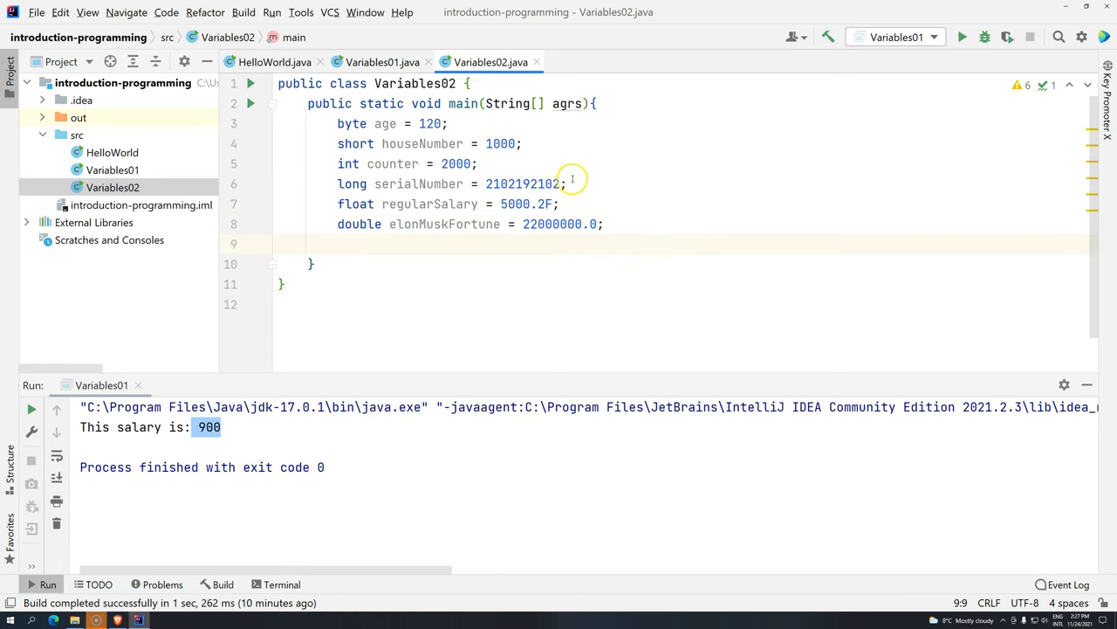
text(ol)
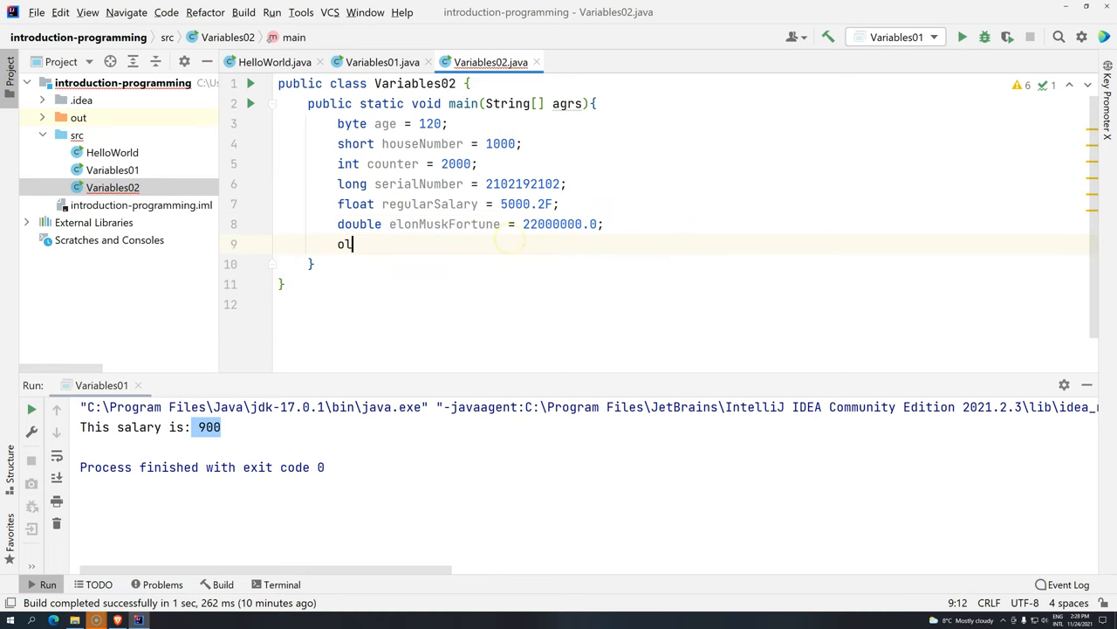
text(boolean)
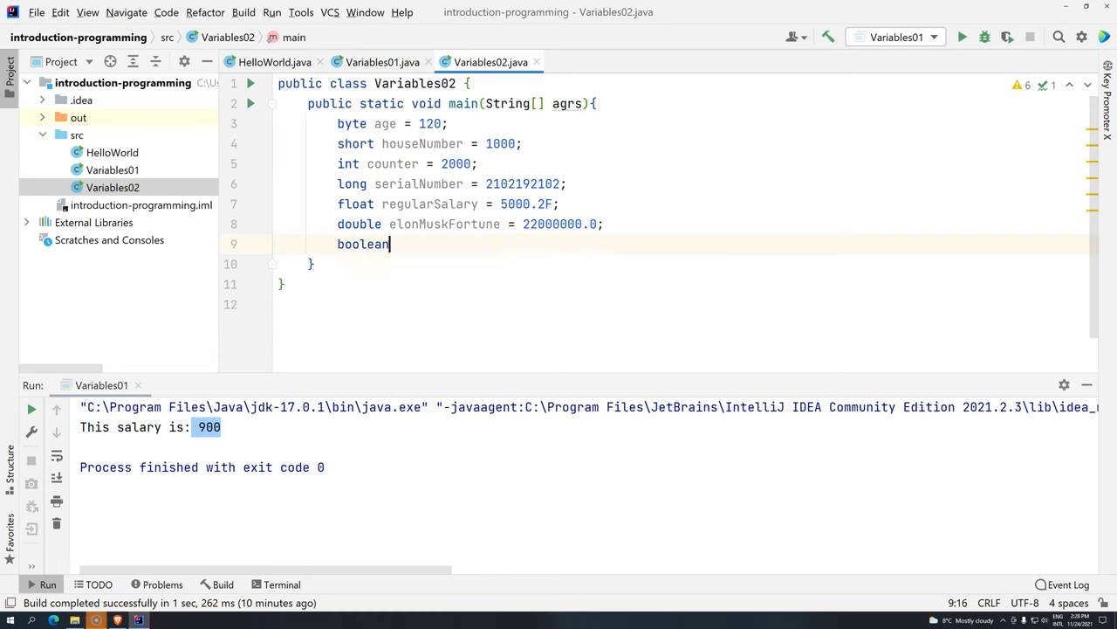
text(_condti)
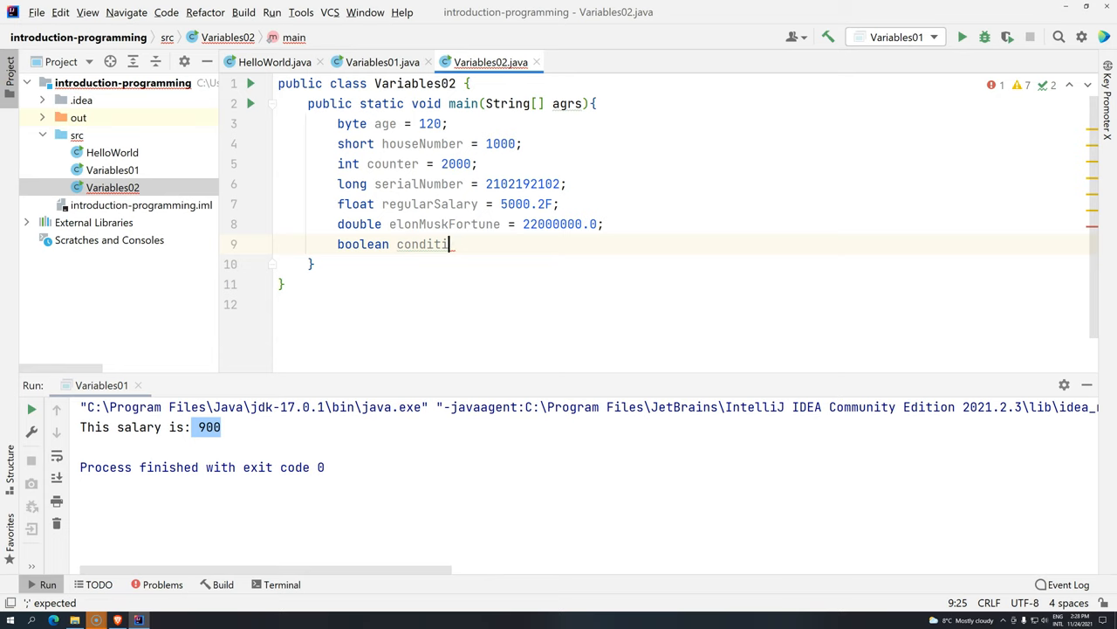
text(on_ =)
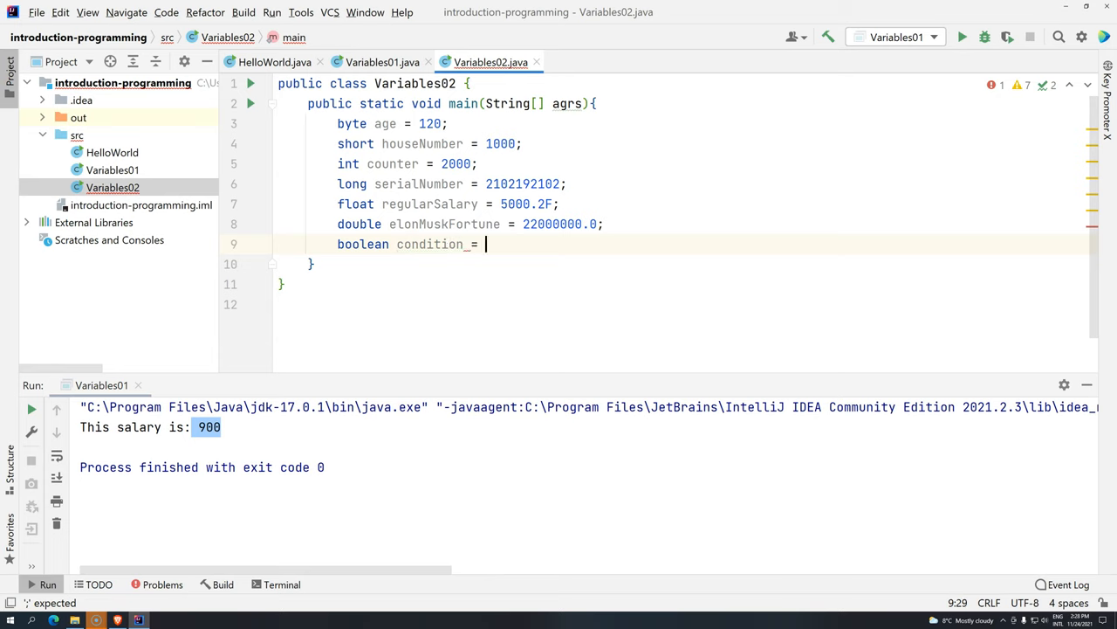
Try fa; and 1 as the boolean value, deleting the invalid 1.
text(false)
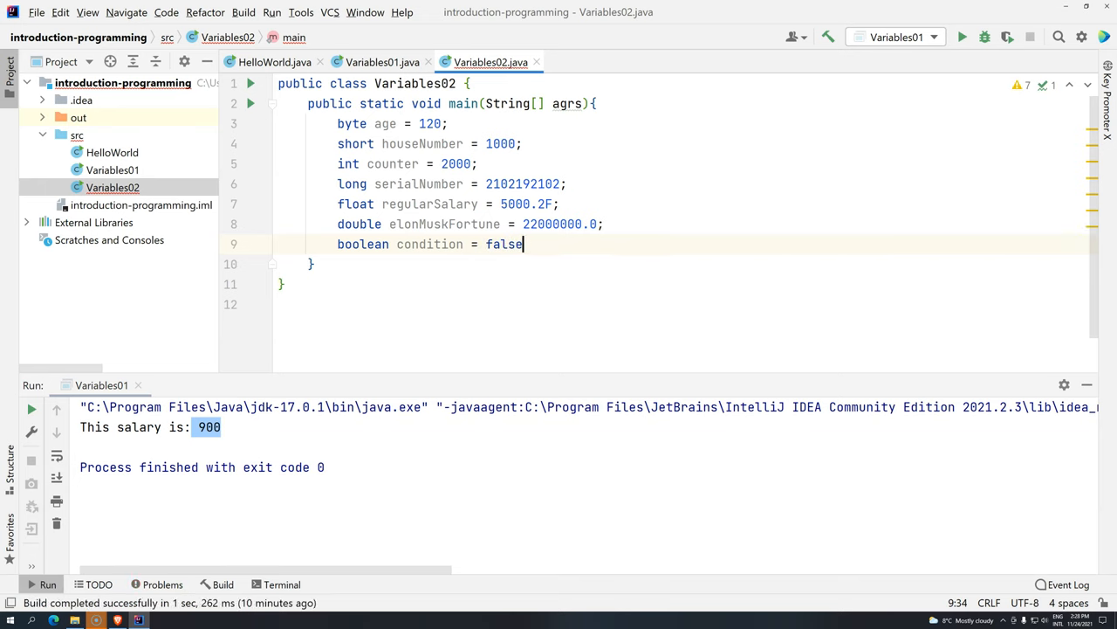
text(;)
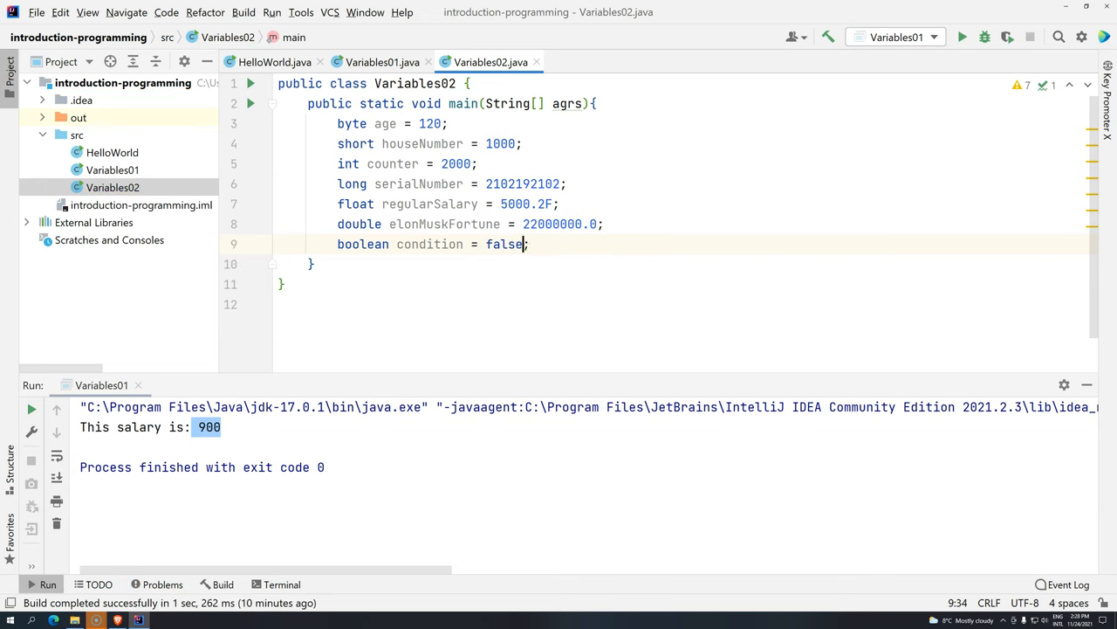
text(1)
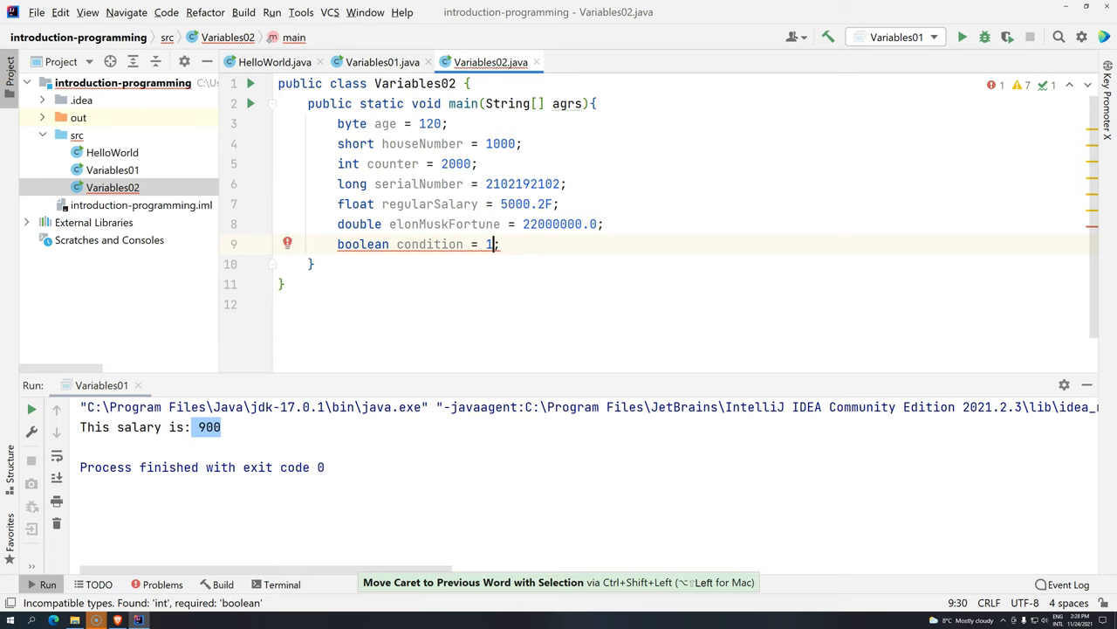
key(BackSpace)
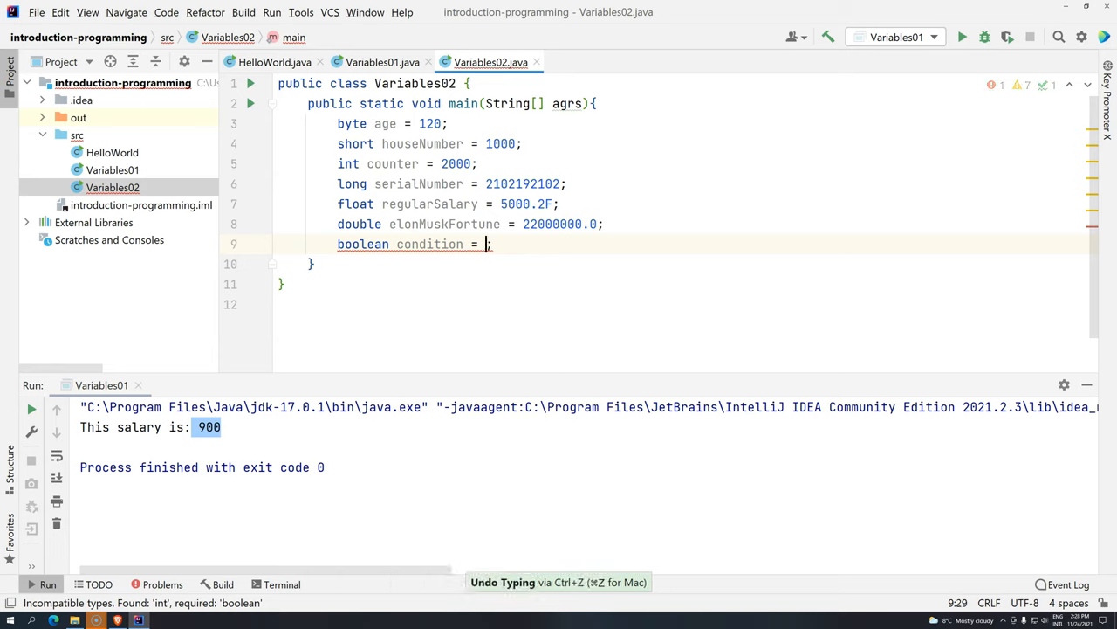
Settle the boolean condition value on false after trying true.
text(false)
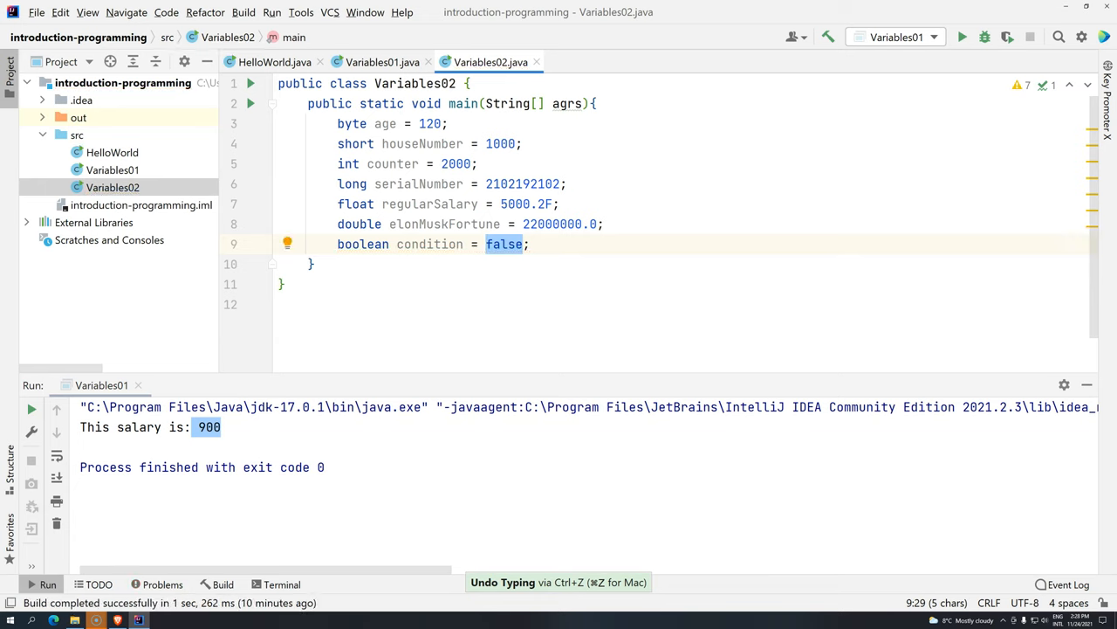
text(true)
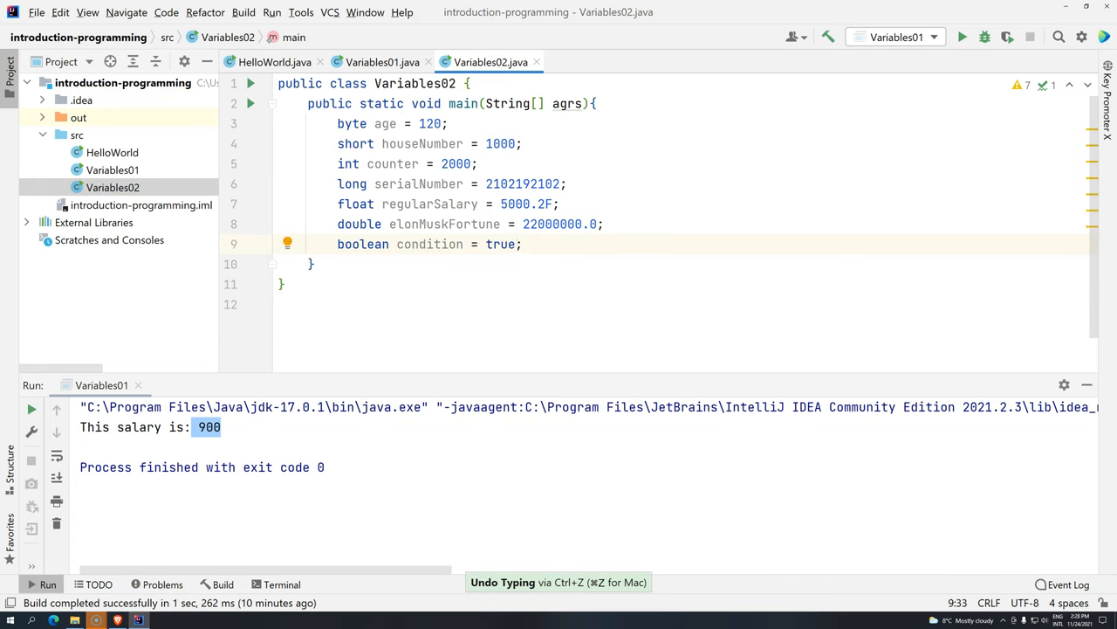
text(false)
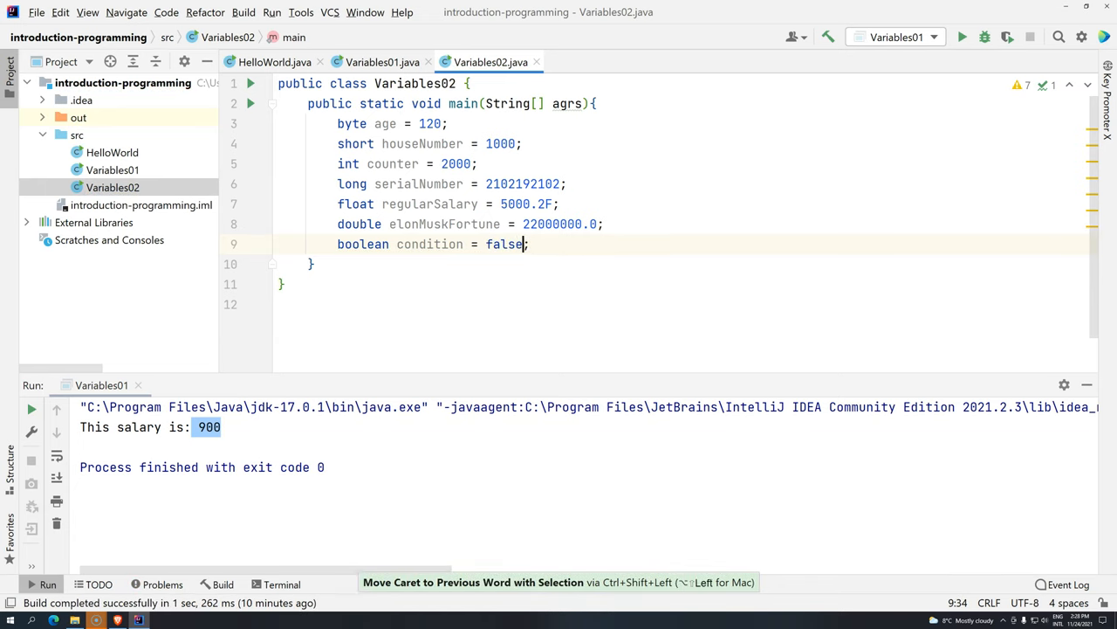
Declare a char variable set to 'M', removing the extra A, and review the declarations.
text(char)
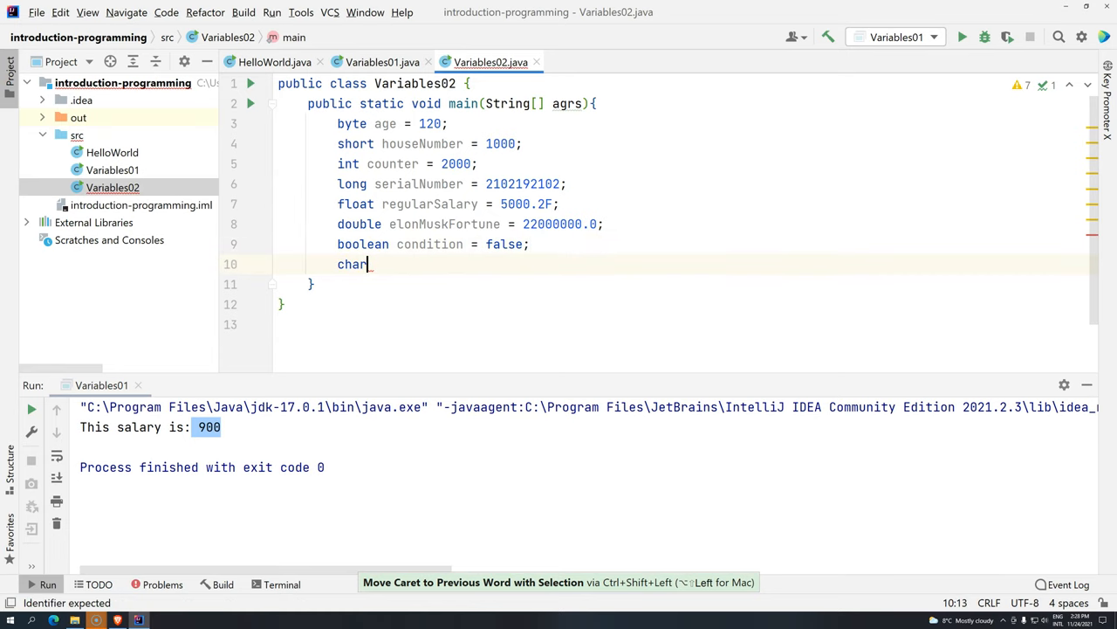
text(characte)
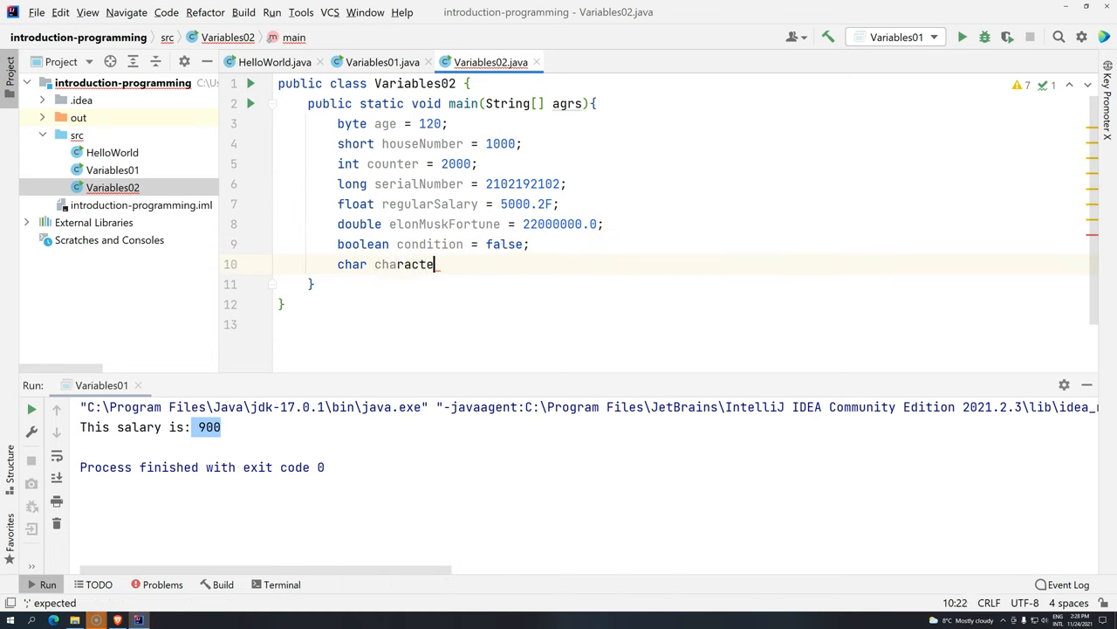
text(r = ')
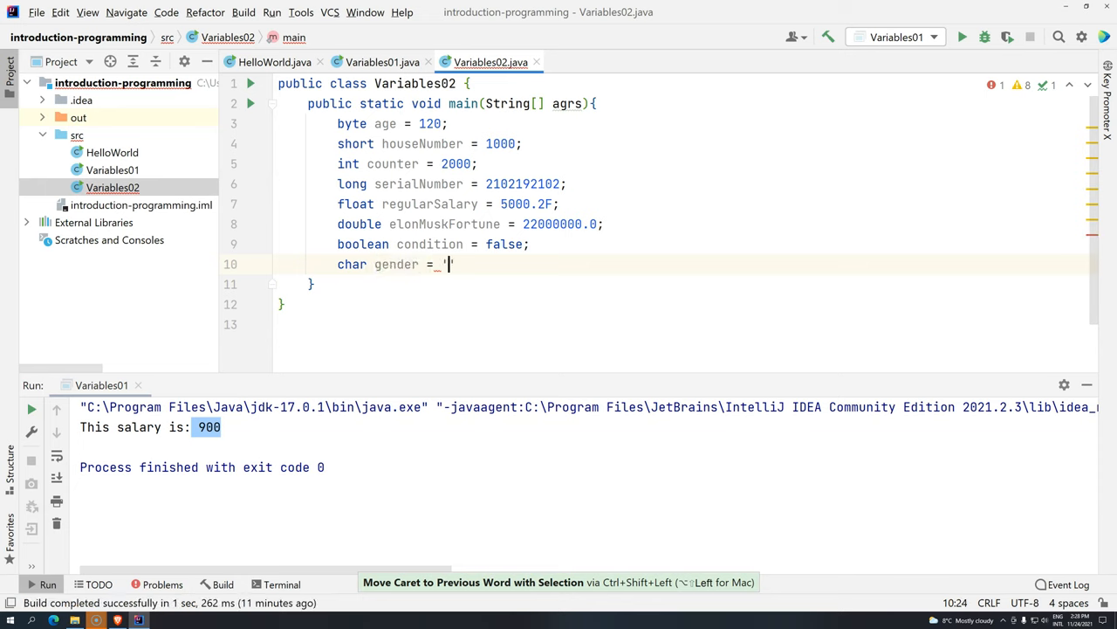
text(M';)
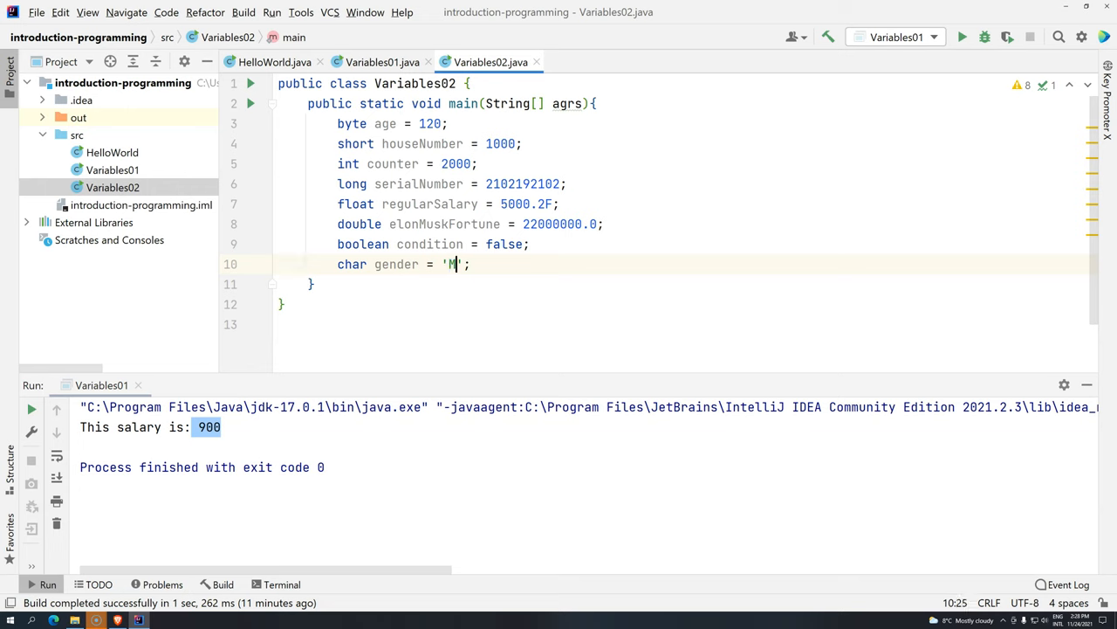
text(A)
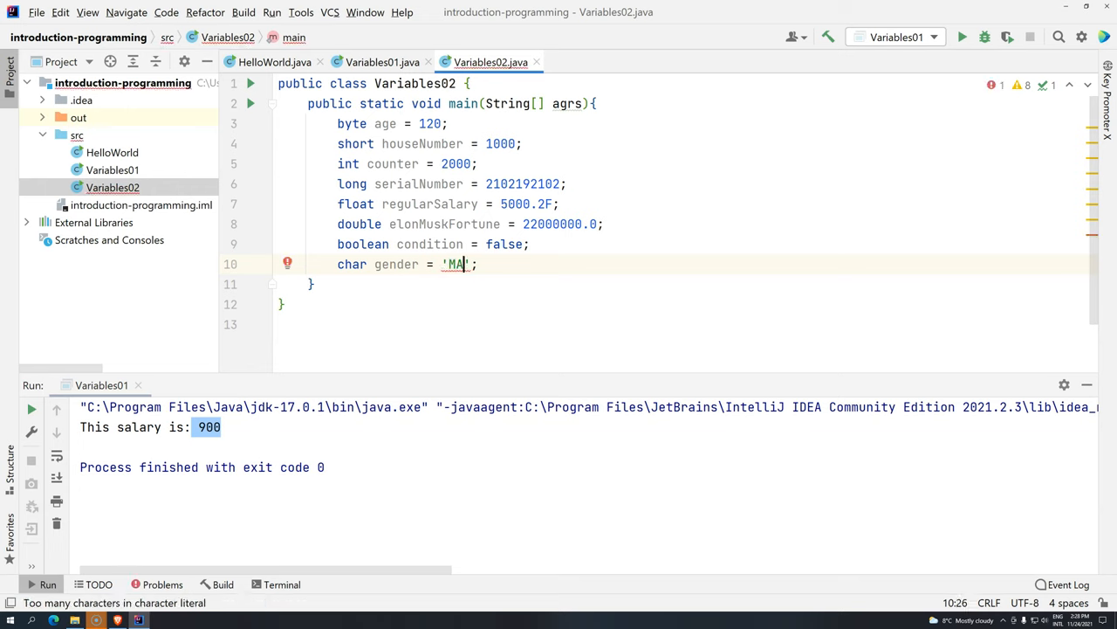
key(BackSpace)
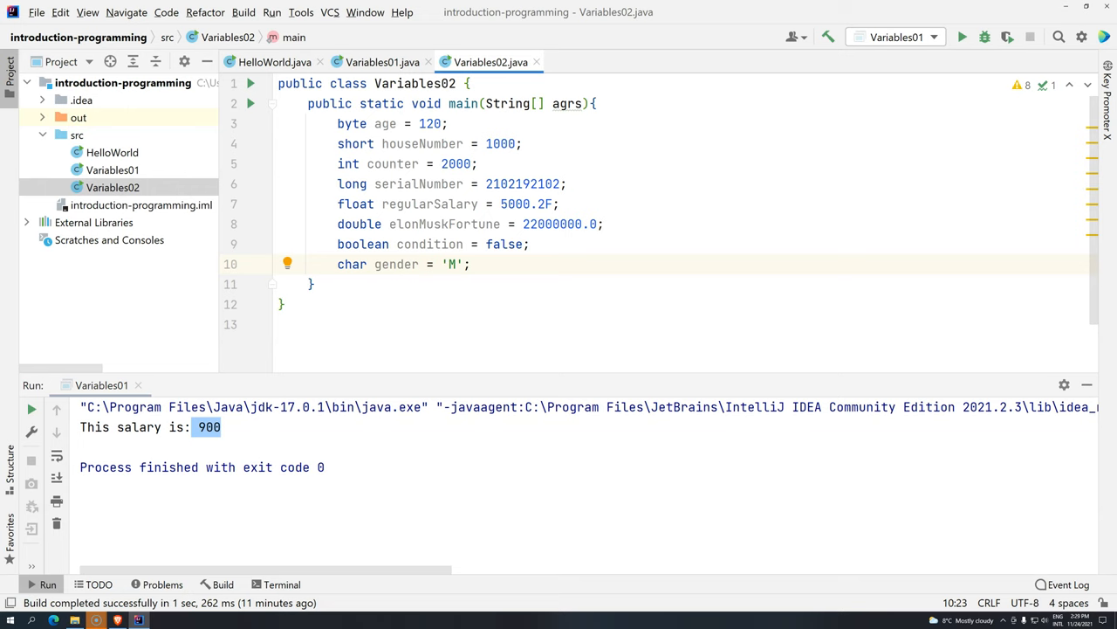
double_click(450, 263)
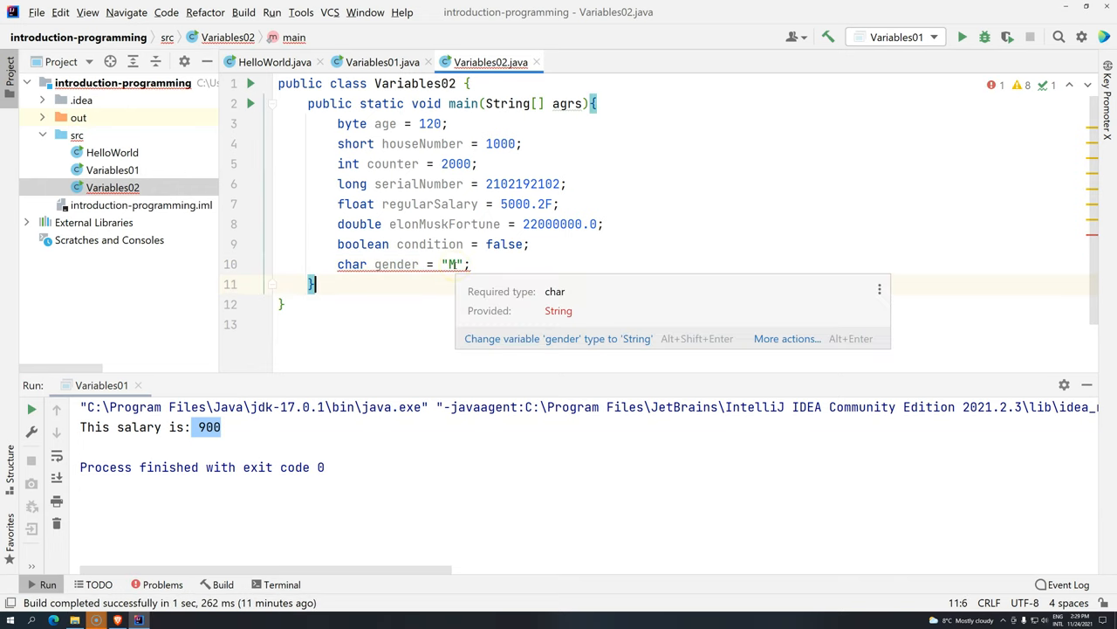
mouse_move(559, 314)
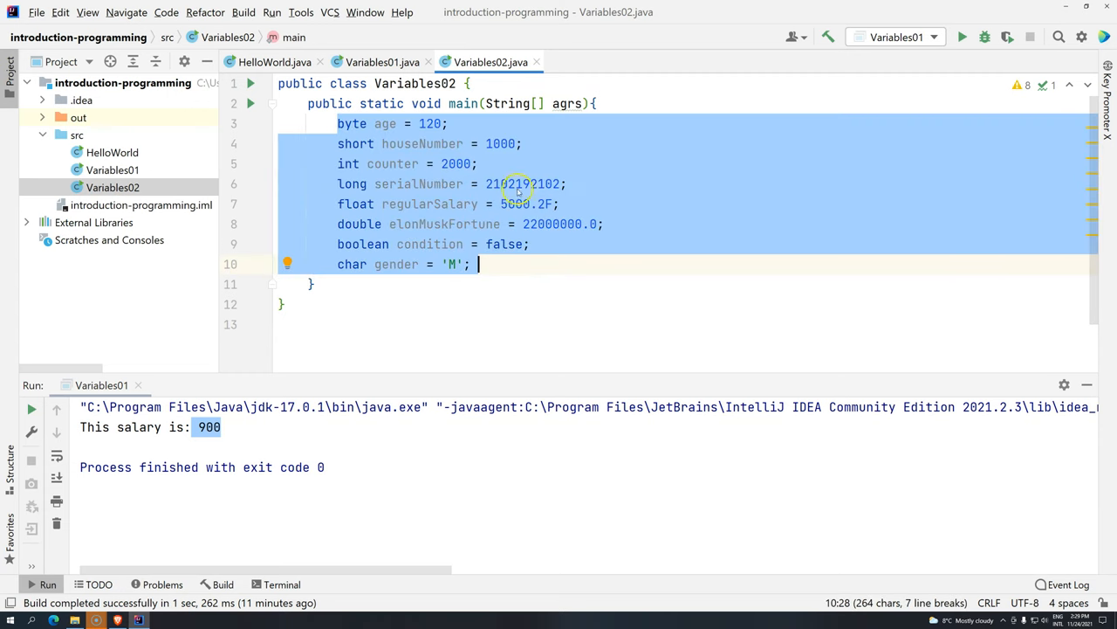
mouse_move(419, 244)
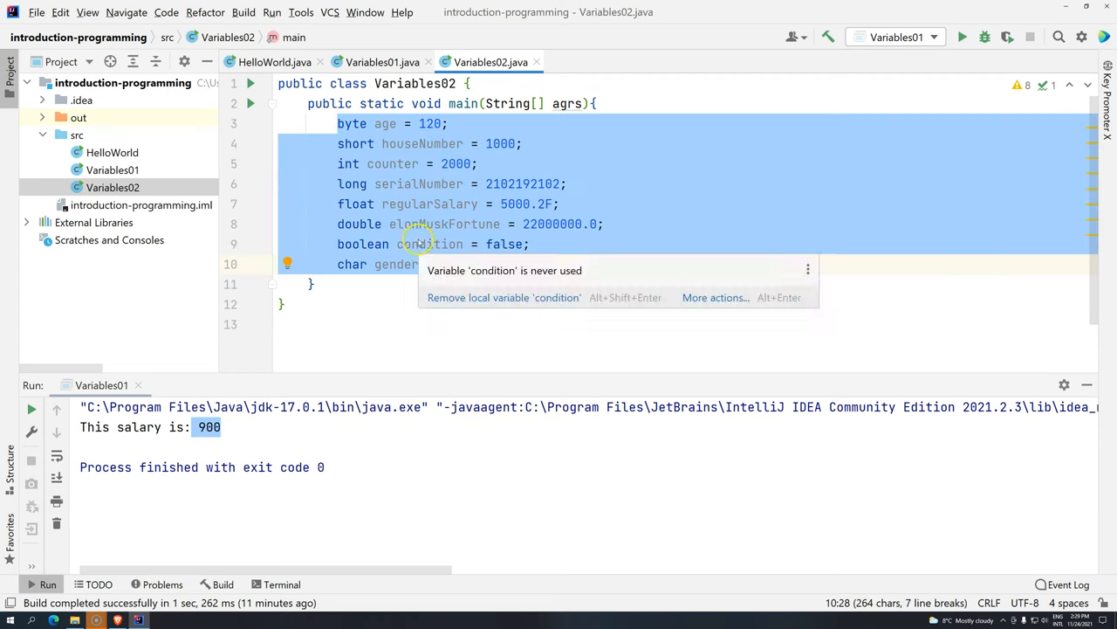